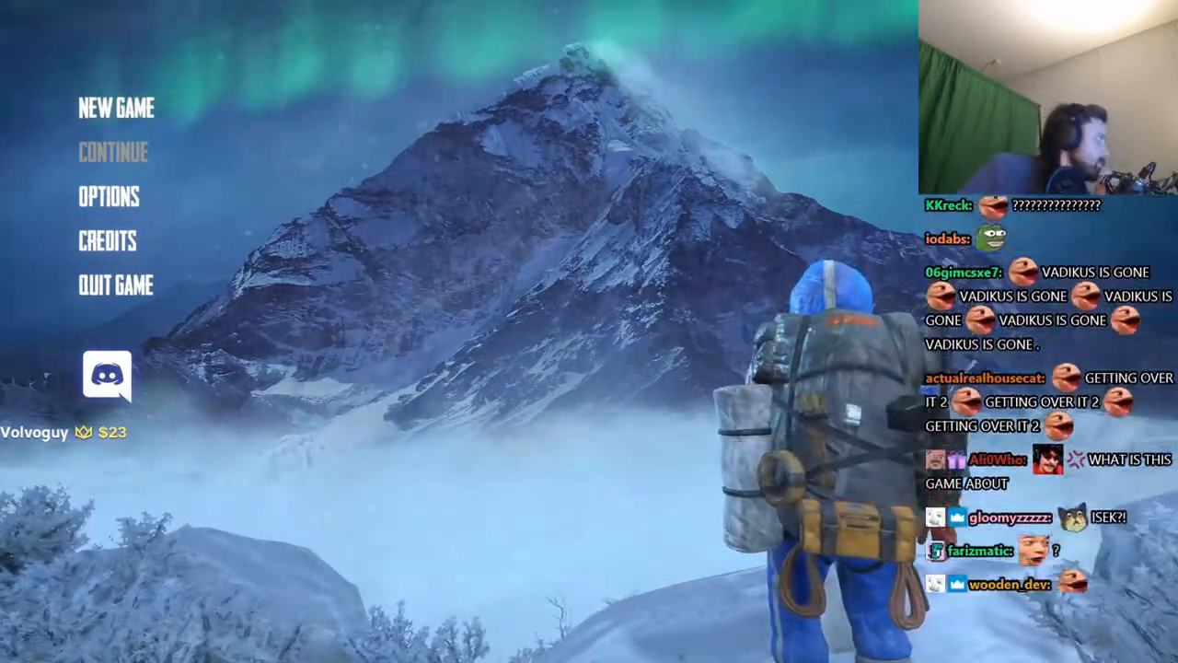
Step: Set graphics Quality to Ultra in Options, then start a new game
click(108, 196)
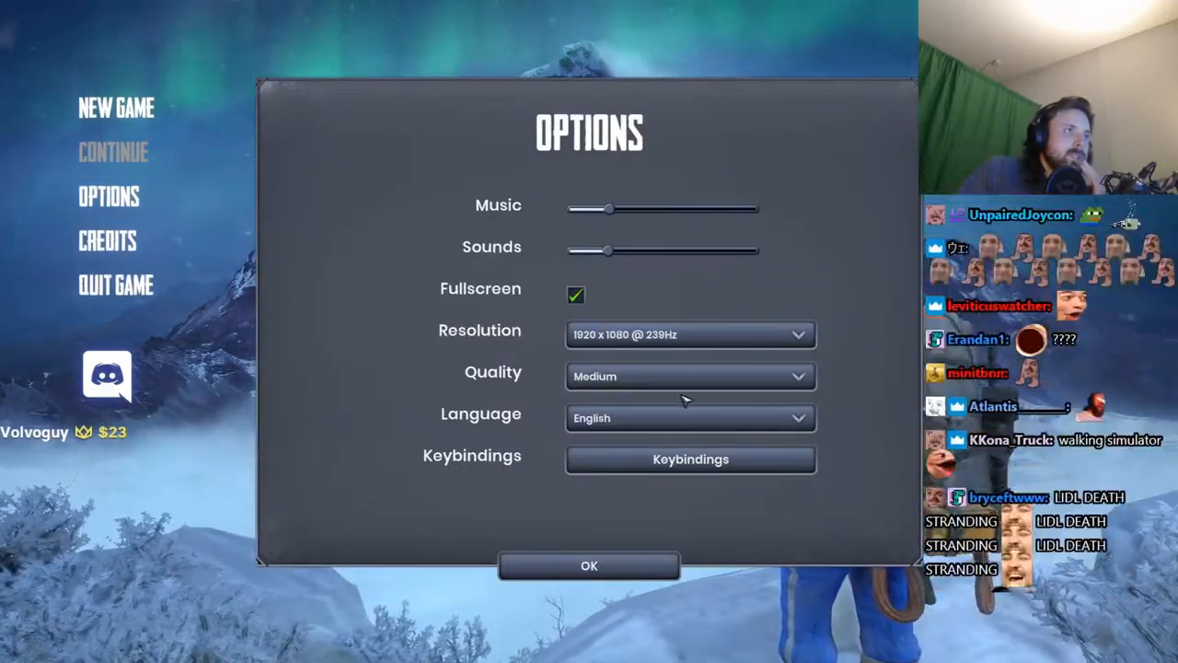
click(691, 376)
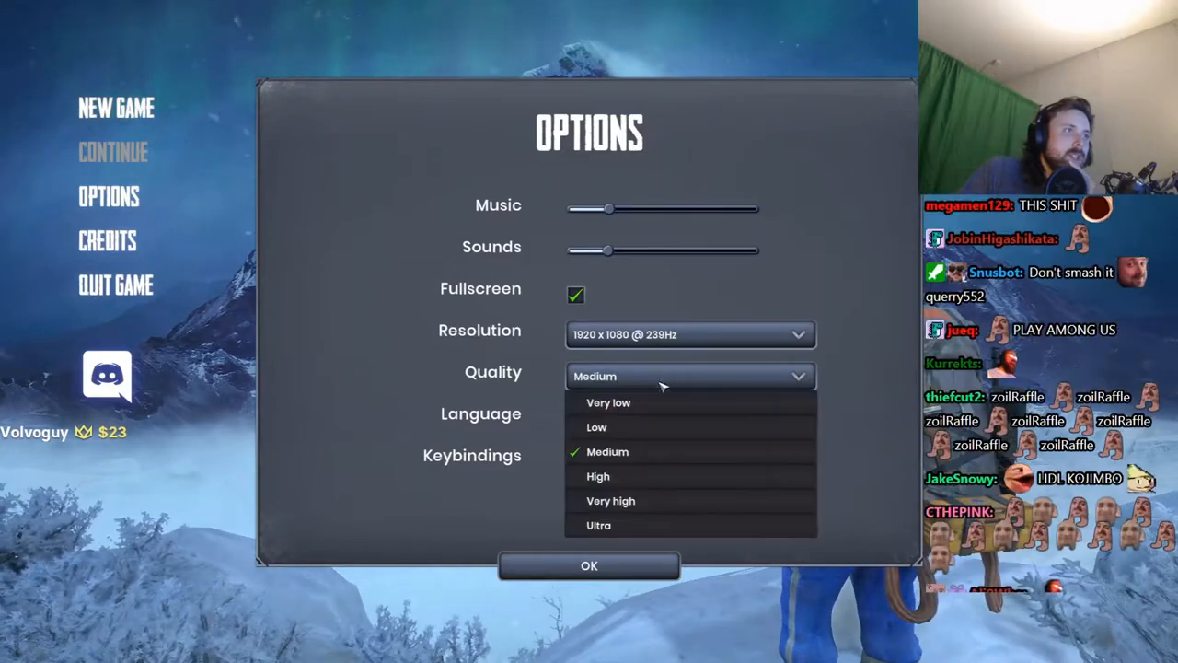
click(599, 524)
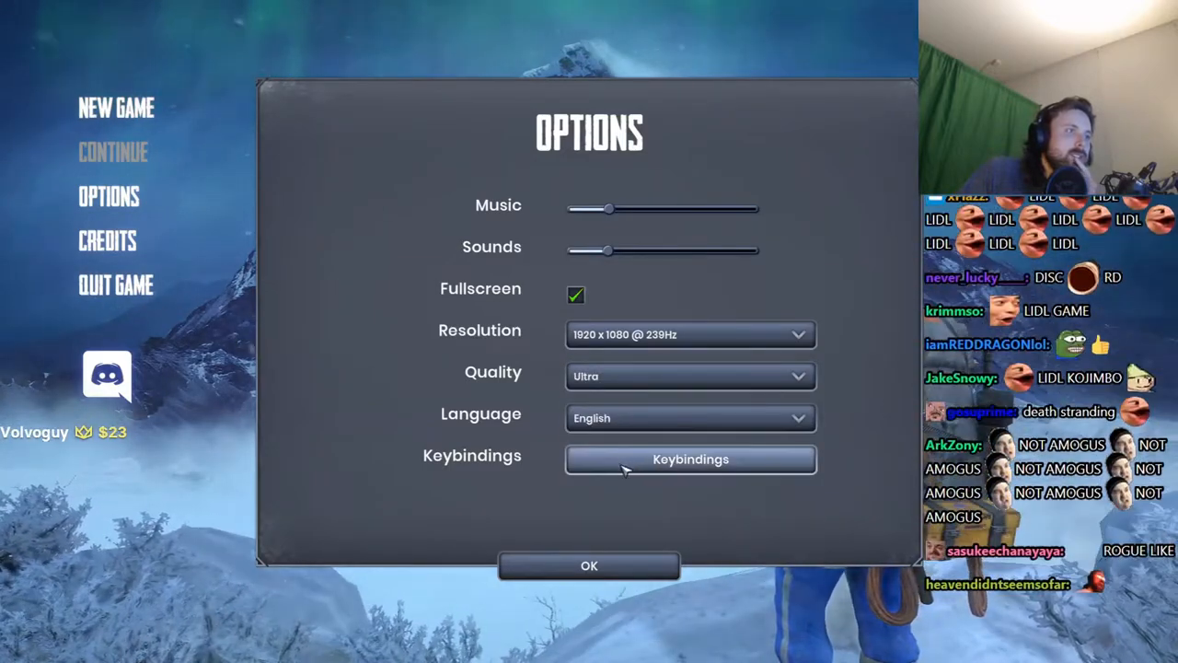
click(588, 566)
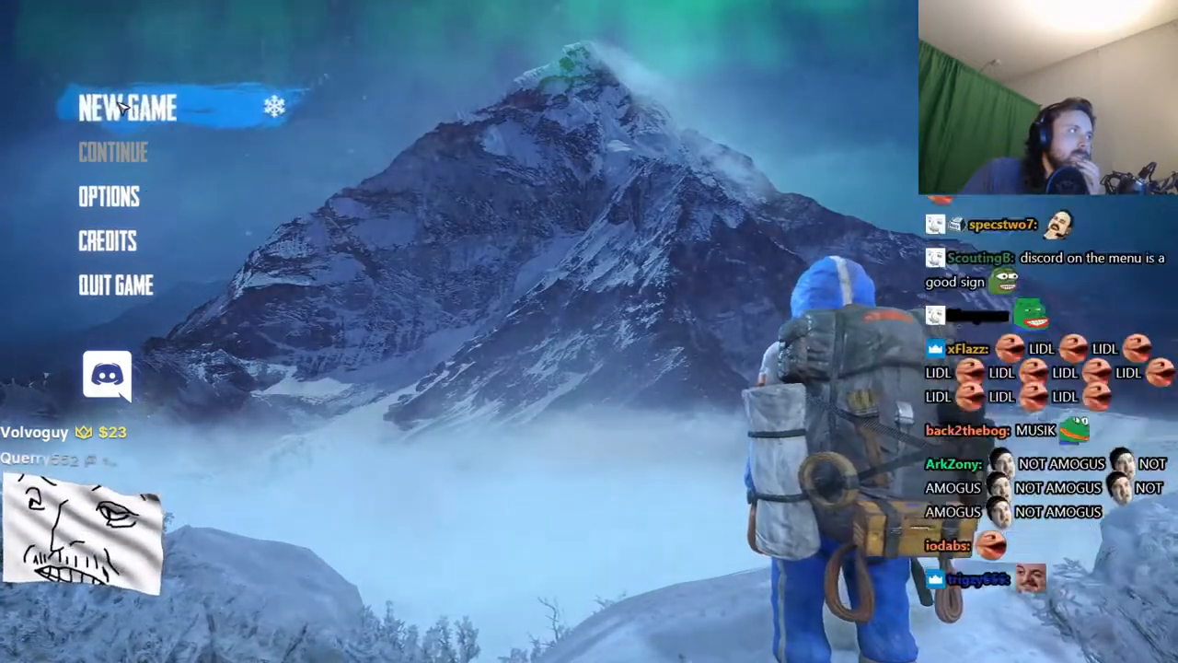
click(127, 106)
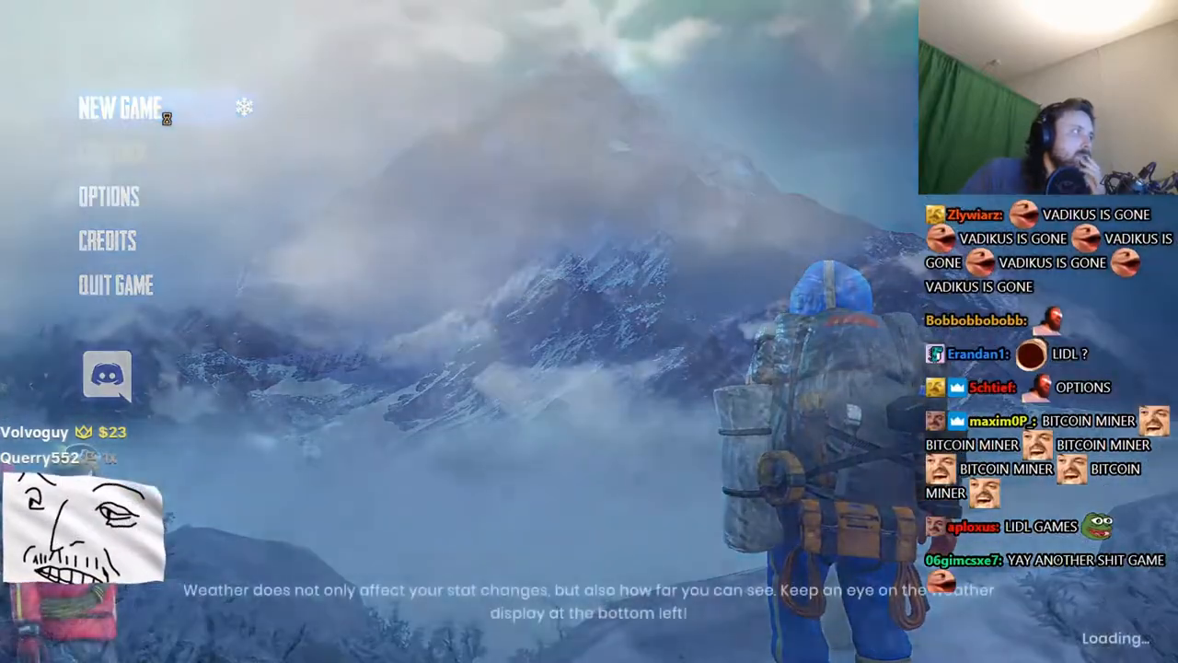
click(120, 107)
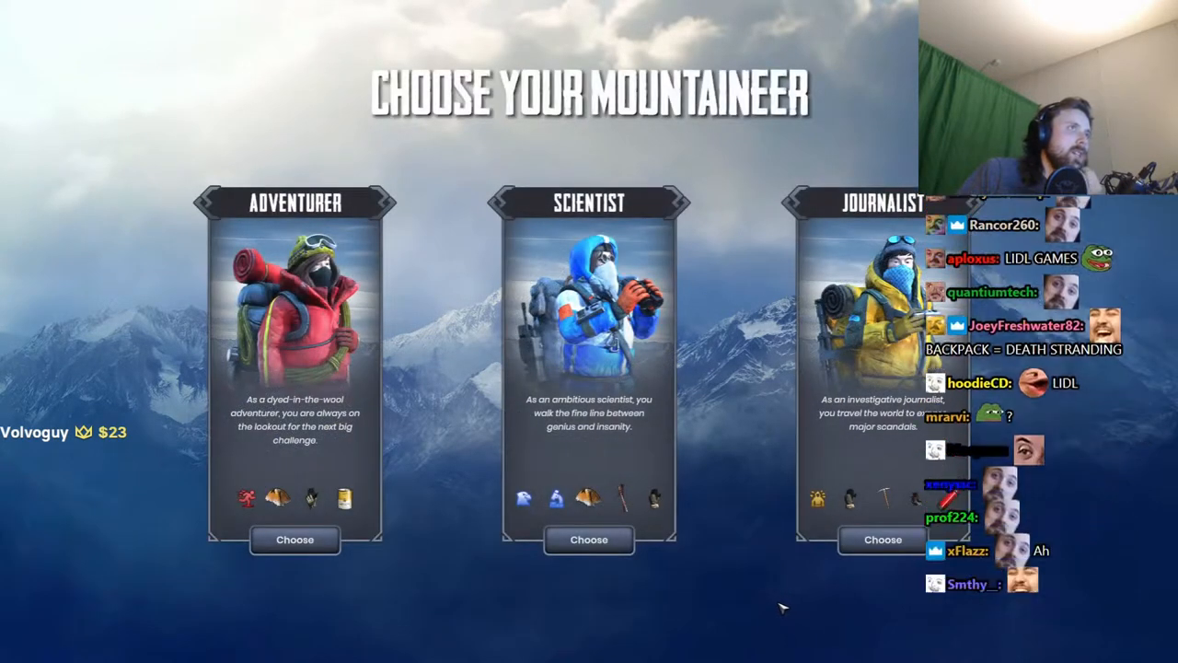
mouse_move(71, 570)
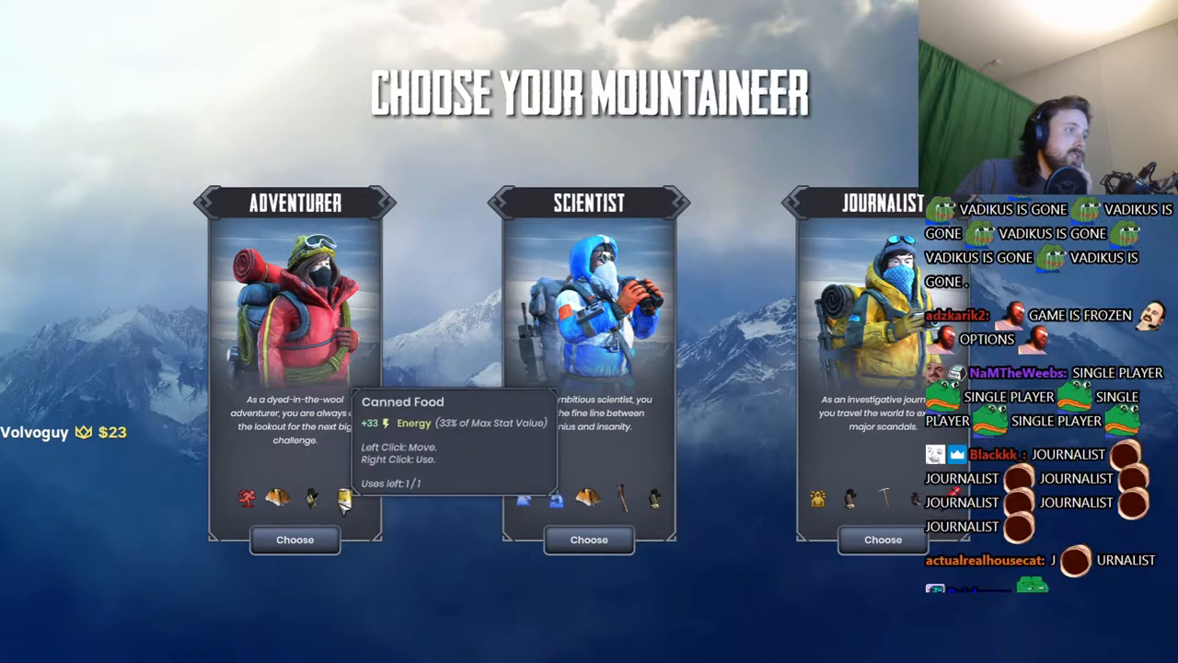
mouse_move(242, 520)
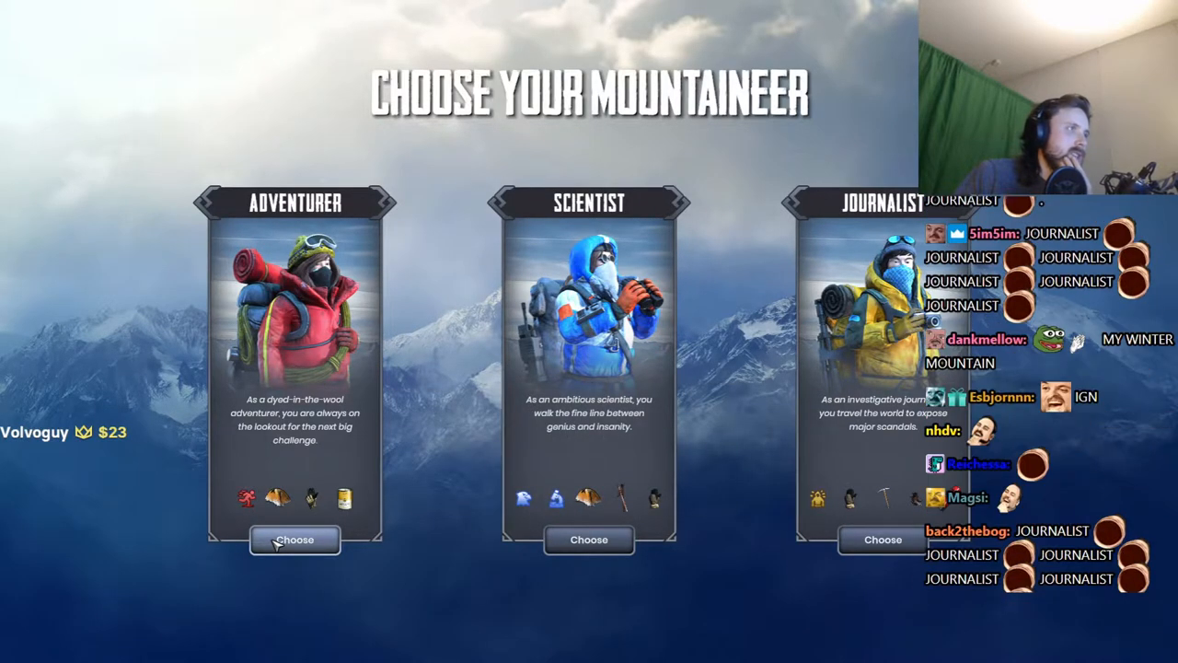
mouse_move(242, 499)
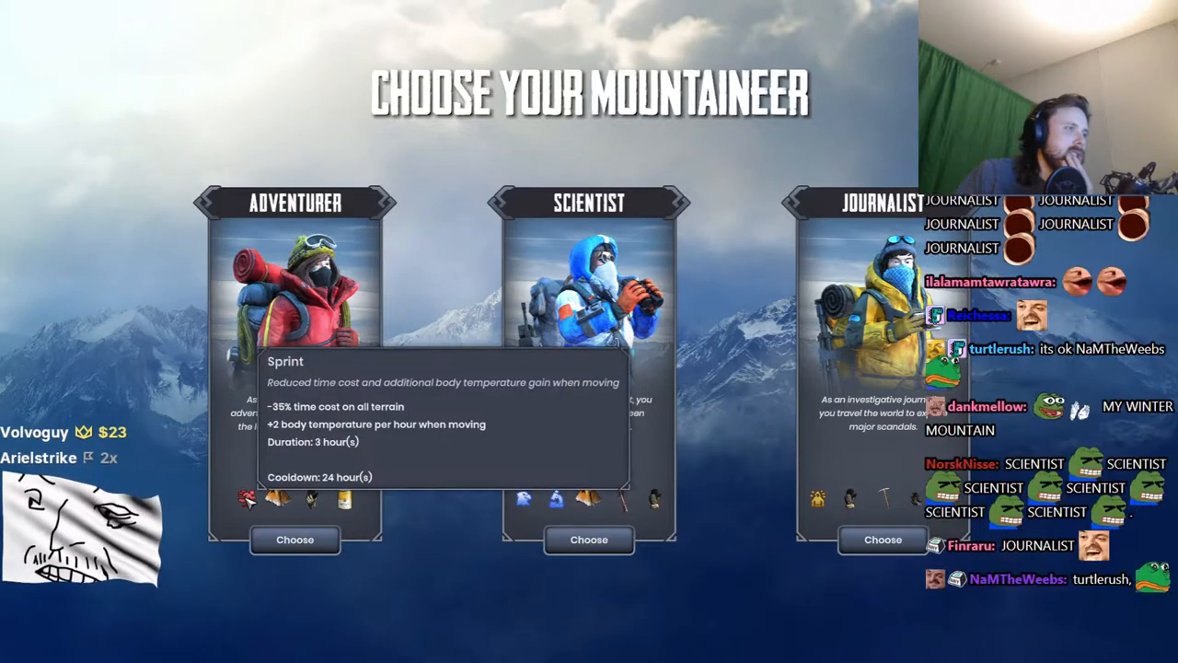
Step: Choose the Adventurer on the Choose Your Mountaineer screen
click(294, 540)
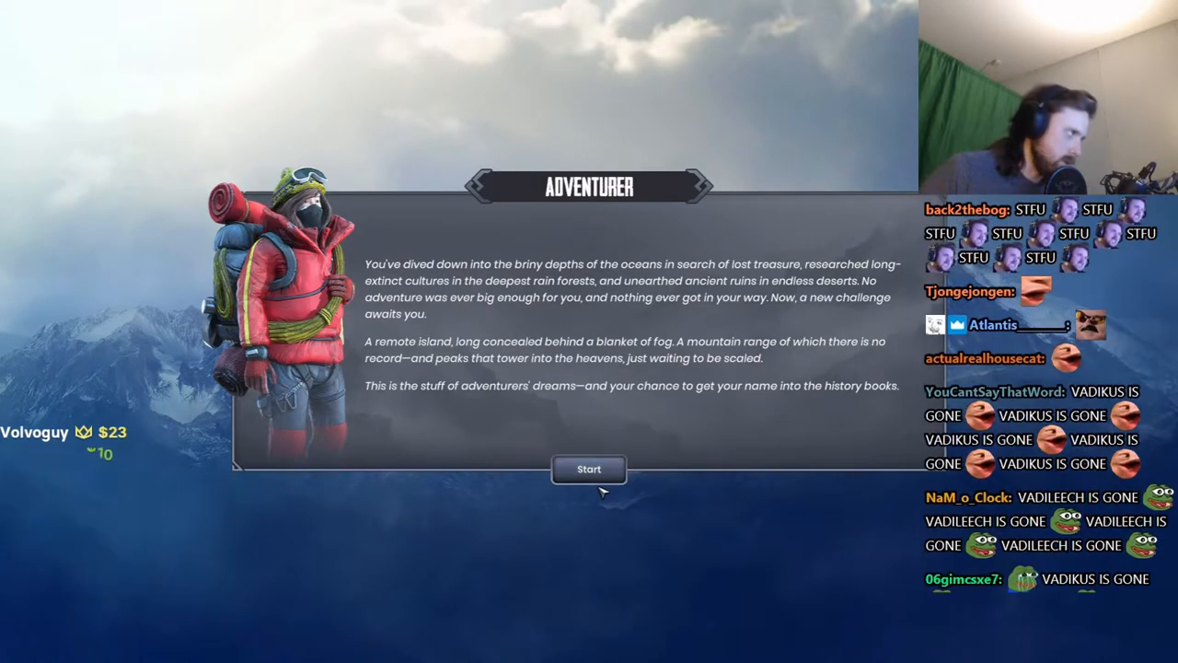
Step: Confirm Normal difficulty for the Adventurer's run and start Mountain 1
click(589, 469)
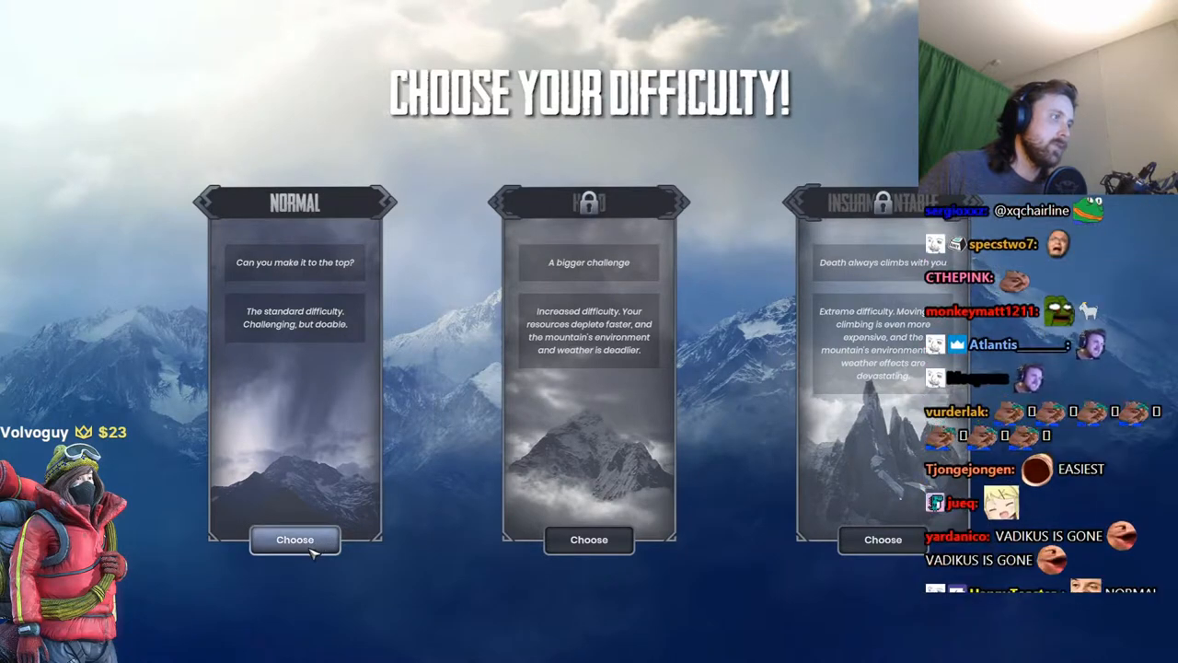
click(295, 540)
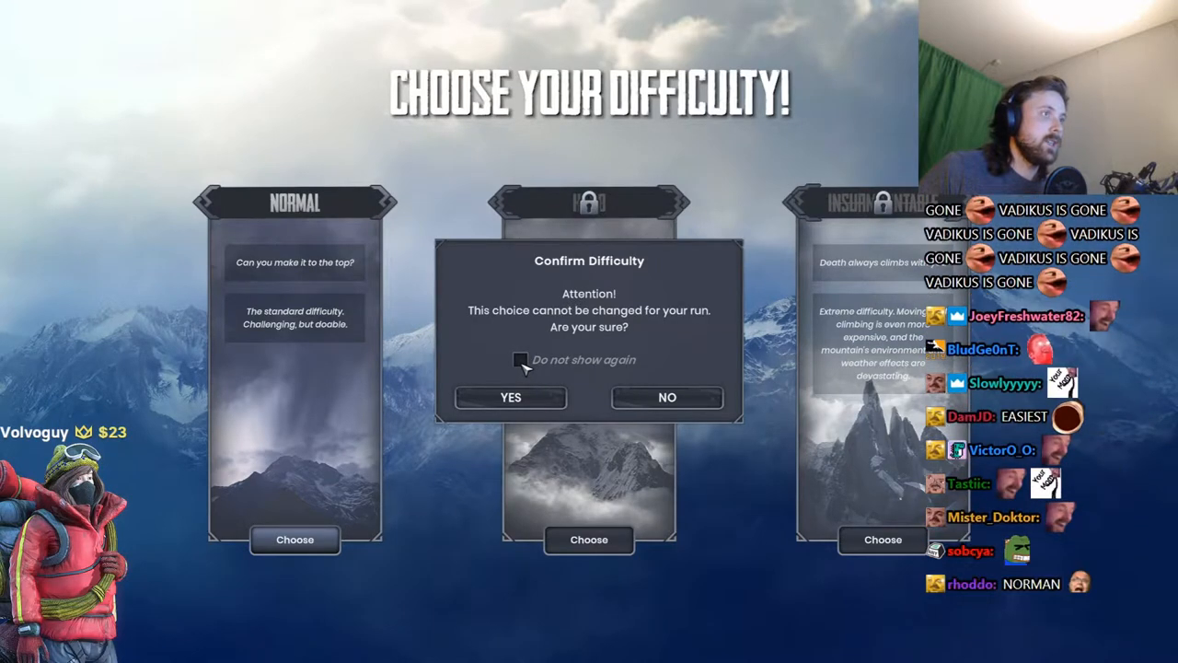
click(509, 397)
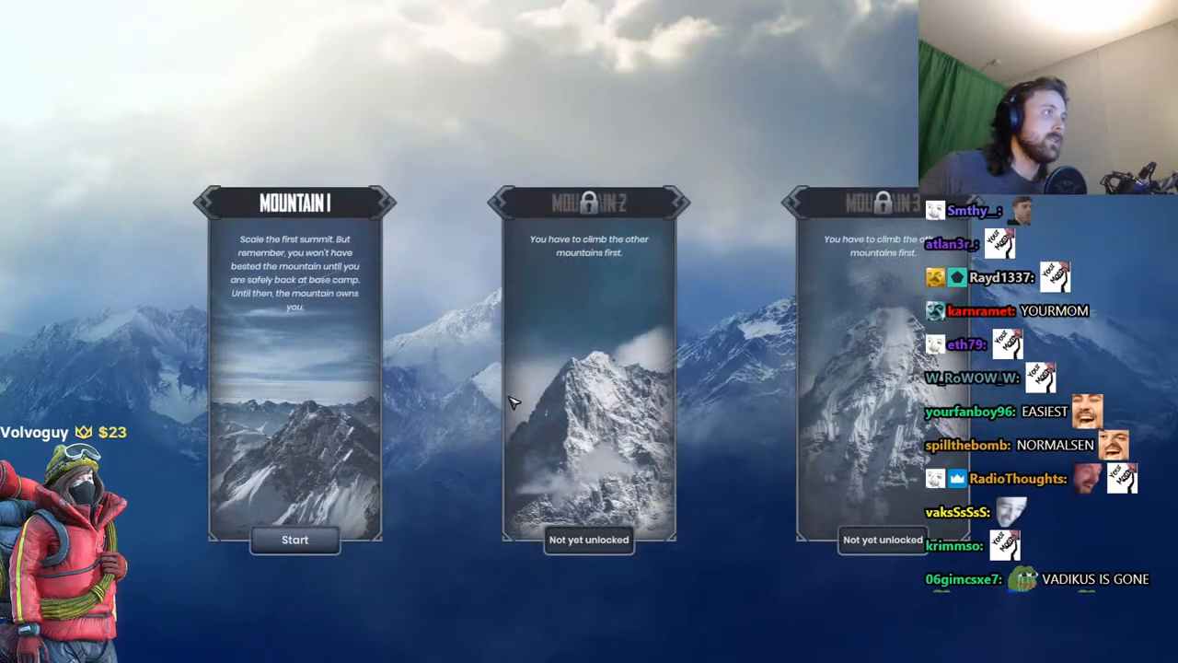
mouse_move(294, 540)
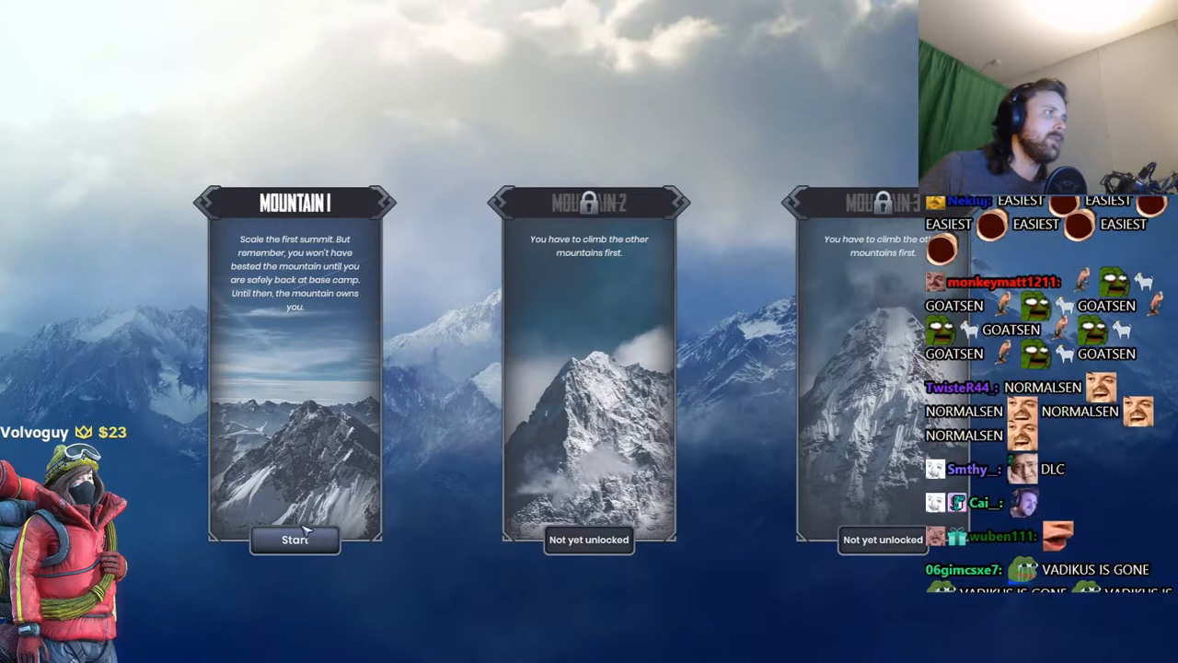
click(294, 540)
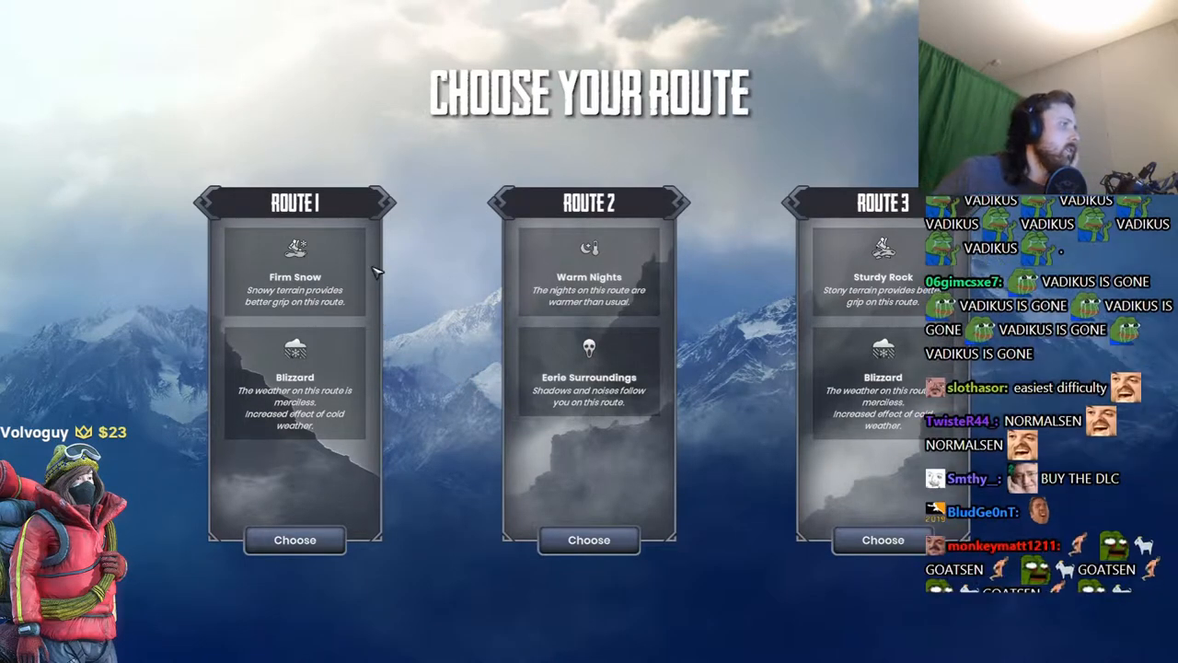
mouse_move(338, 319)
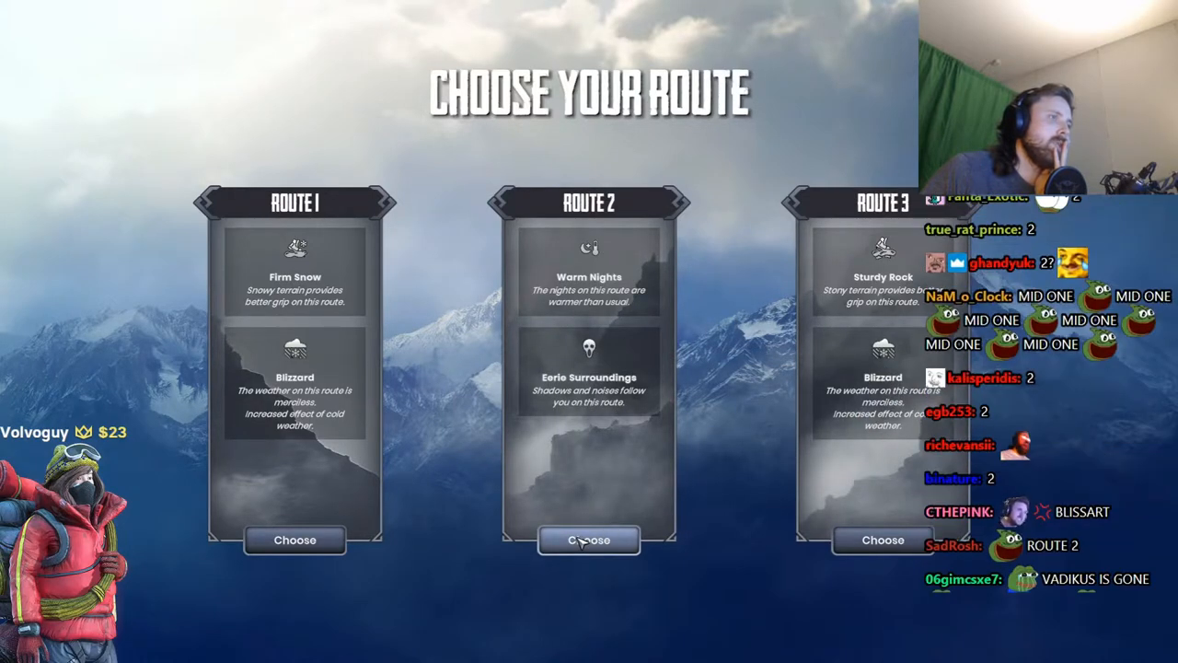
Step: Choose Route 2 and confirm it on the enlarged route card
click(588, 540)
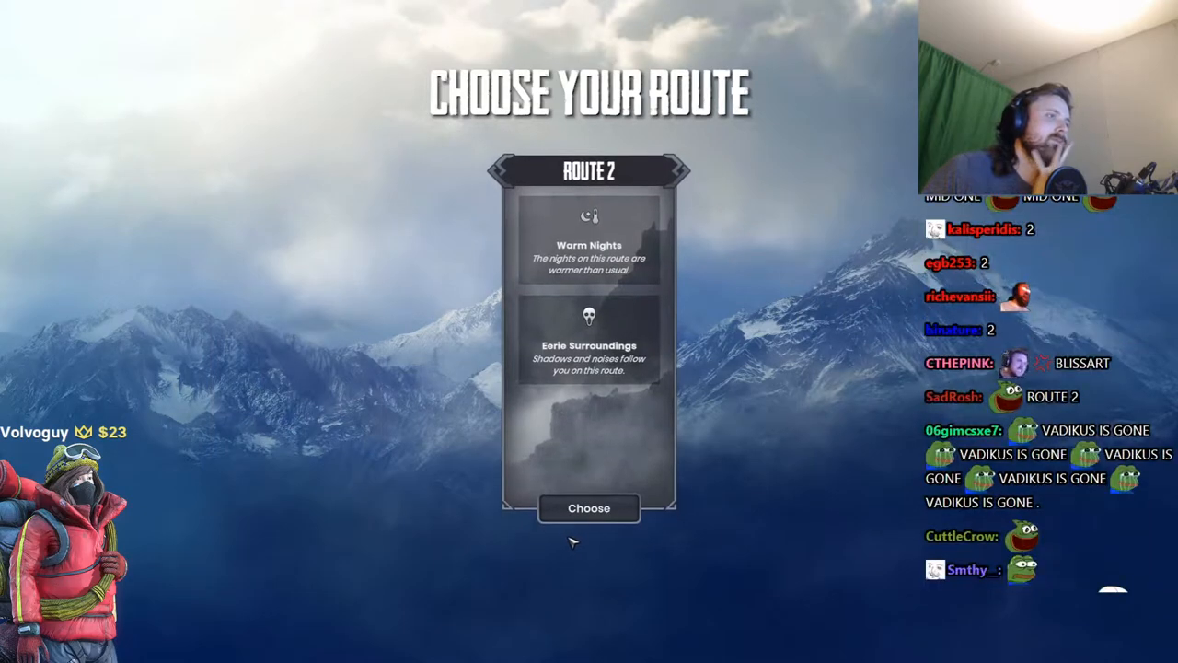
click(590, 509)
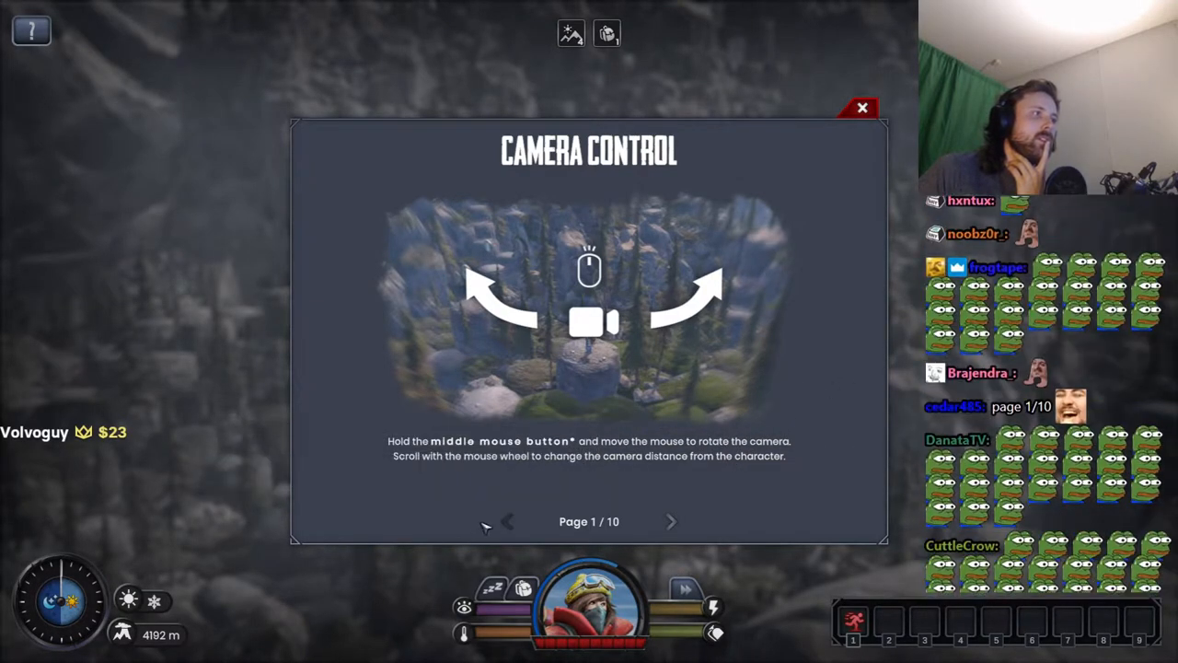
Step: Page through the tutorial, including terrain types, events and Weather, then dismiss the Hint
click(671, 521)
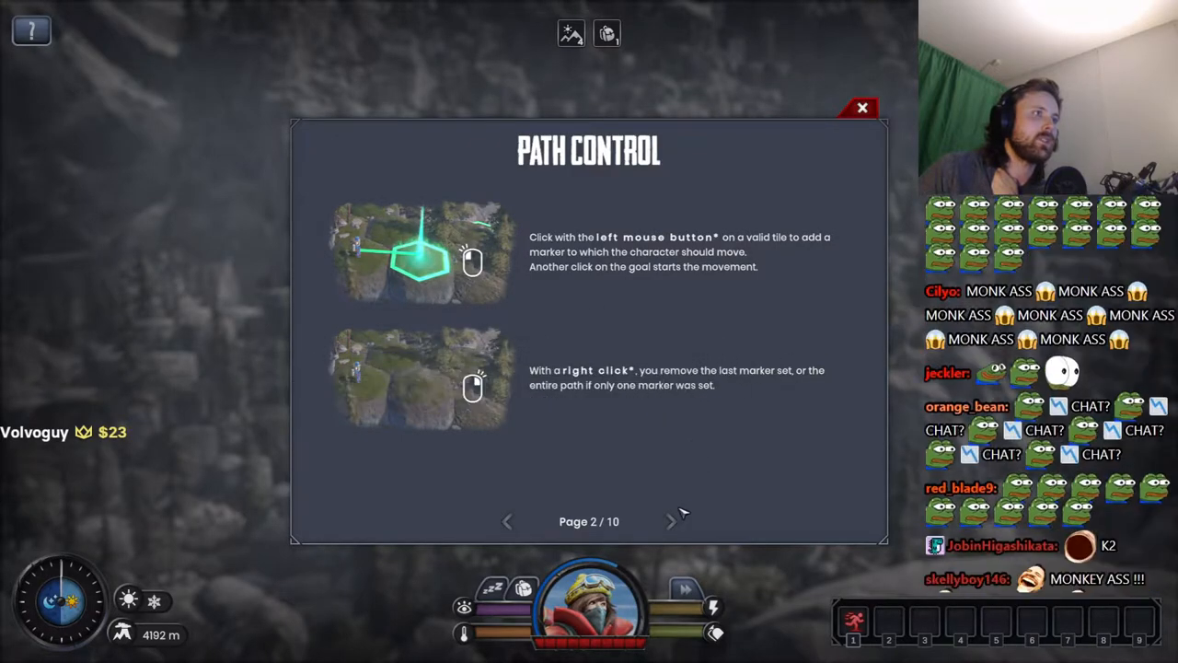
click(672, 521)
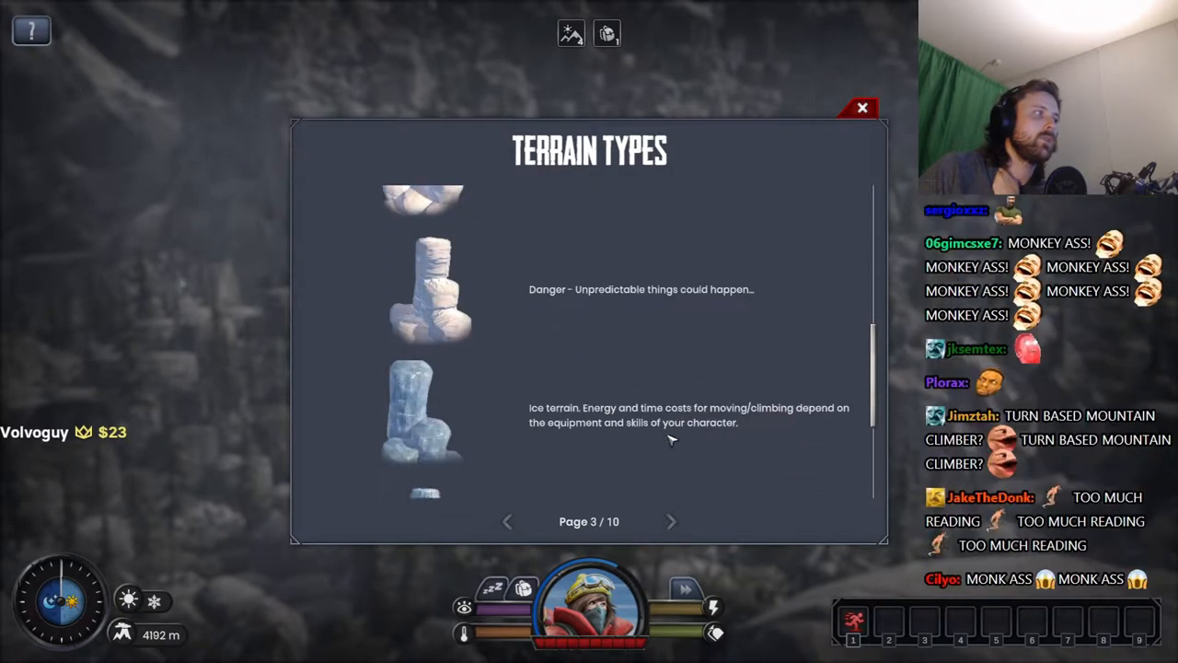
click(671, 521)
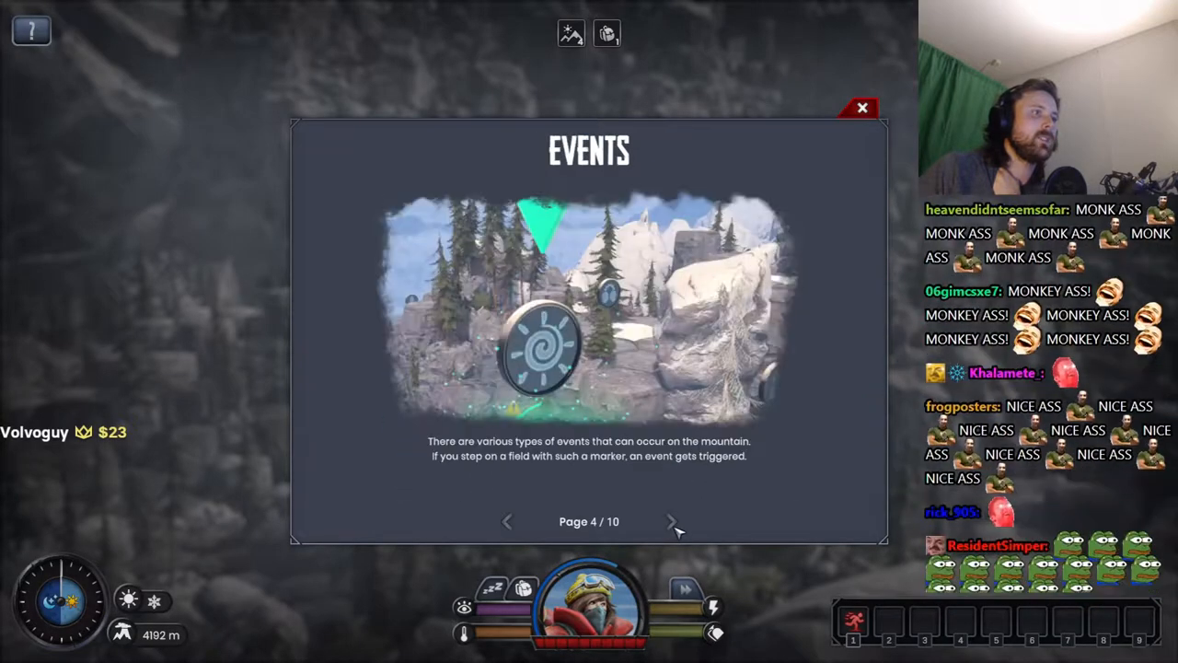
click(671, 521)
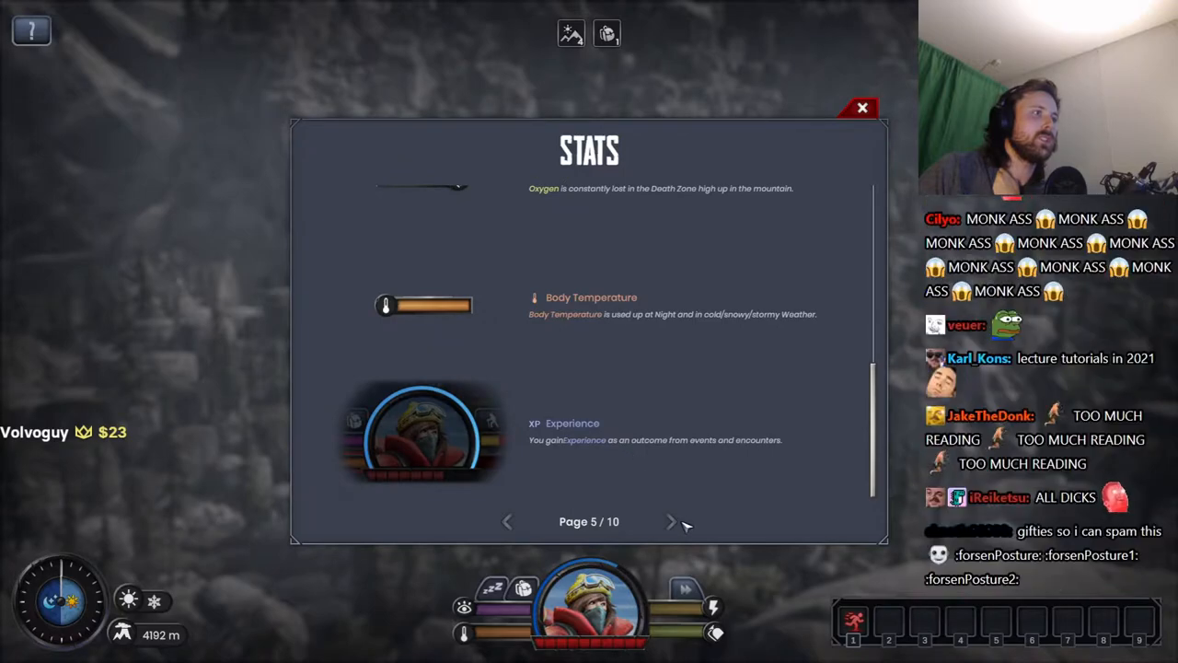
click(671, 521)
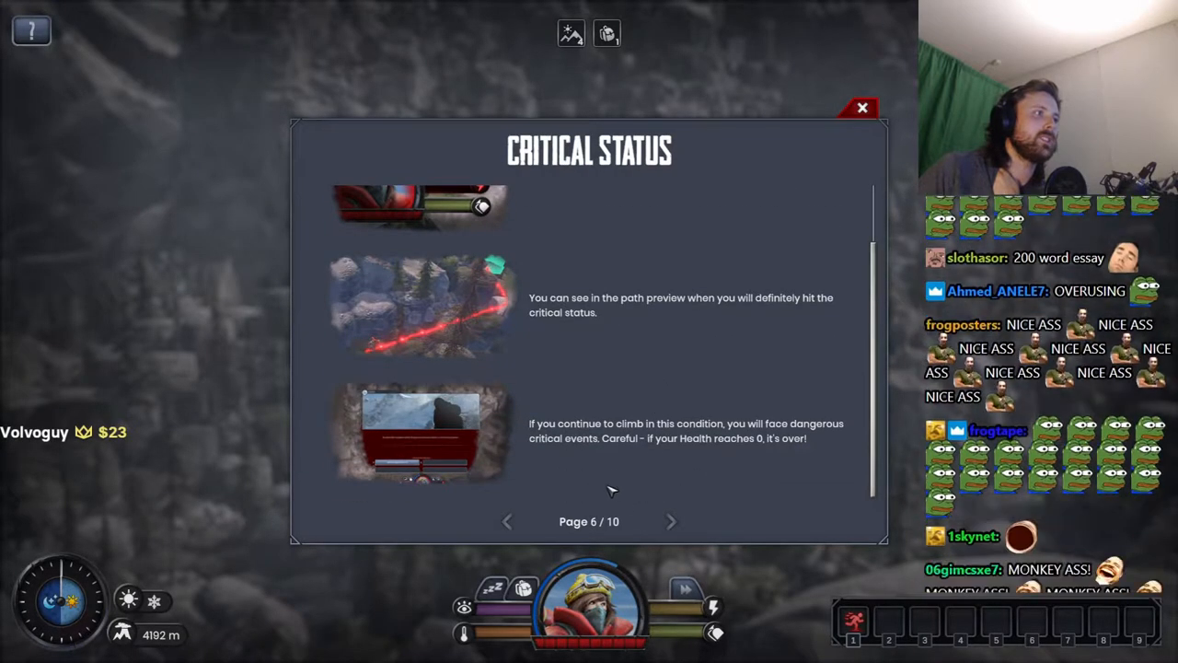
click(671, 521)
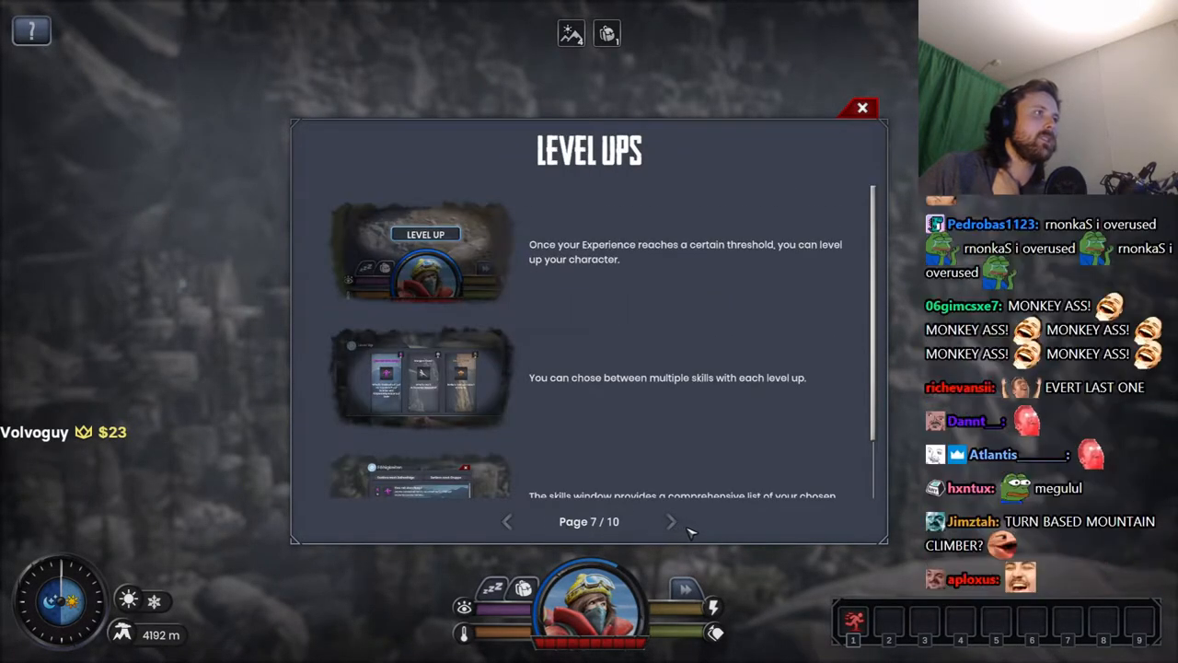
click(671, 521)
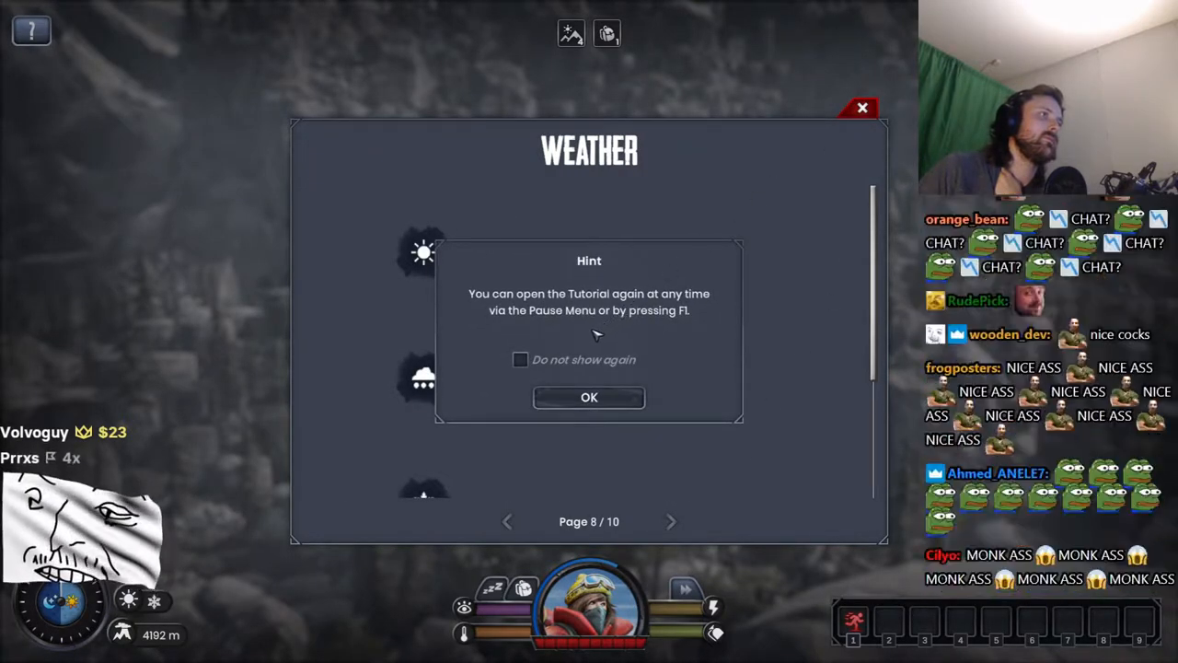
click(588, 398)
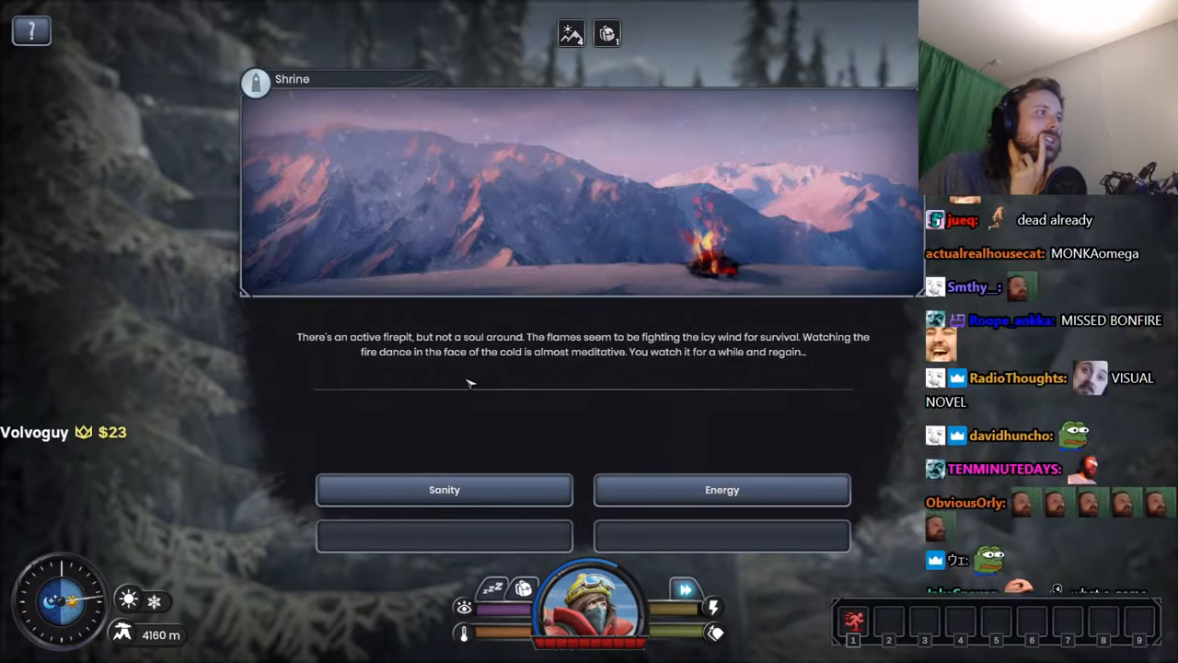
mouse_move(610, 373)
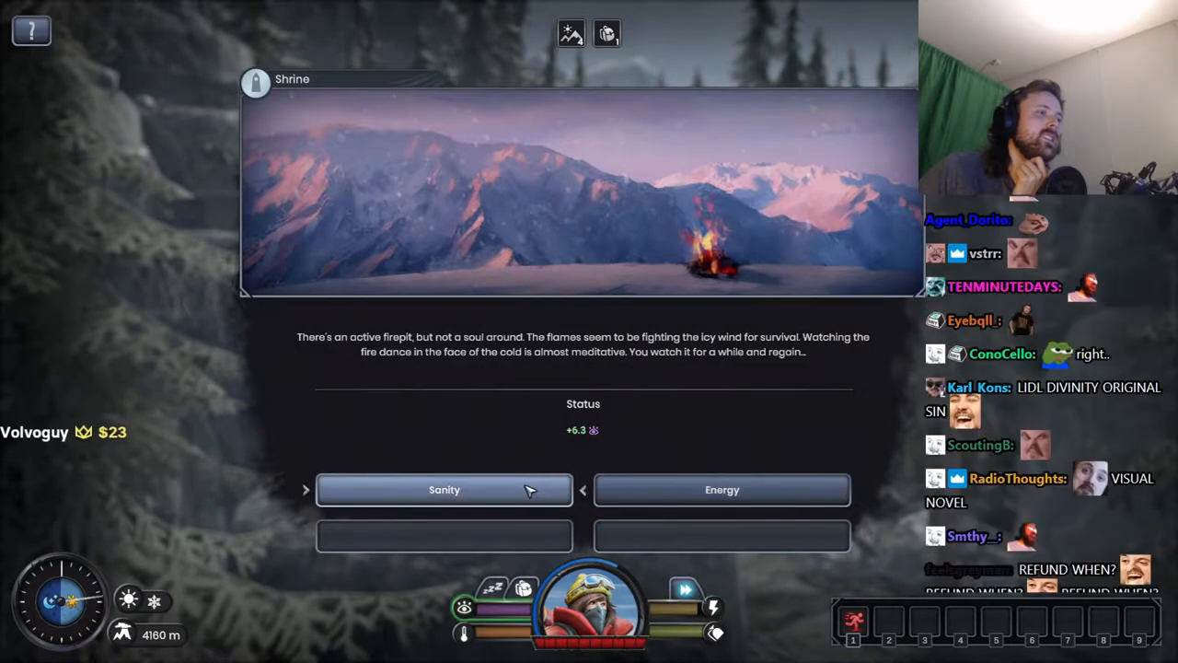
Step: Pick Sanity at the firepit Shrine event
click(722, 490)
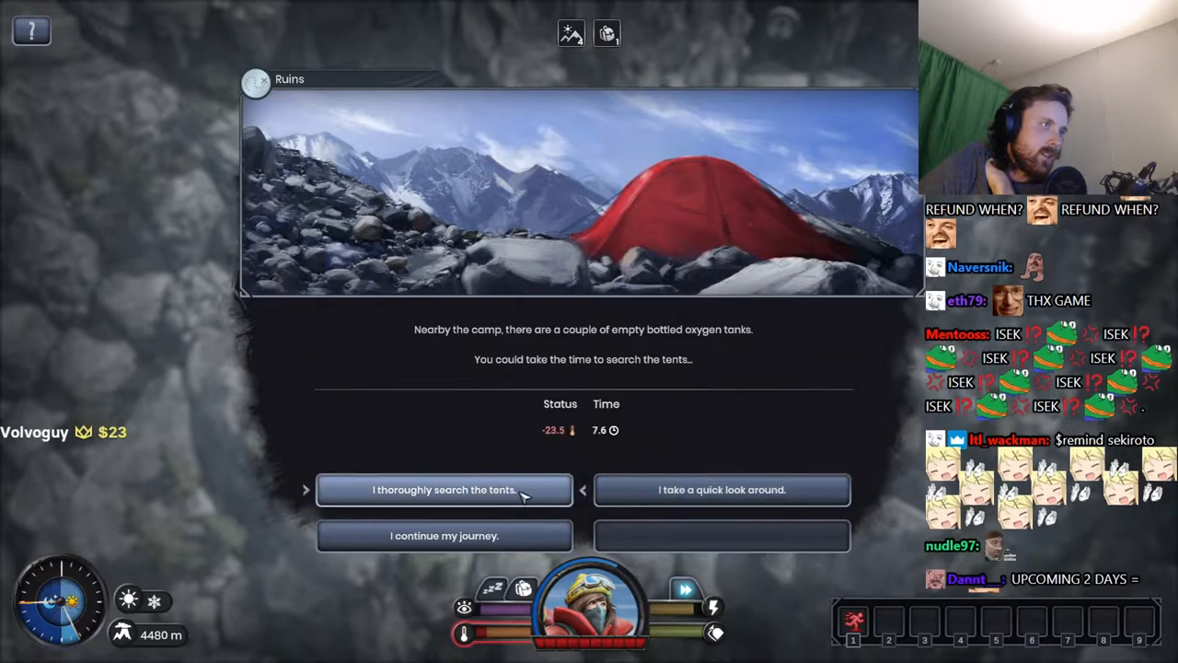
Step: Choose 'I thoroughly search the tents' in the Ruins event
click(443, 489)
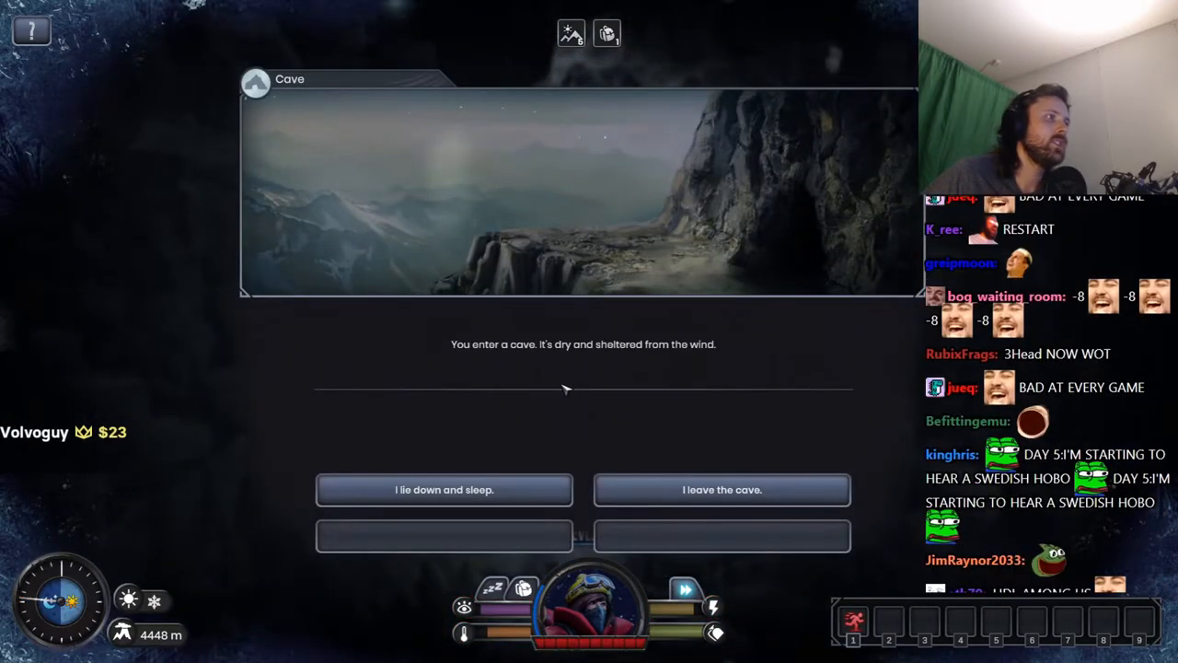
mouse_move(607, 395)
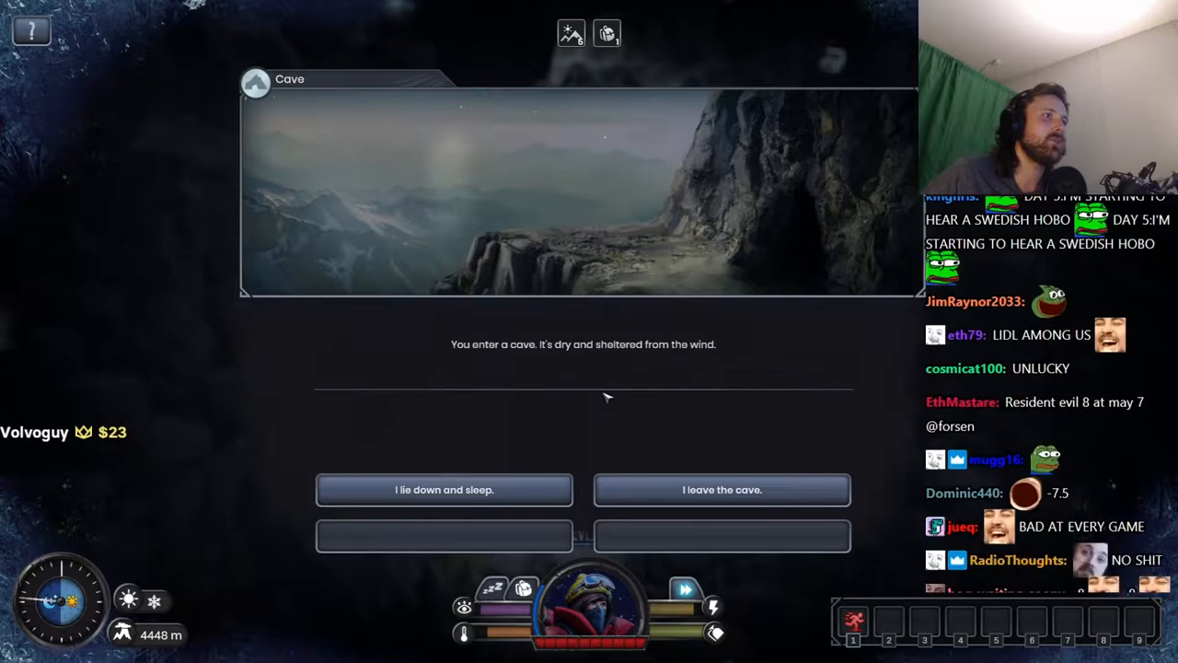
mouse_move(471, 497)
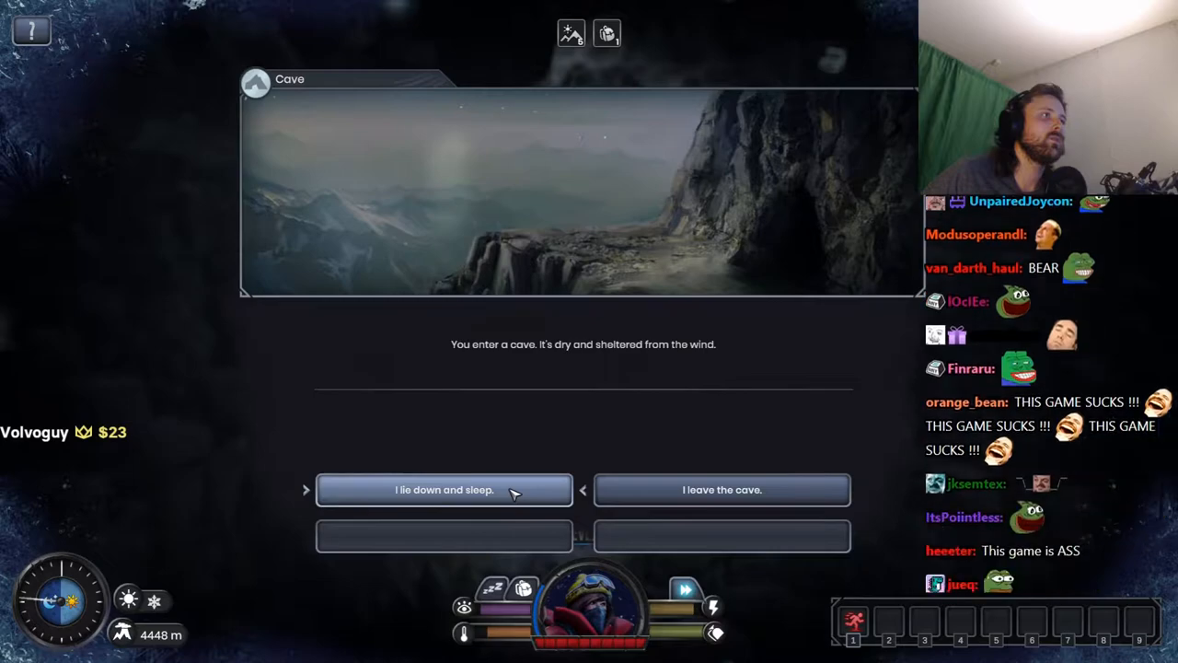
Step: Choose 'I lie down and sleep' in the Cave event
click(443, 490)
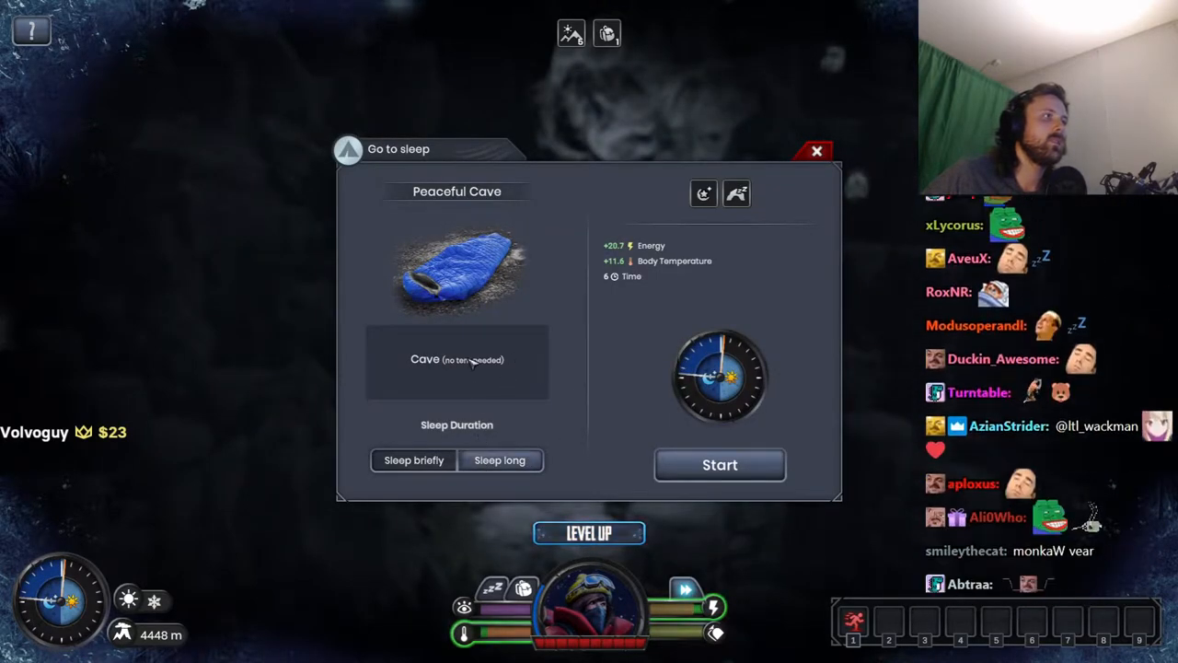
mouse_move(486, 383)
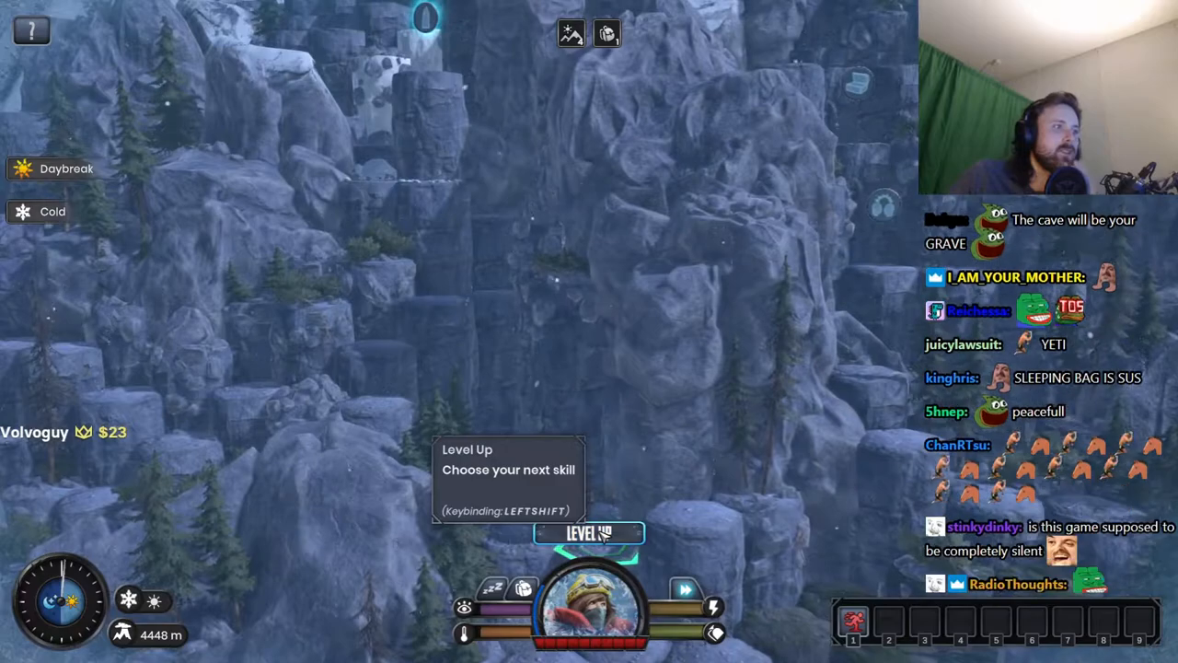
Step: Level up and confirm the Flat Terrain Expert skill Light Steps I
click(589, 532)
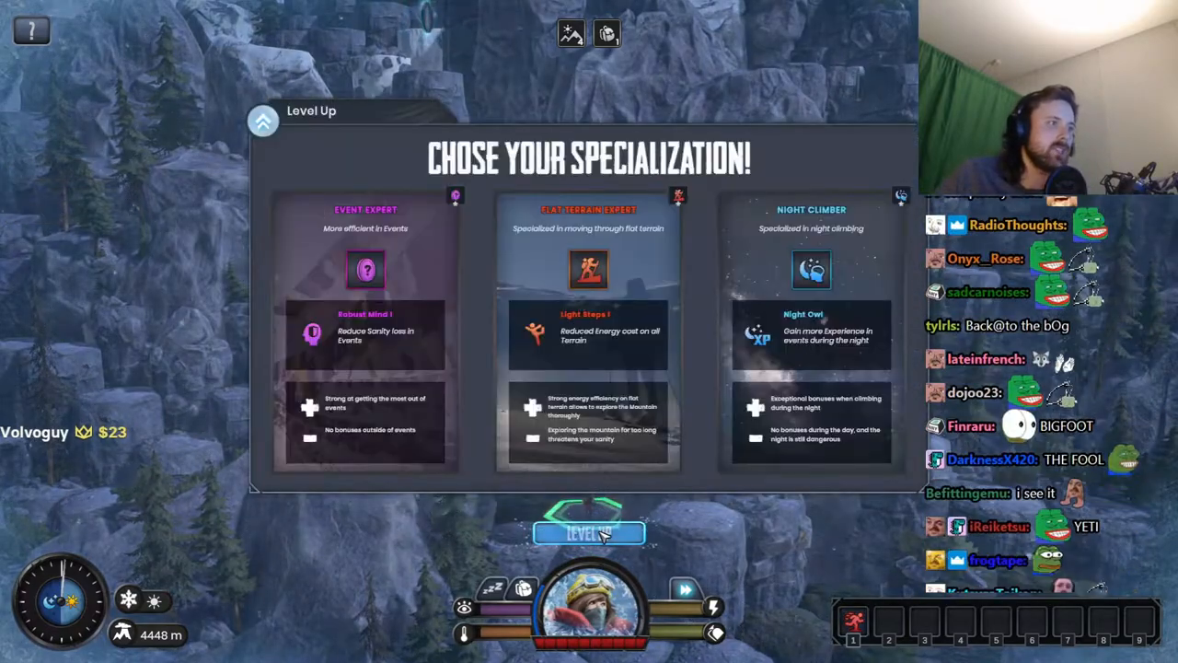
click(365, 332)
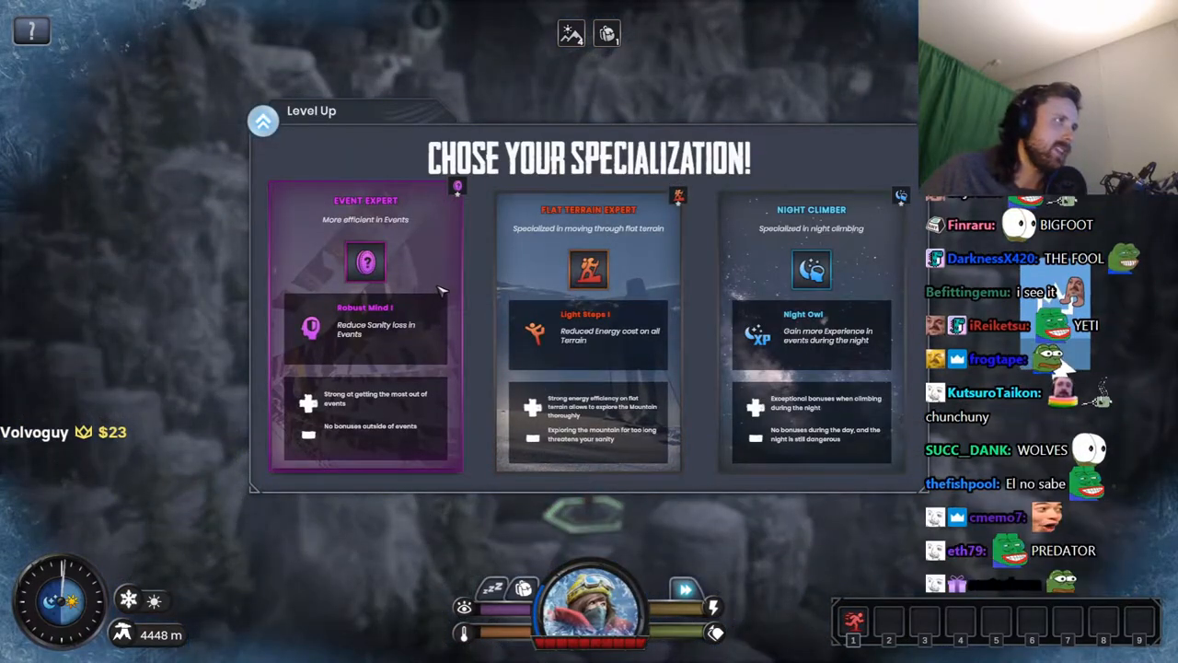
mouse_move(415, 350)
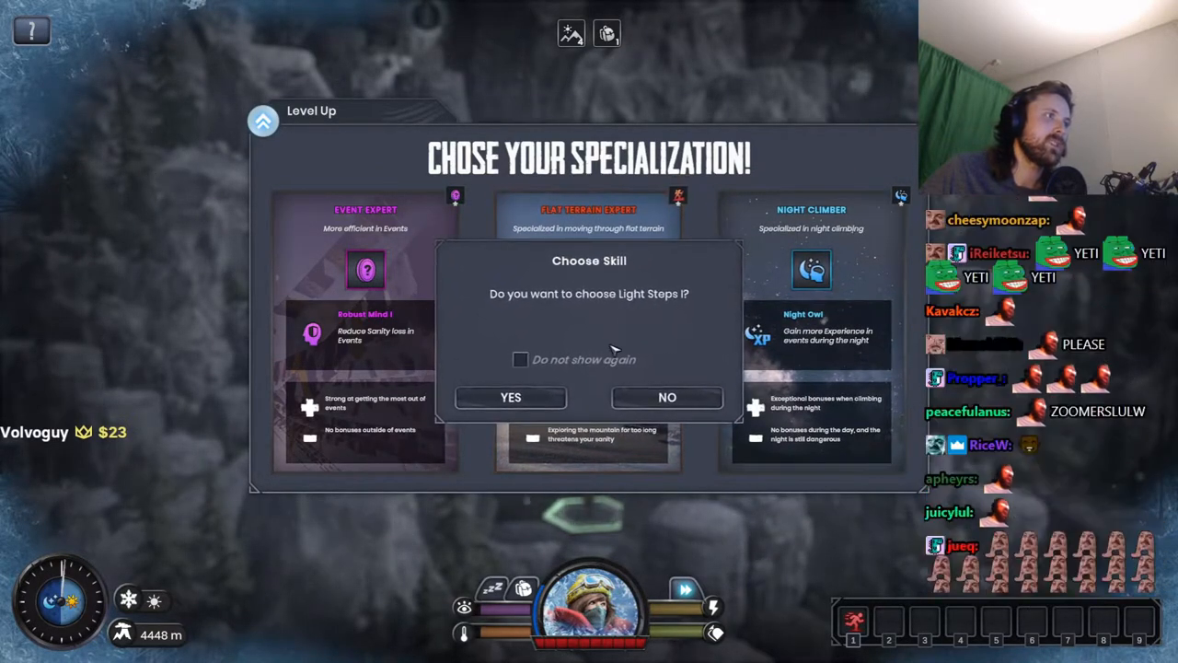
click(510, 398)
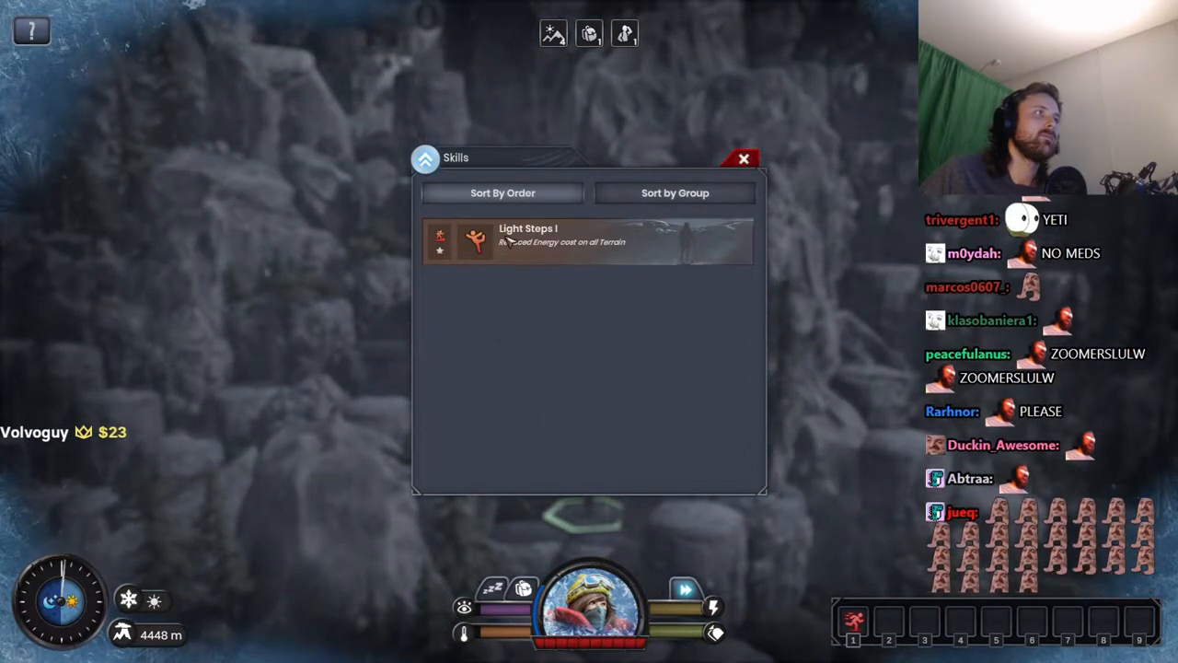
Step: Close the Skills window
click(743, 159)
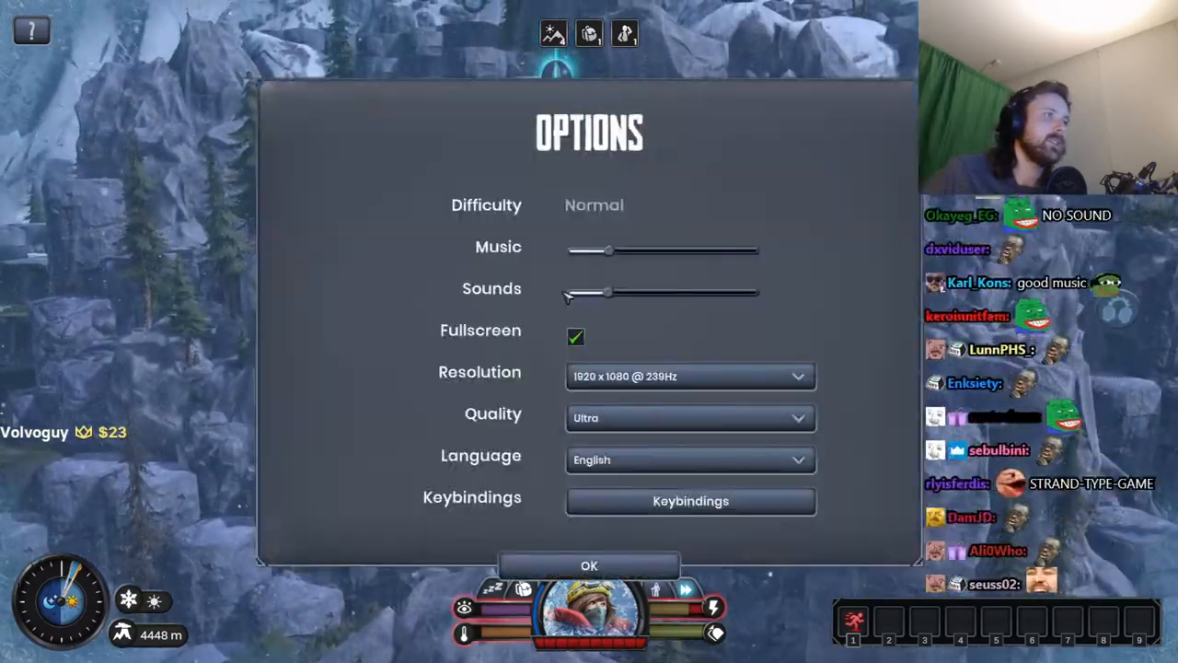
Step: Max out the music volume slider and confirm the options with OK
drag(609, 250, 750, 250)
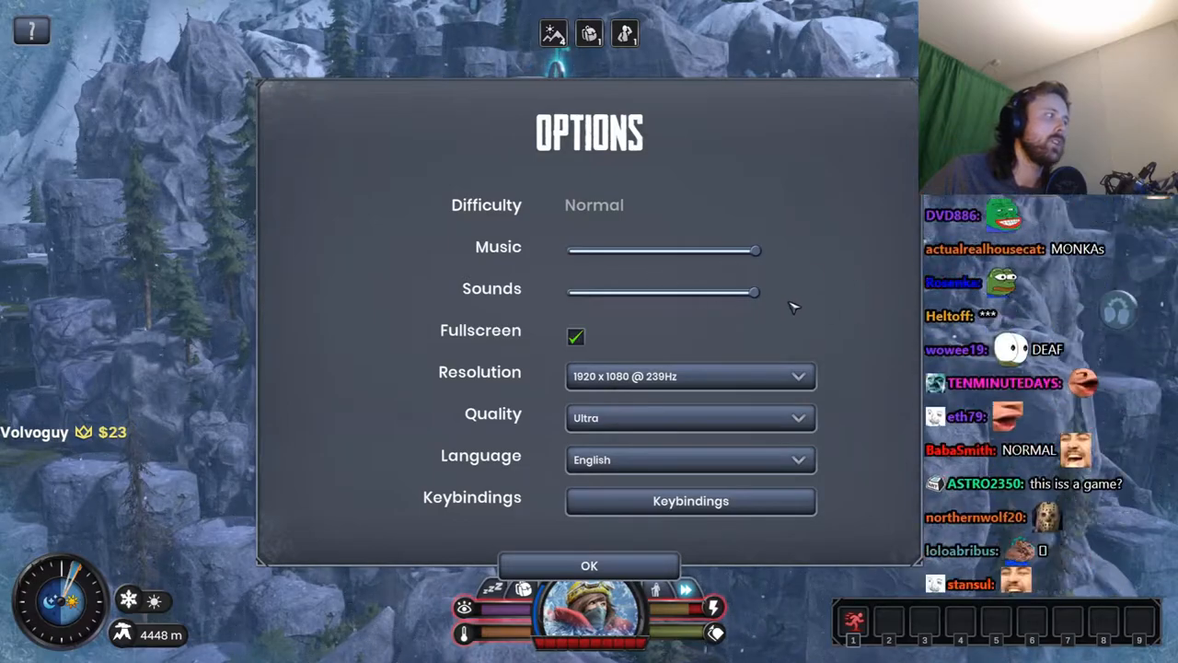
click(589, 565)
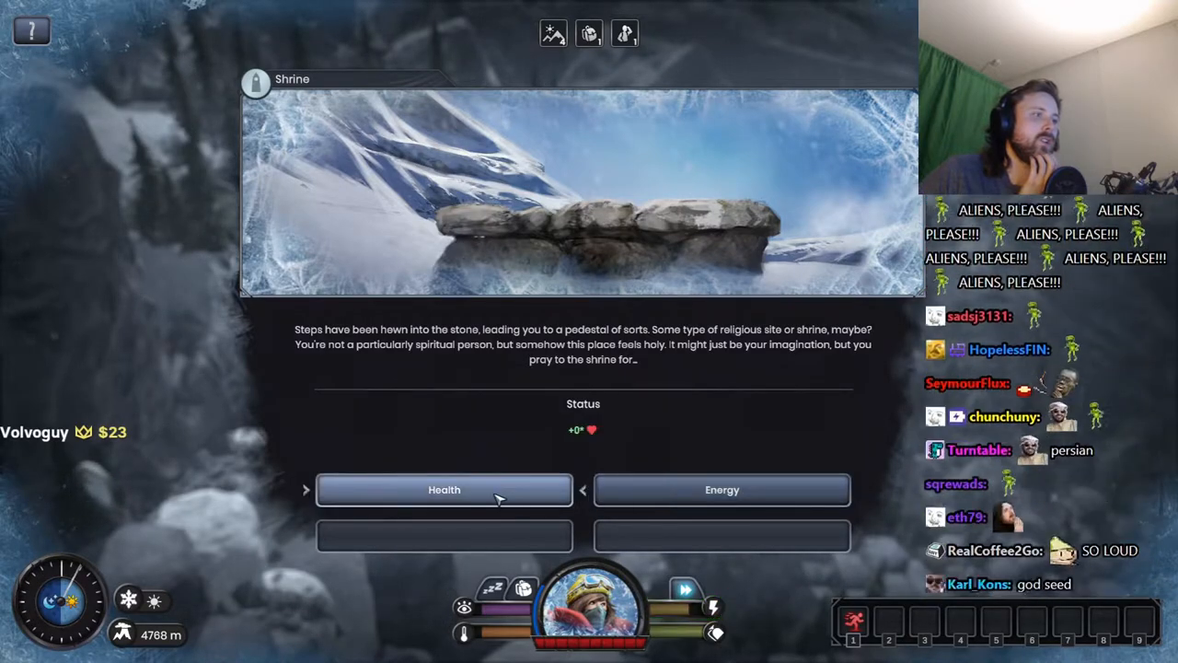
Step: Pray at the stone shrine choosing the Health option
click(722, 490)
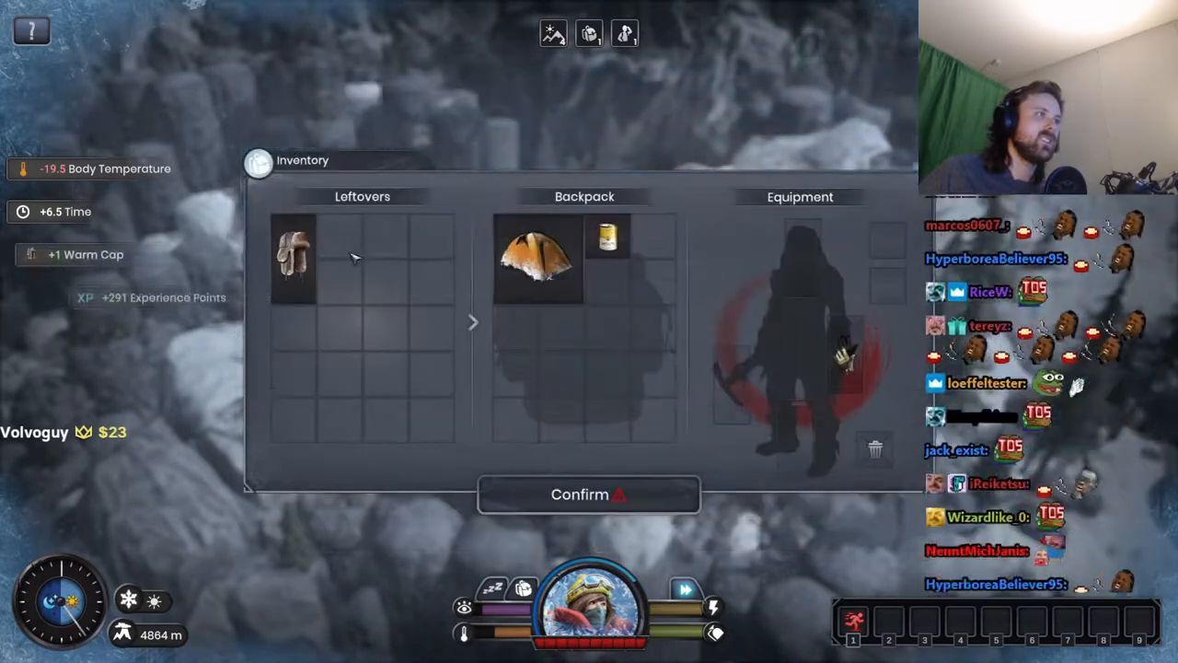
mouse_move(294, 258)
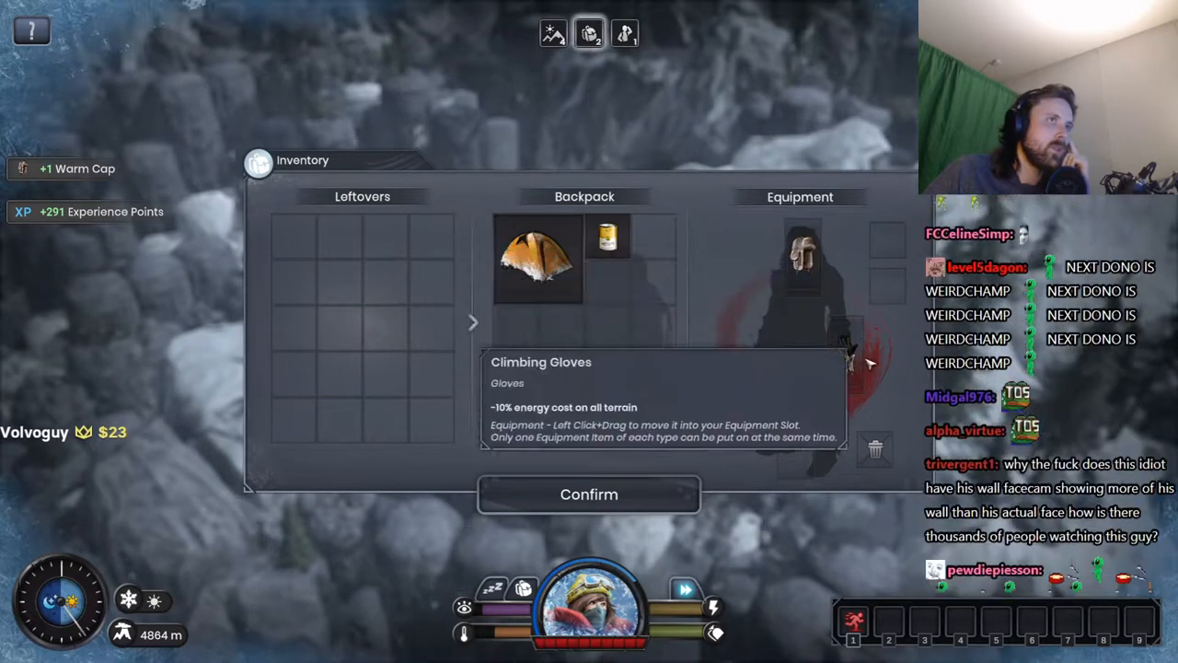
mouse_move(801, 258)
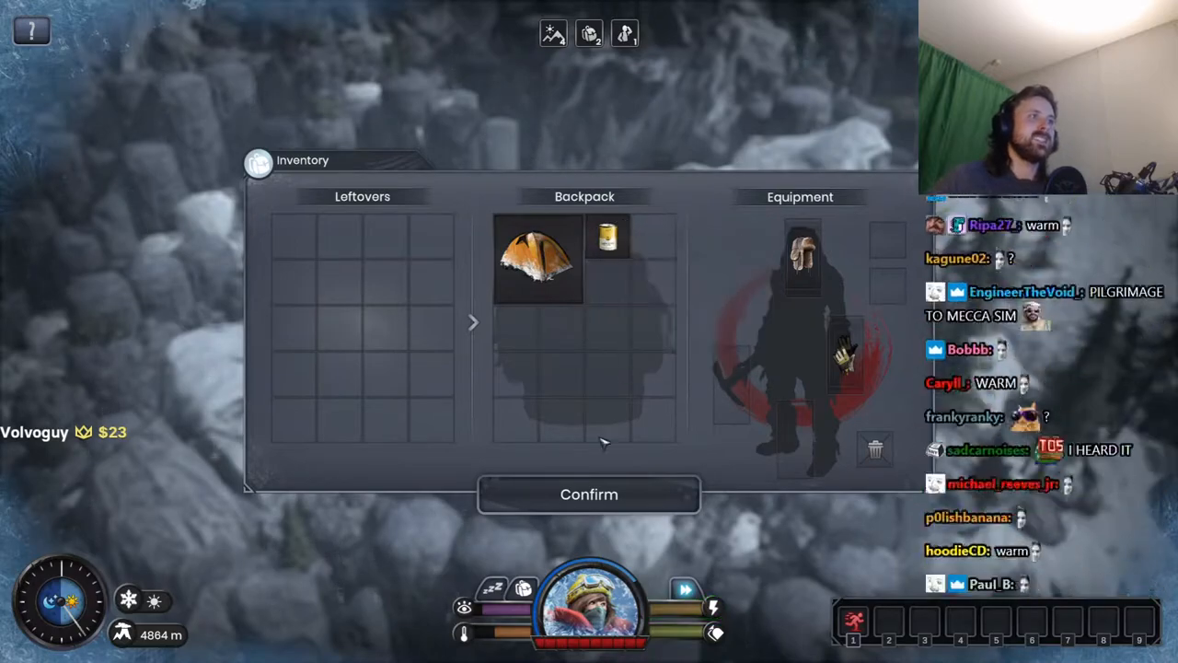
Step: Approach the goatherd and accept his shared provisions
click(589, 495)
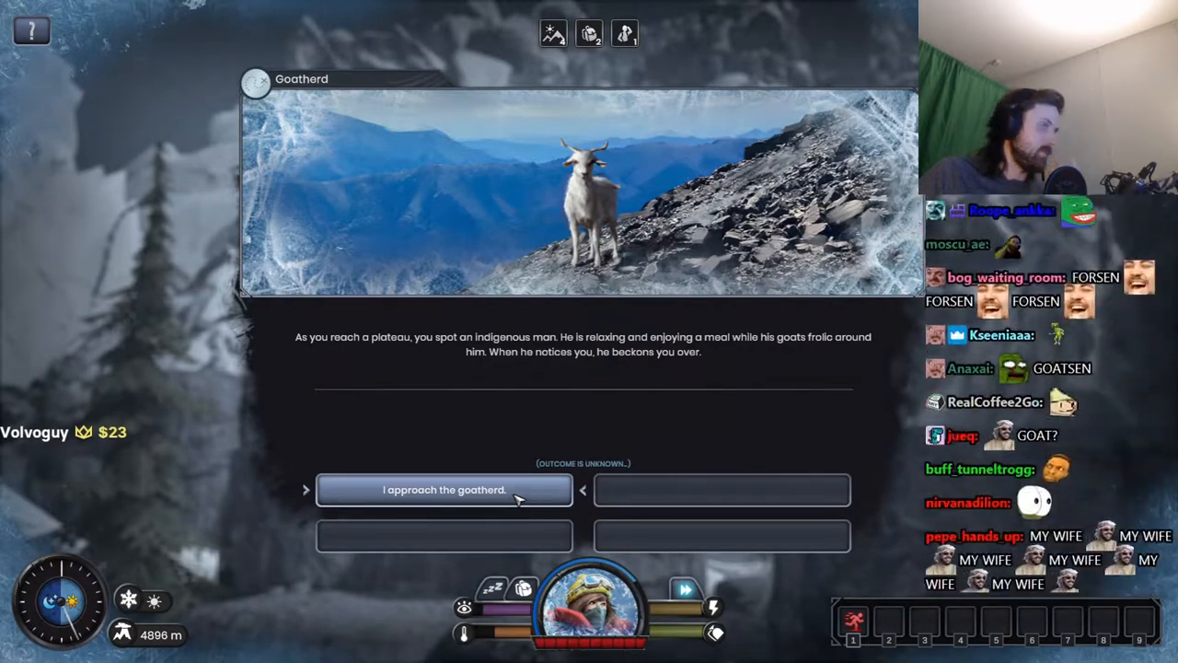
click(443, 490)
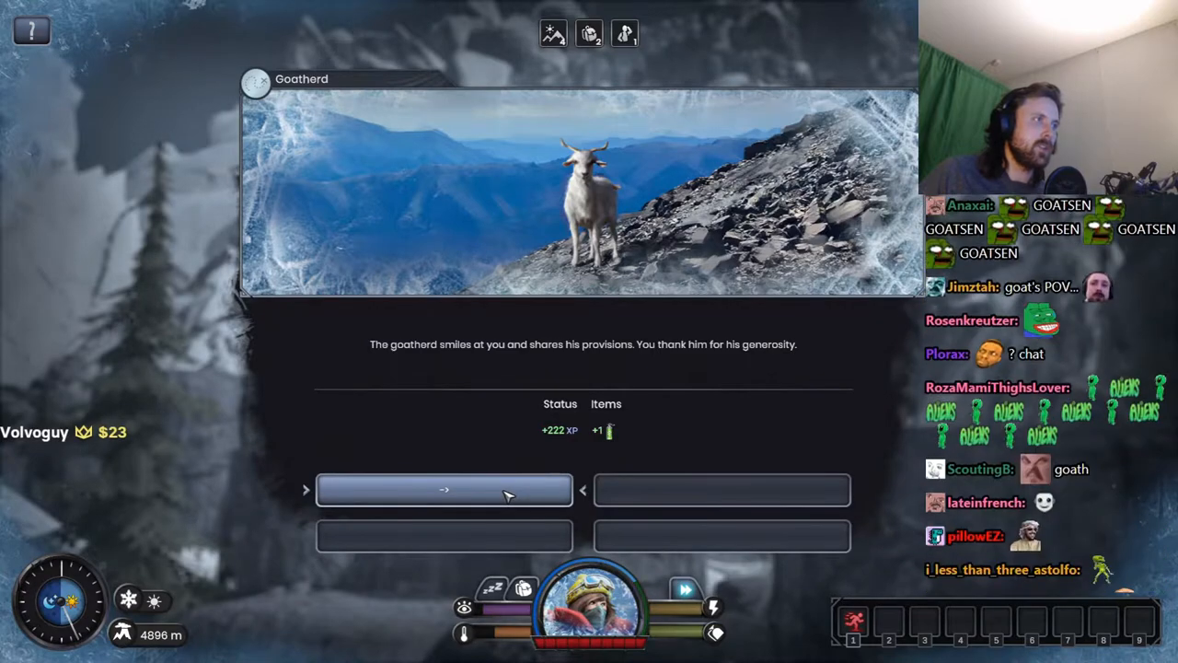
mouse_move(613, 431)
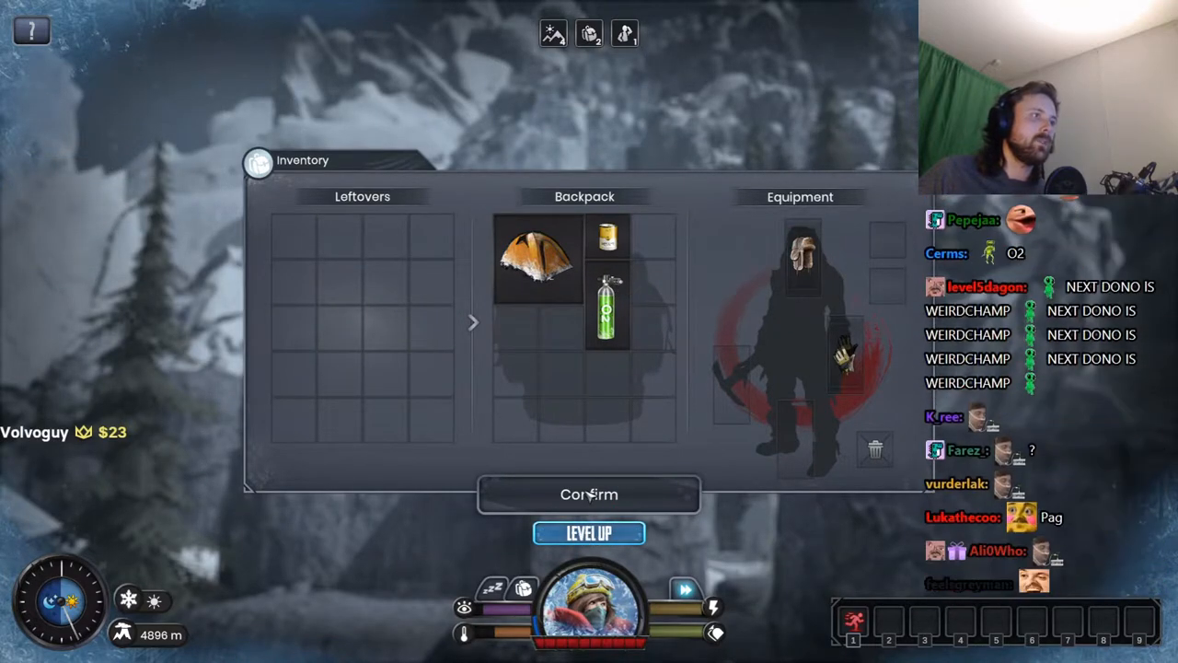
Step: Confirm keeping the provisions in the backpack, then dismiss the Light Steps skills overview
click(587, 532)
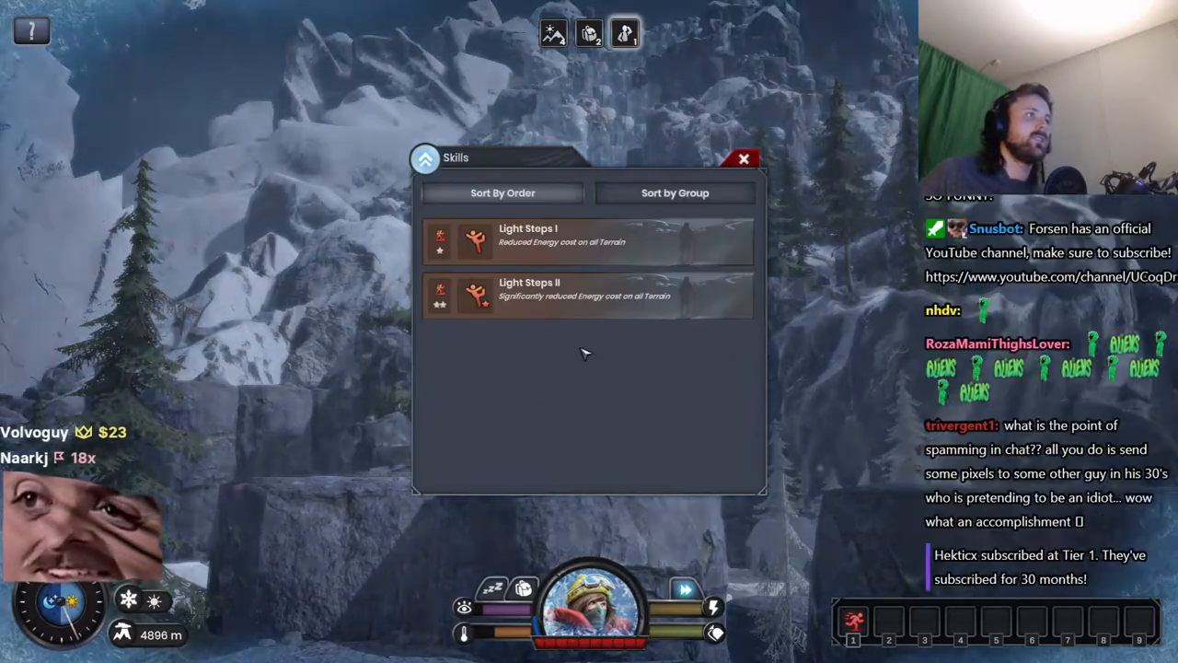
click(744, 158)
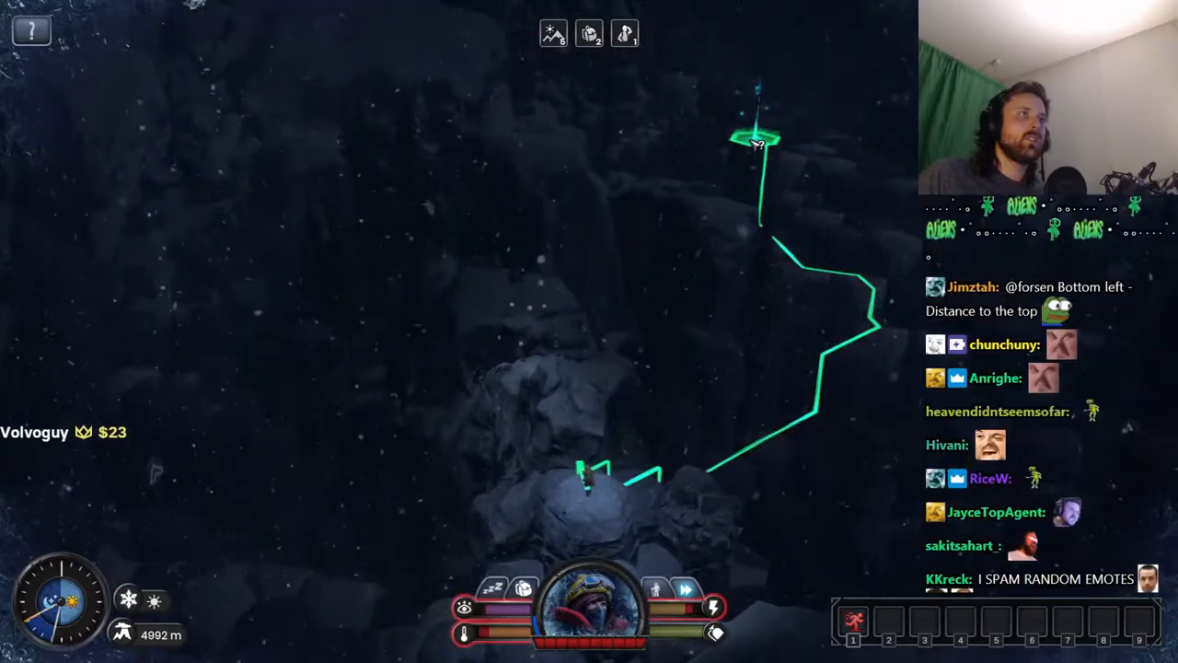
mouse_move(862, 618)
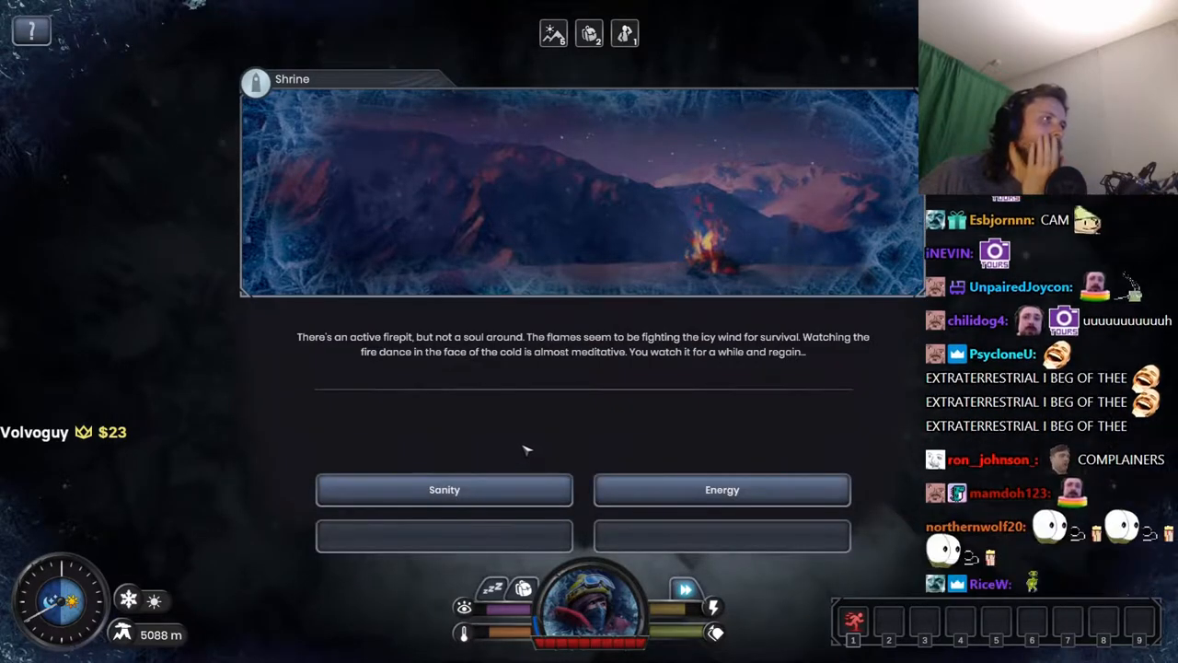
mouse_move(551, 447)
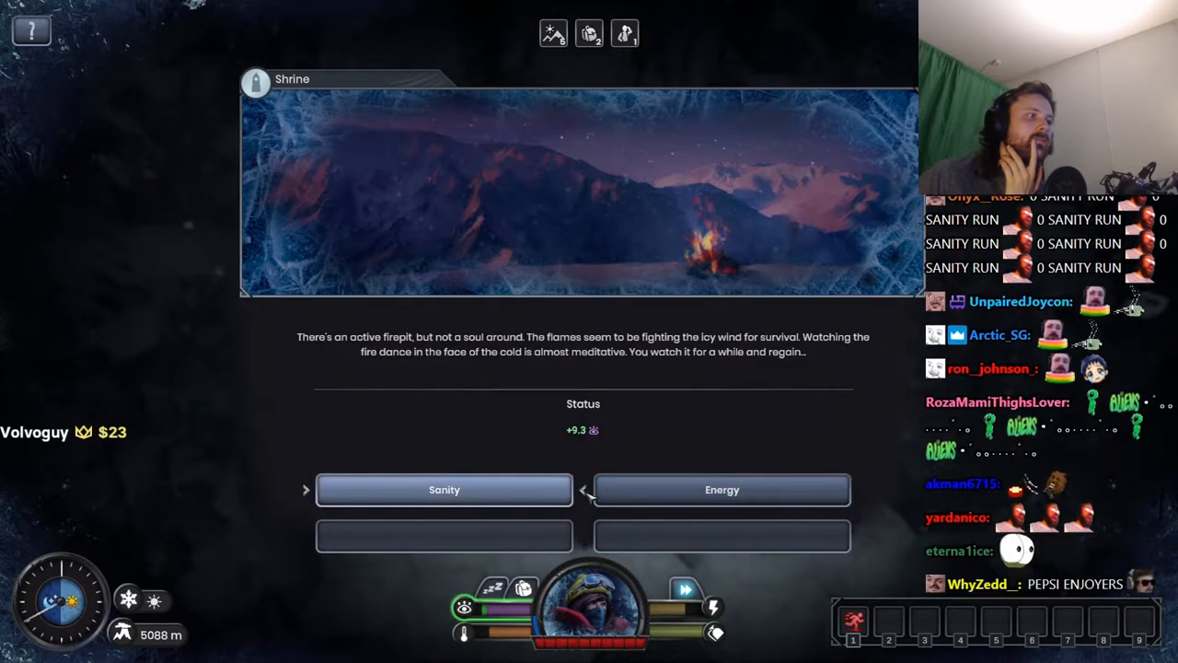
Step: Choose the Sanity option at the shrine's firepit
click(721, 490)
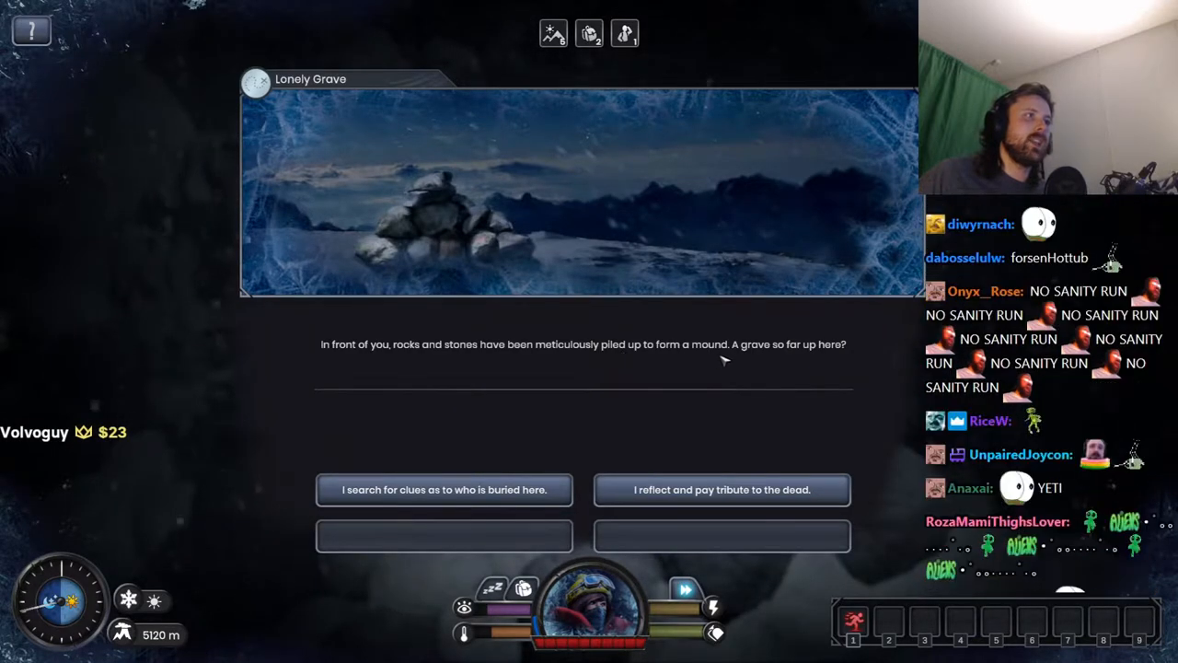
mouse_move(572, 455)
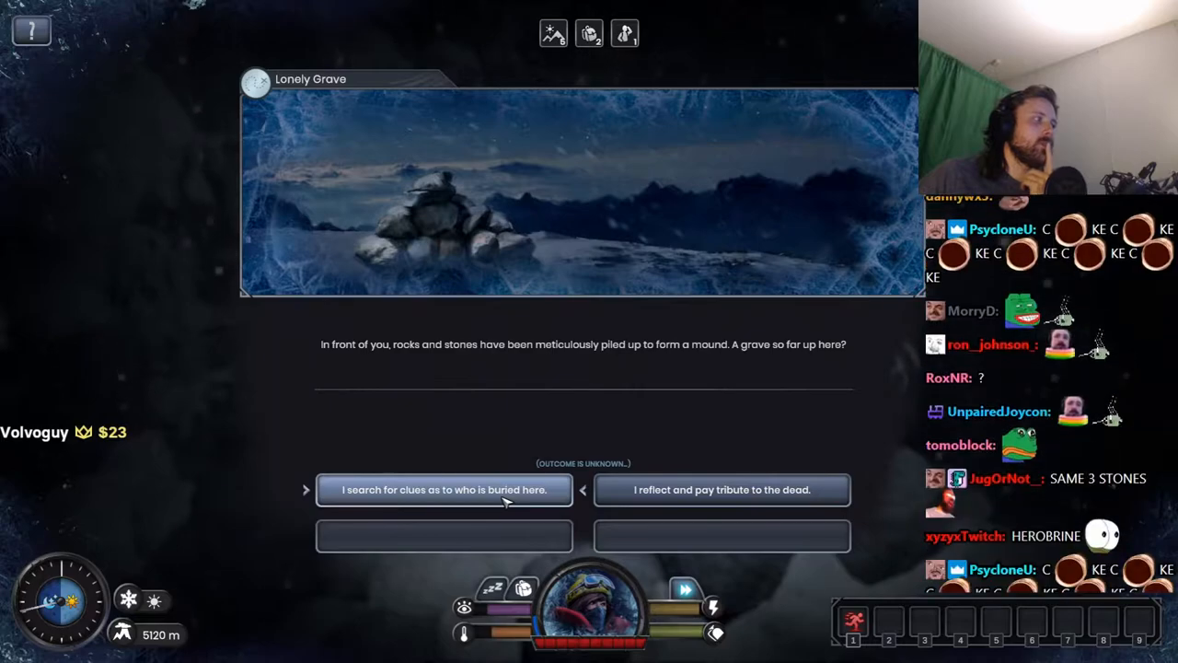
Step: Search the grave for clues, take the buried climber's equipment, and continue
click(444, 490)
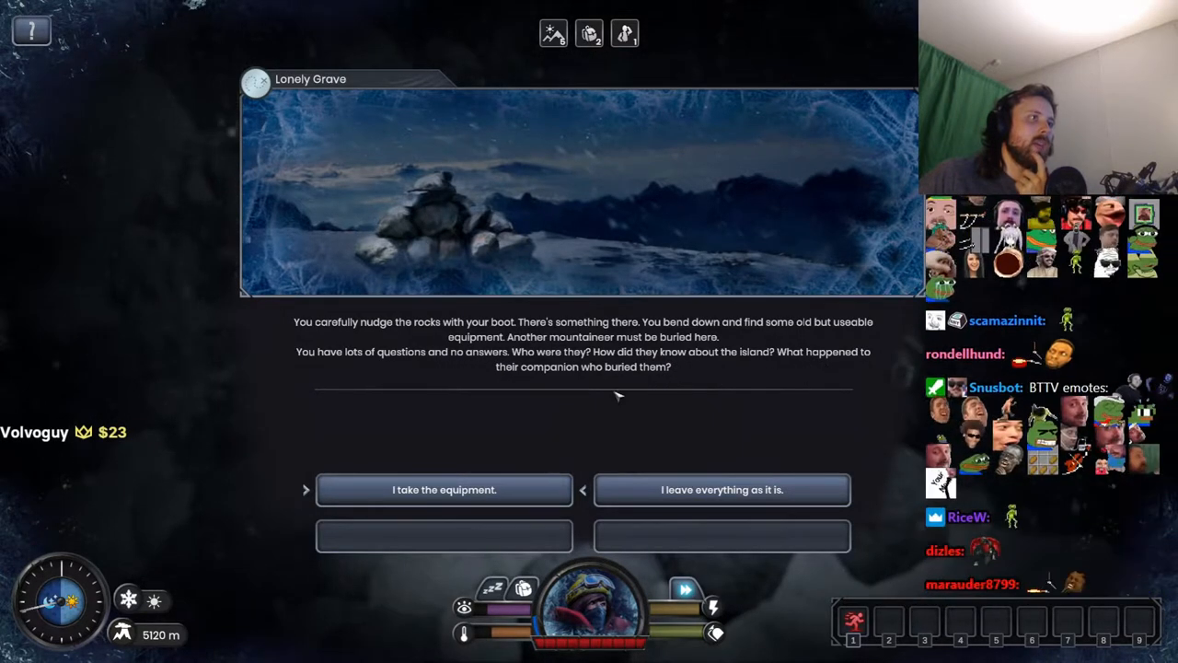
mouse_move(464, 509)
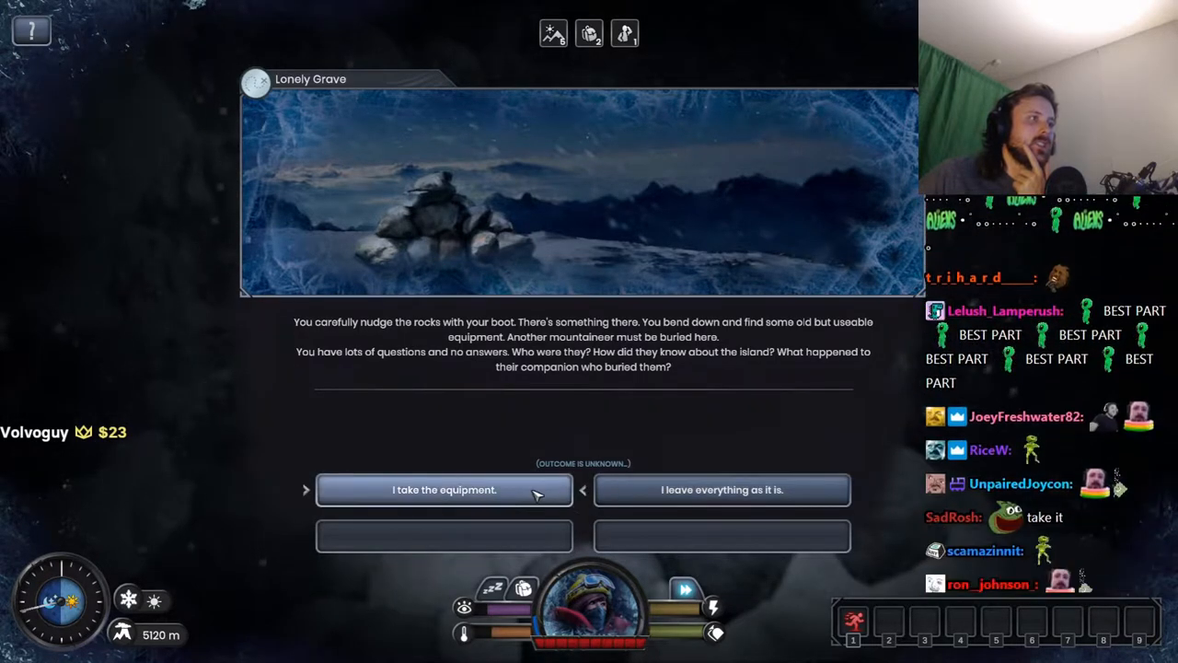
click(444, 489)
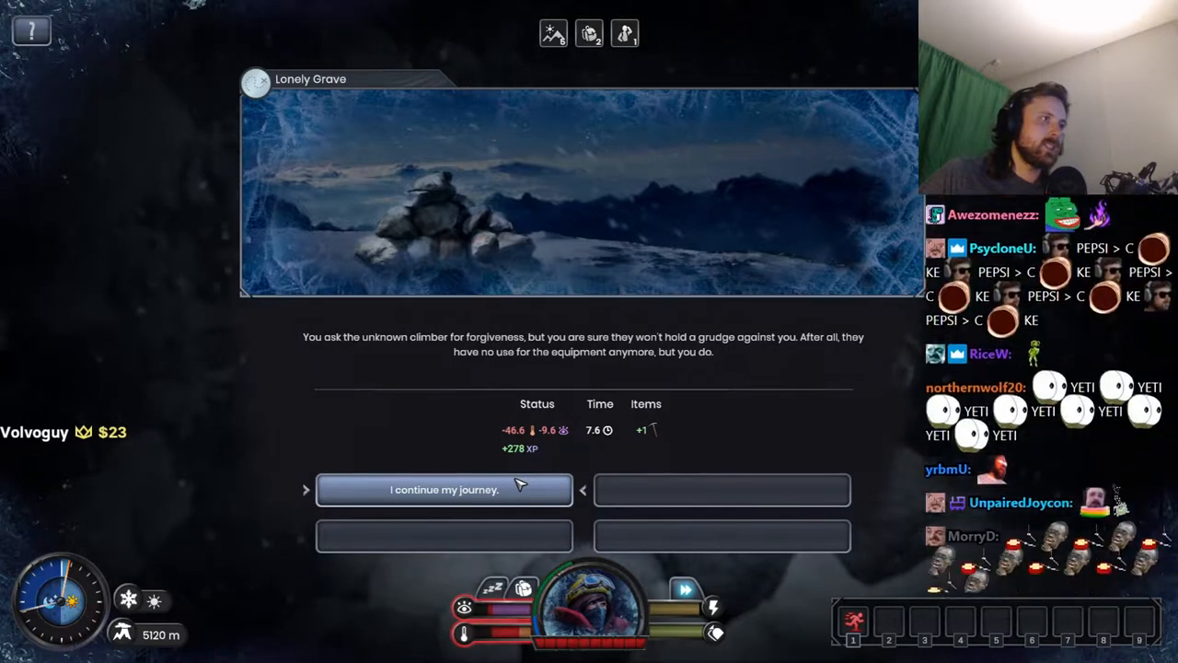
click(443, 490)
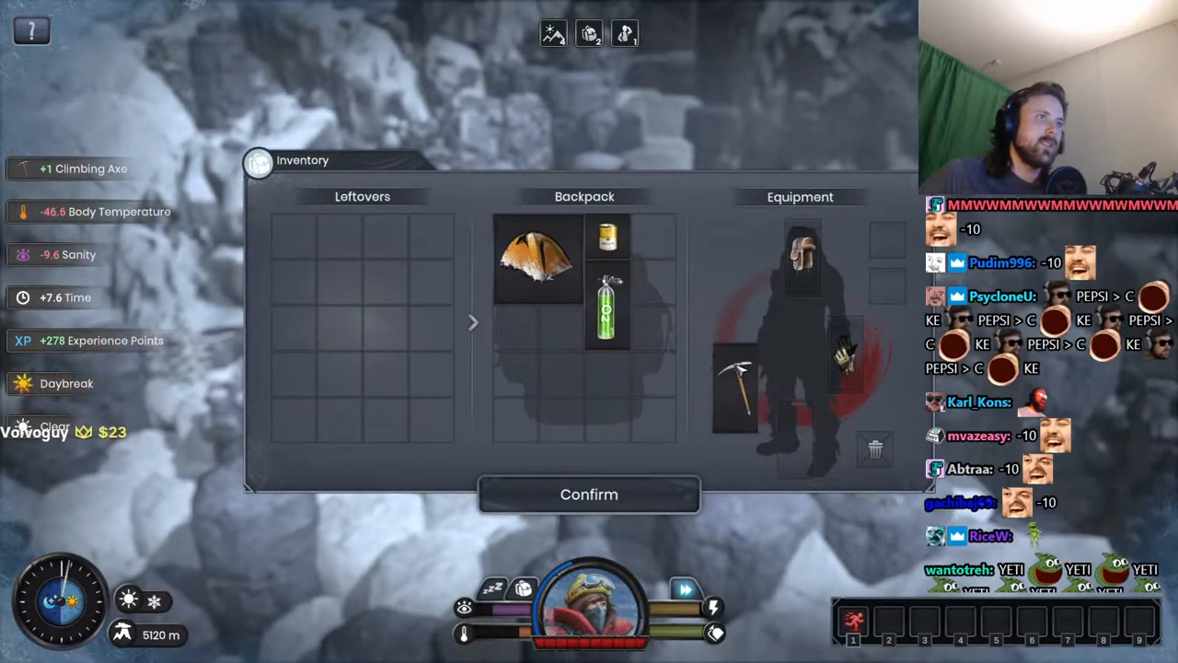
mouse_move(727, 383)
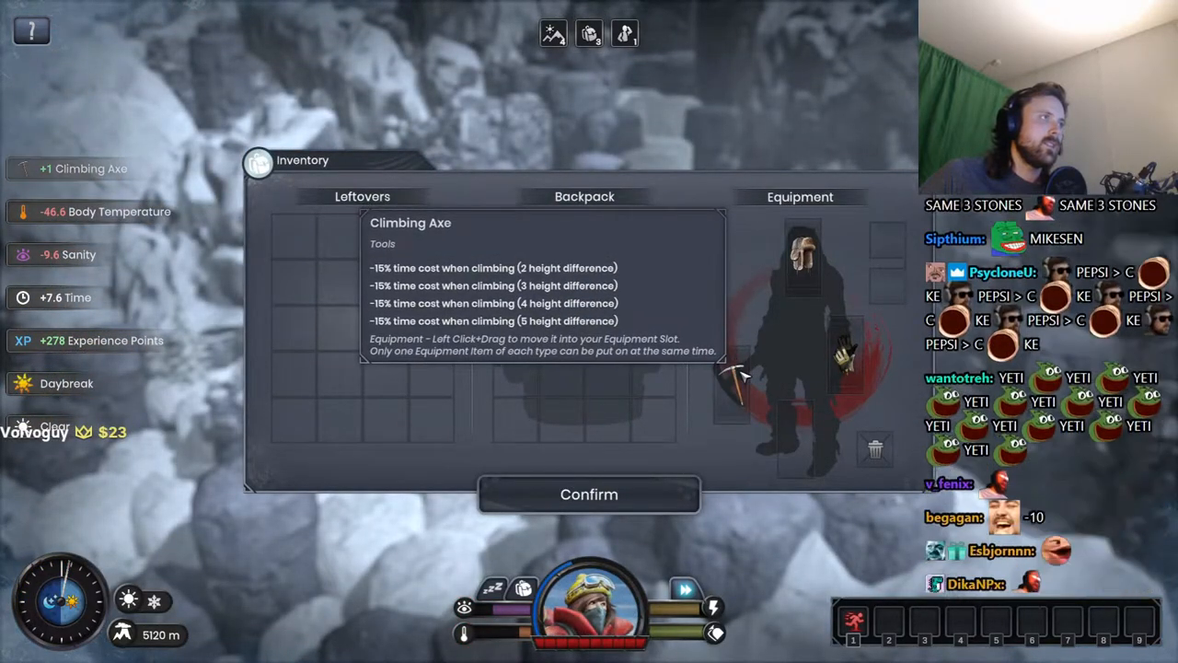
Step: Confirm the inventory with the climbing axe equipped
click(588, 494)
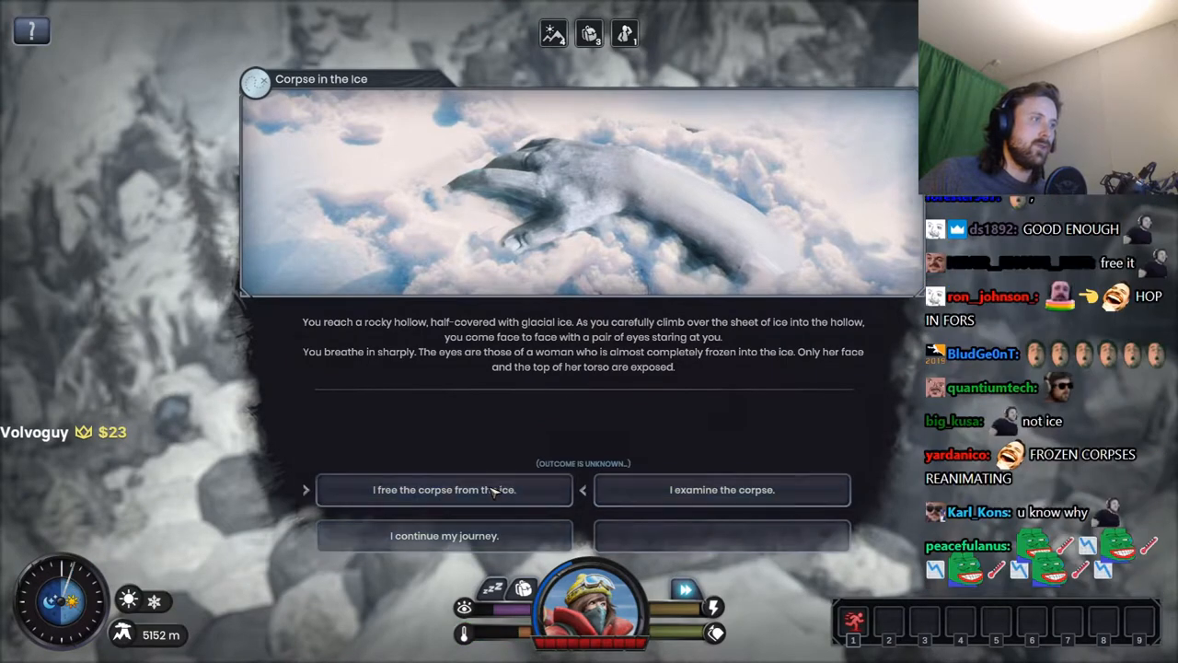
Step: Free the frozen woman from the ice and move on with the recovered equipment
click(443, 490)
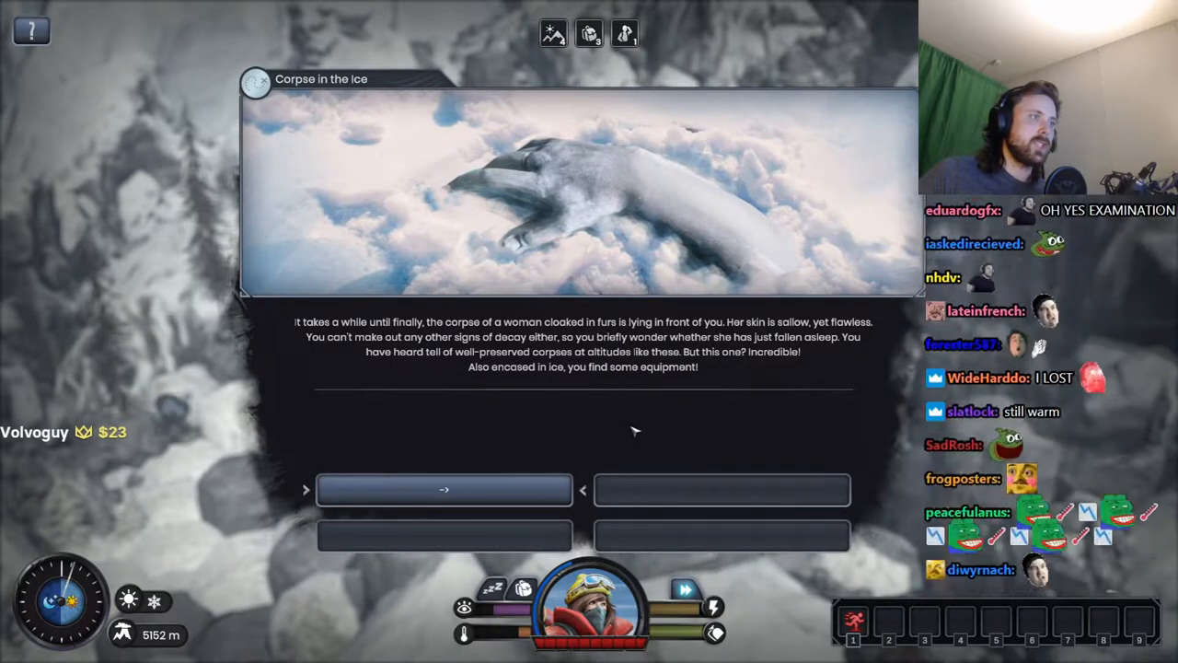
mouse_move(644, 427)
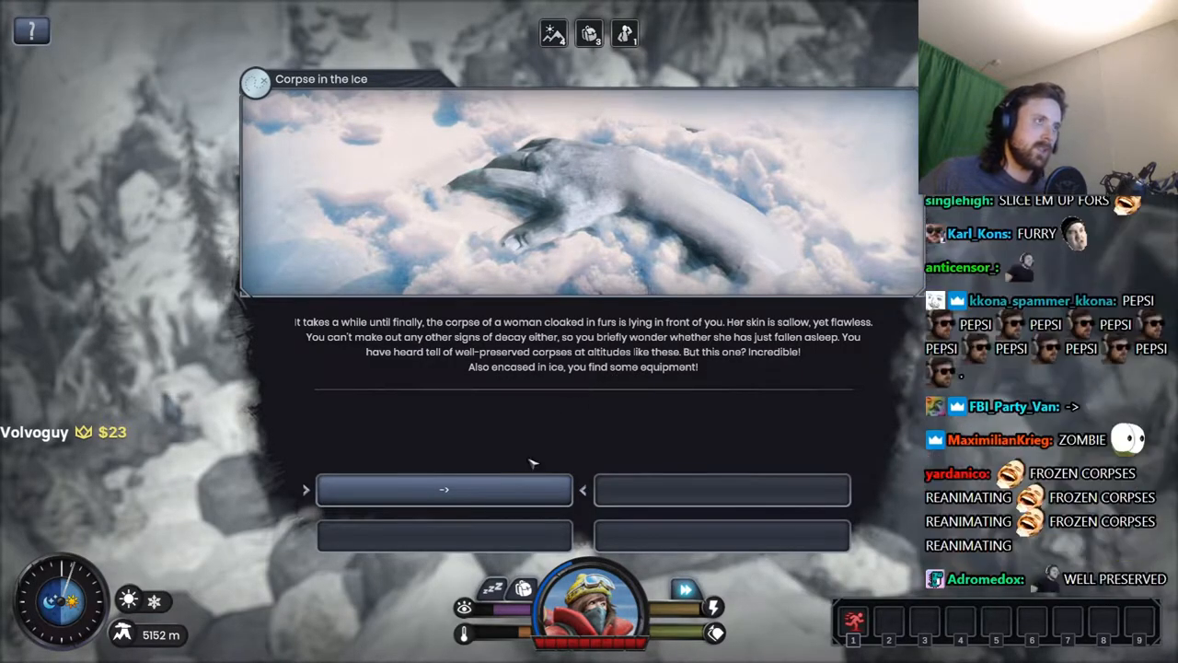
click(444, 488)
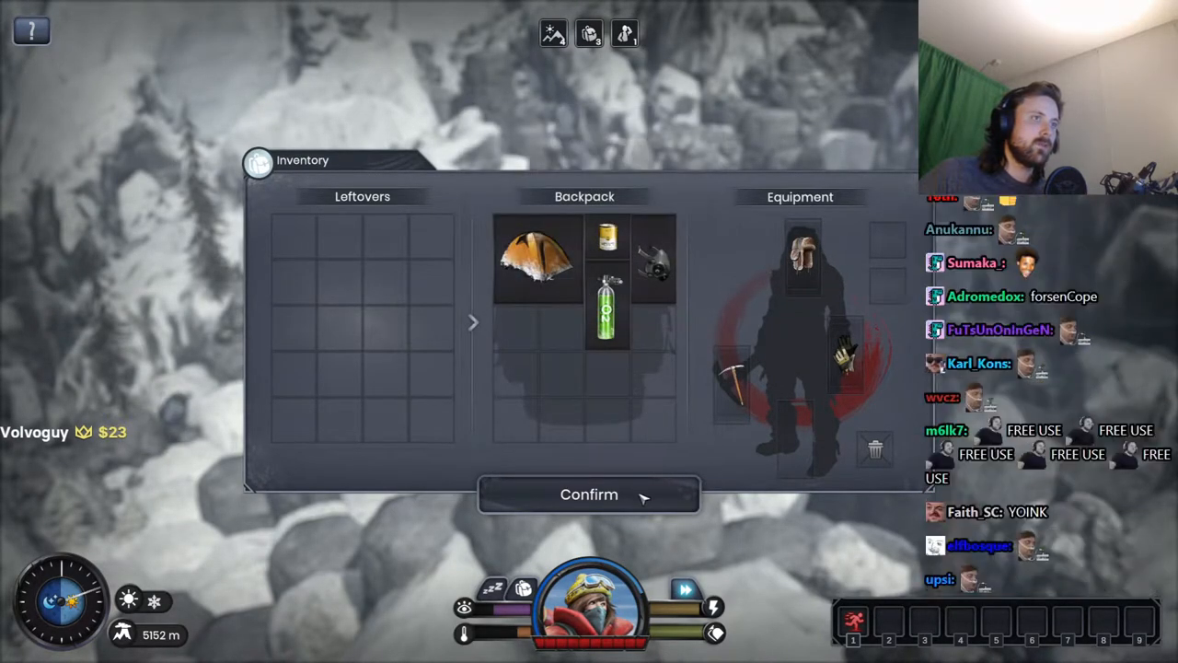
Step: Confirm the inventory to stow the recovered gear
click(588, 495)
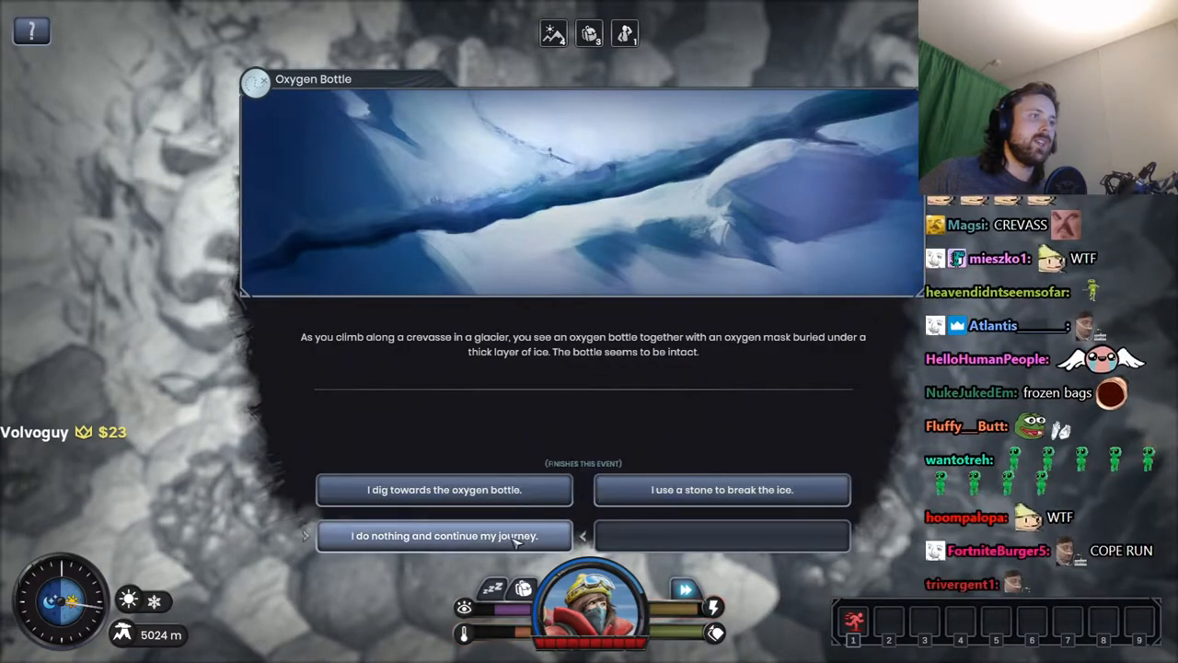
mouse_move(553, 525)
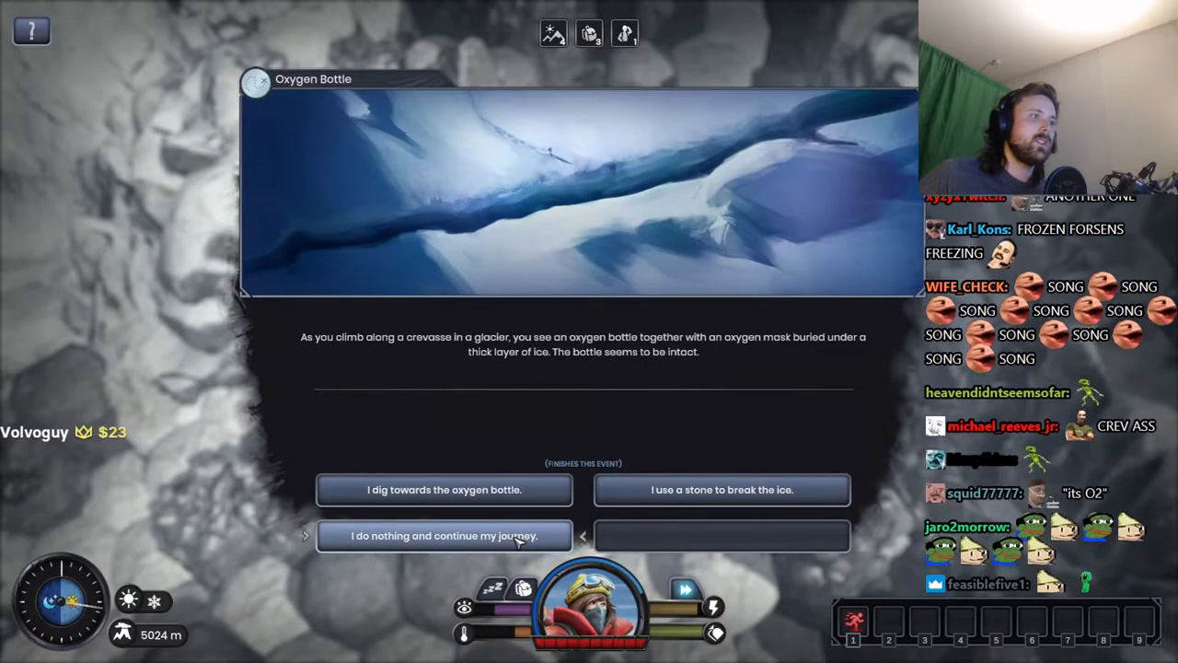
Step: Choose 'I do nothing and continue my journey' at the Oxygen Bottle event
click(440, 535)
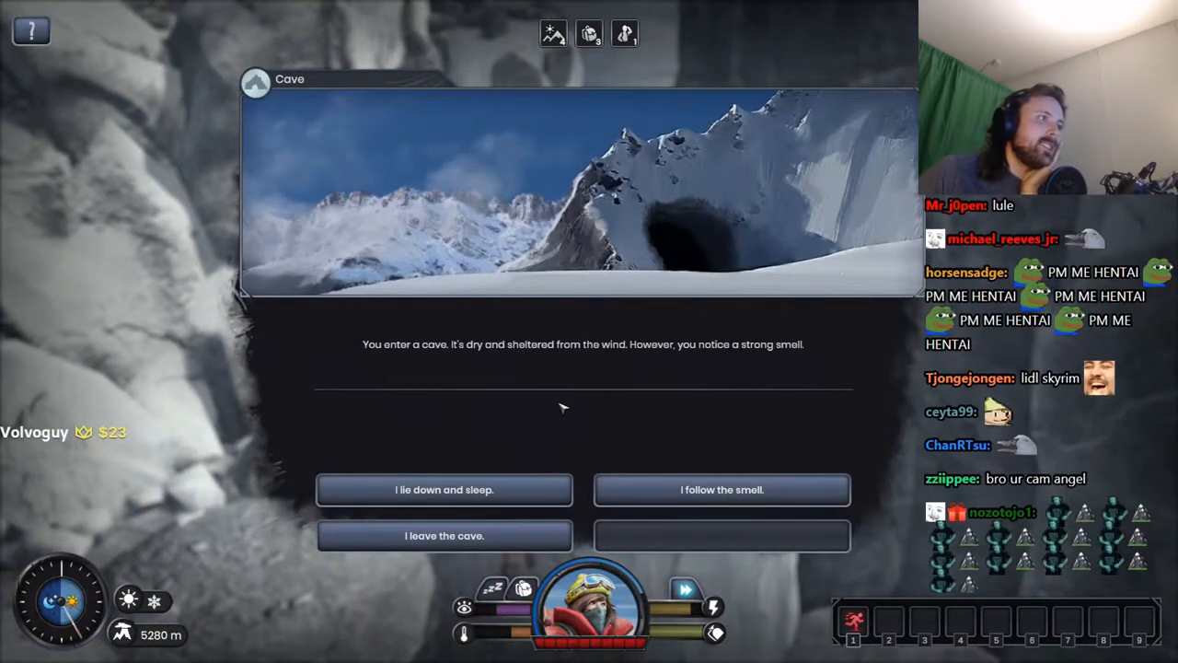
mouse_move(580, 404)
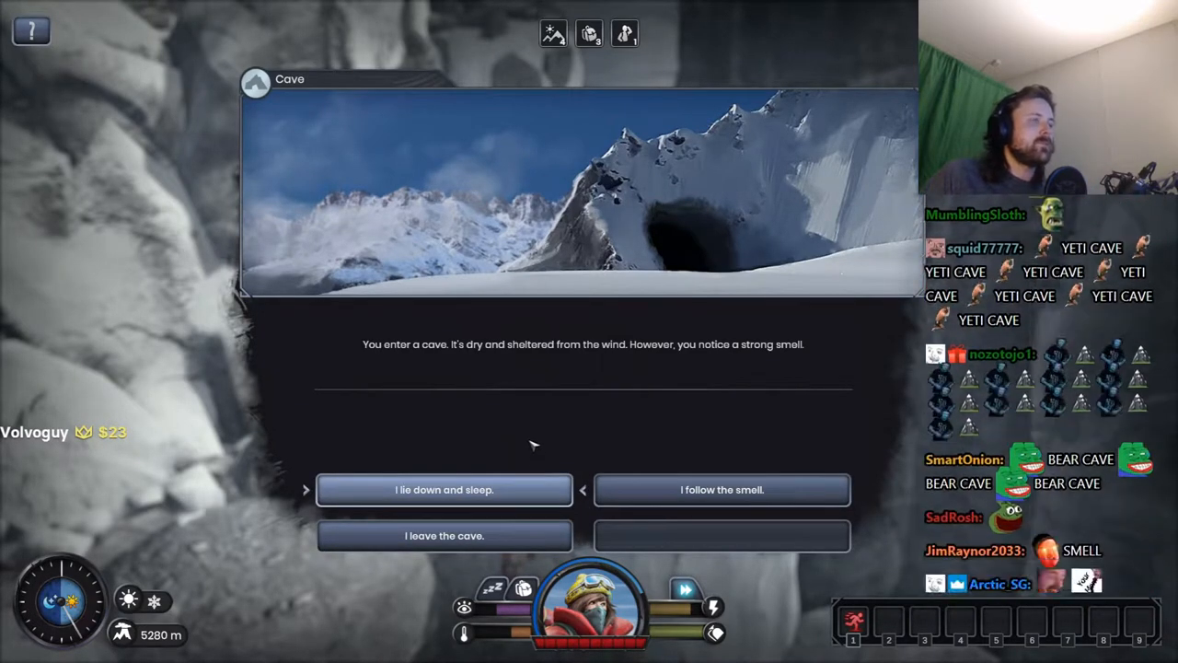
mouse_move(653, 327)
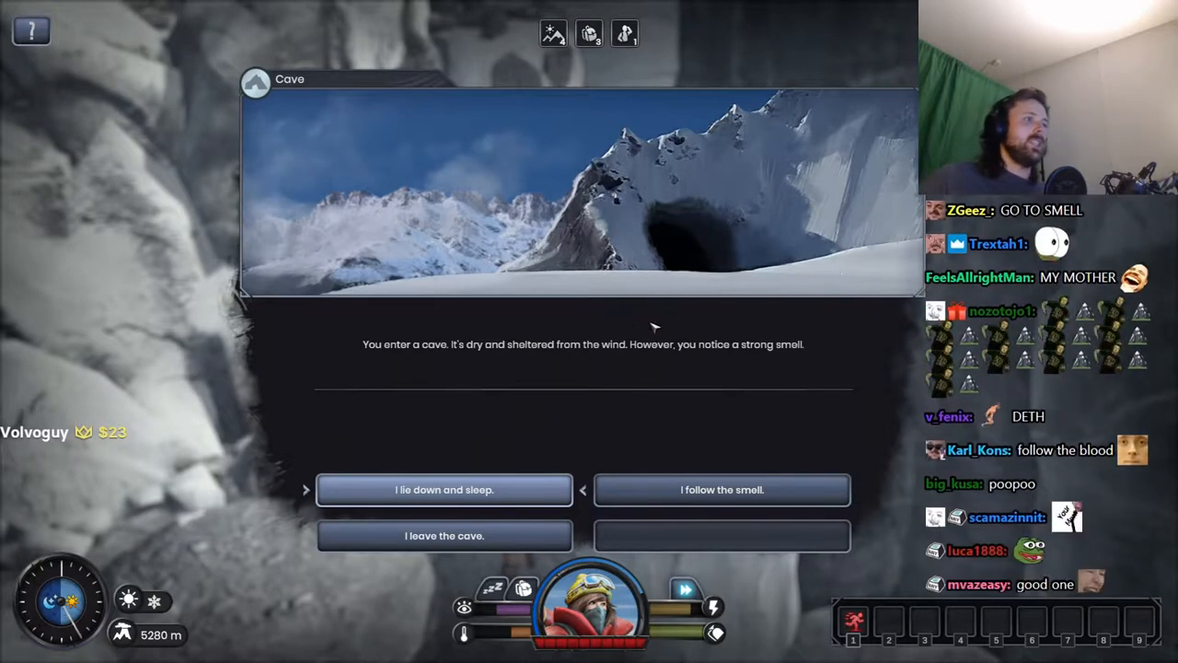
mouse_move(712, 489)
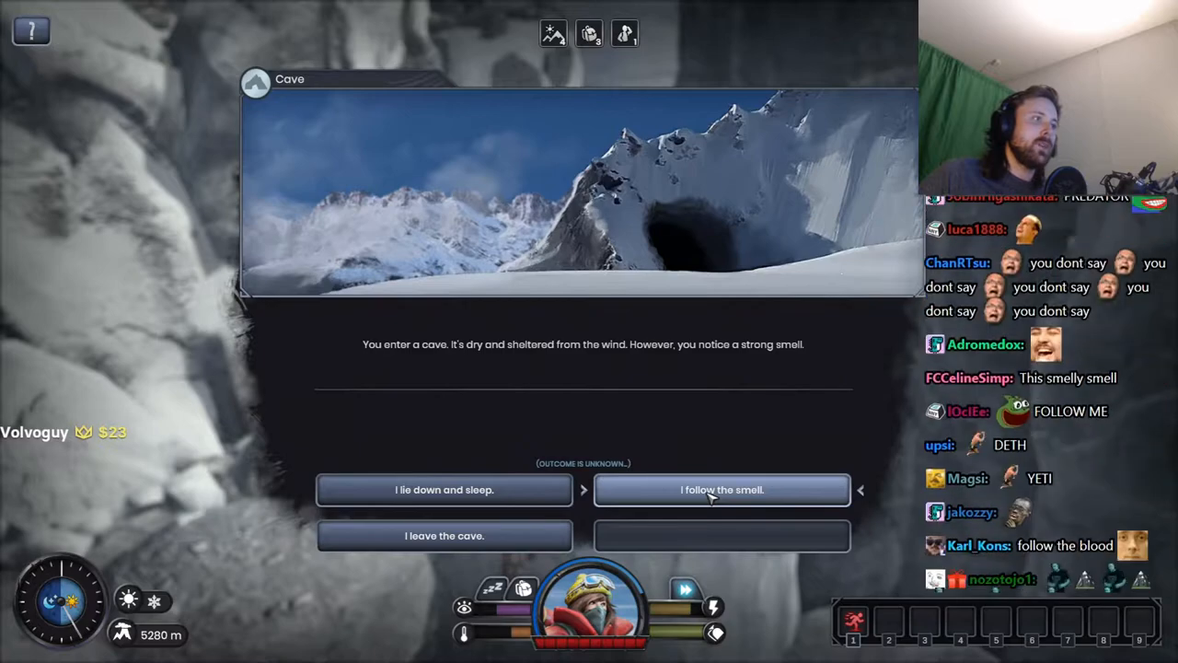
Step: Follow the cave smell to fur tufts and bones, then return to the entrance
click(722, 490)
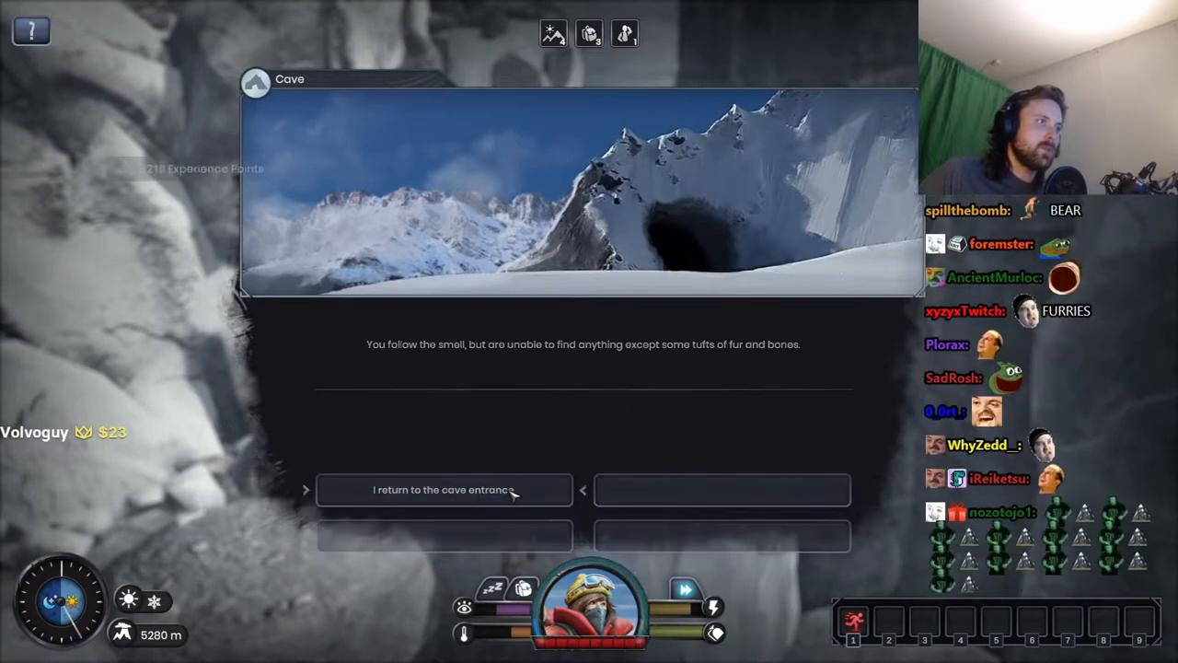
click(445, 490)
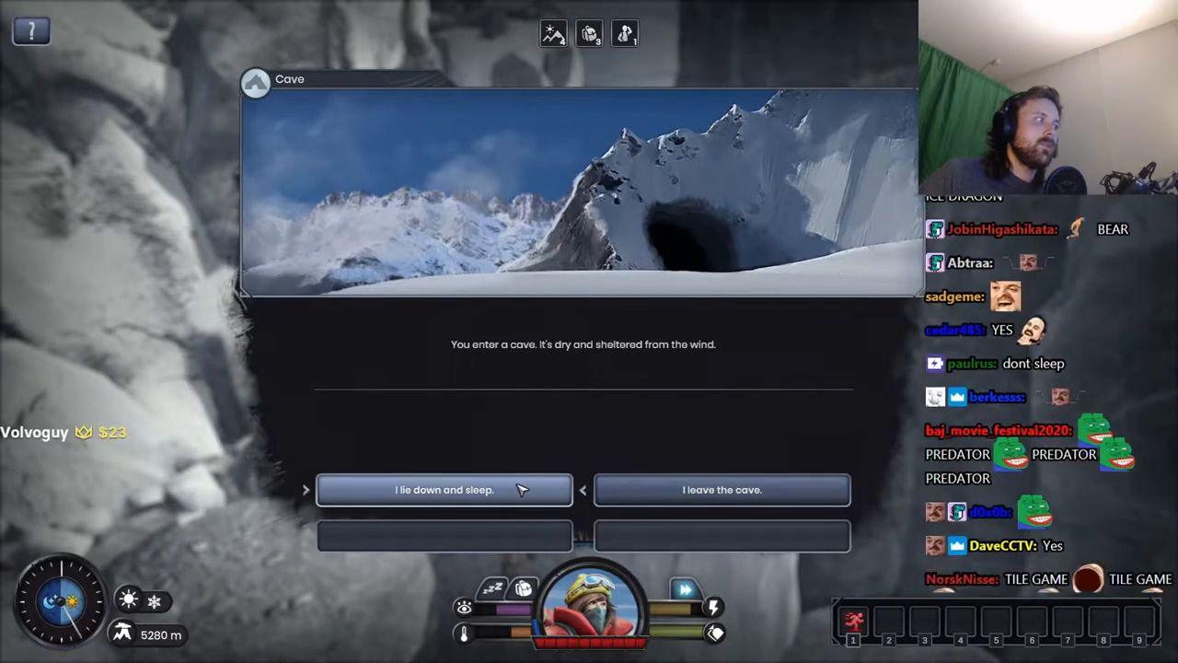
Step: Choose to sleep in the cave and set the rest to +26 energy over 10 hours
click(442, 489)
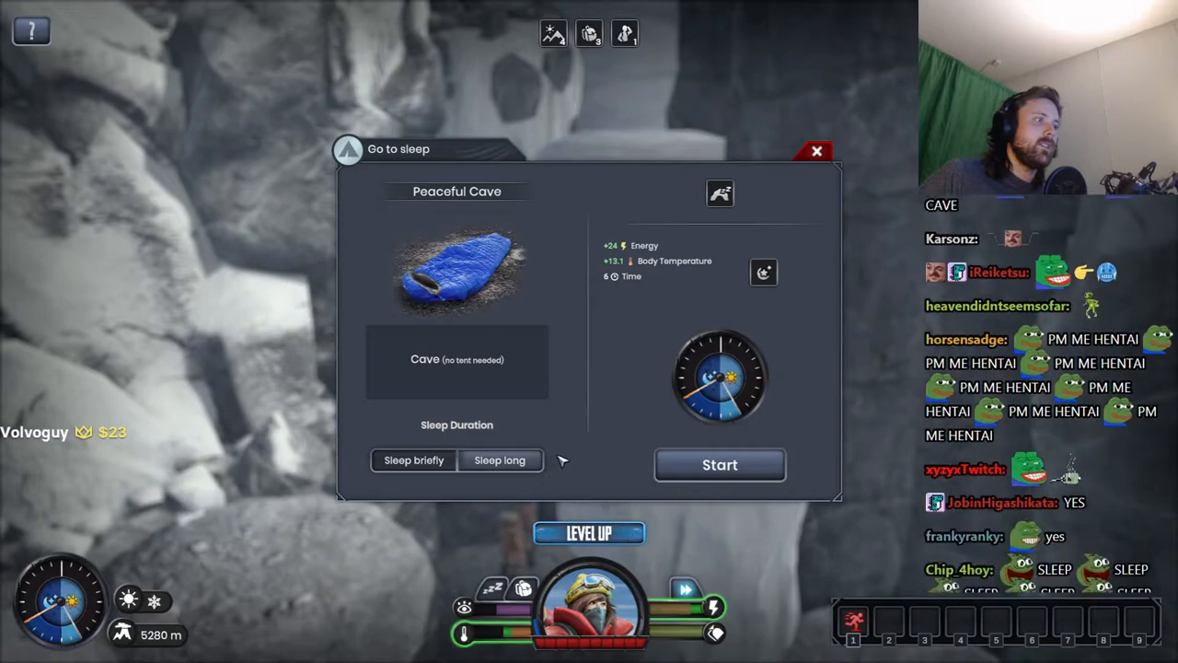
mouse_move(774, 302)
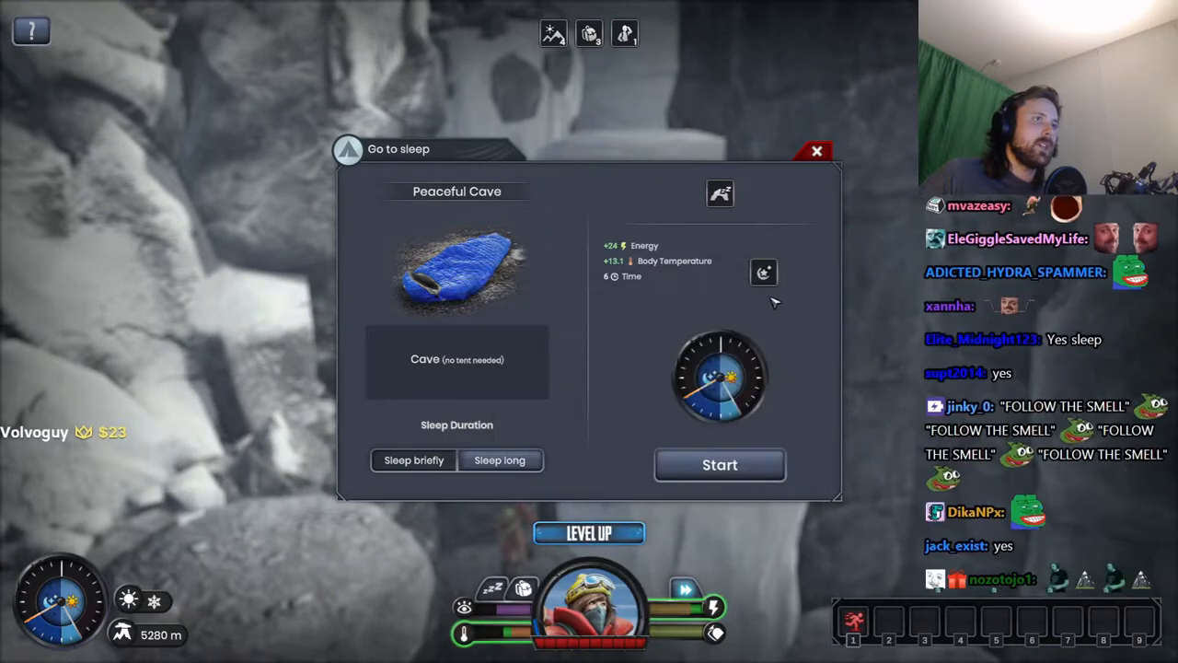
click(500, 461)
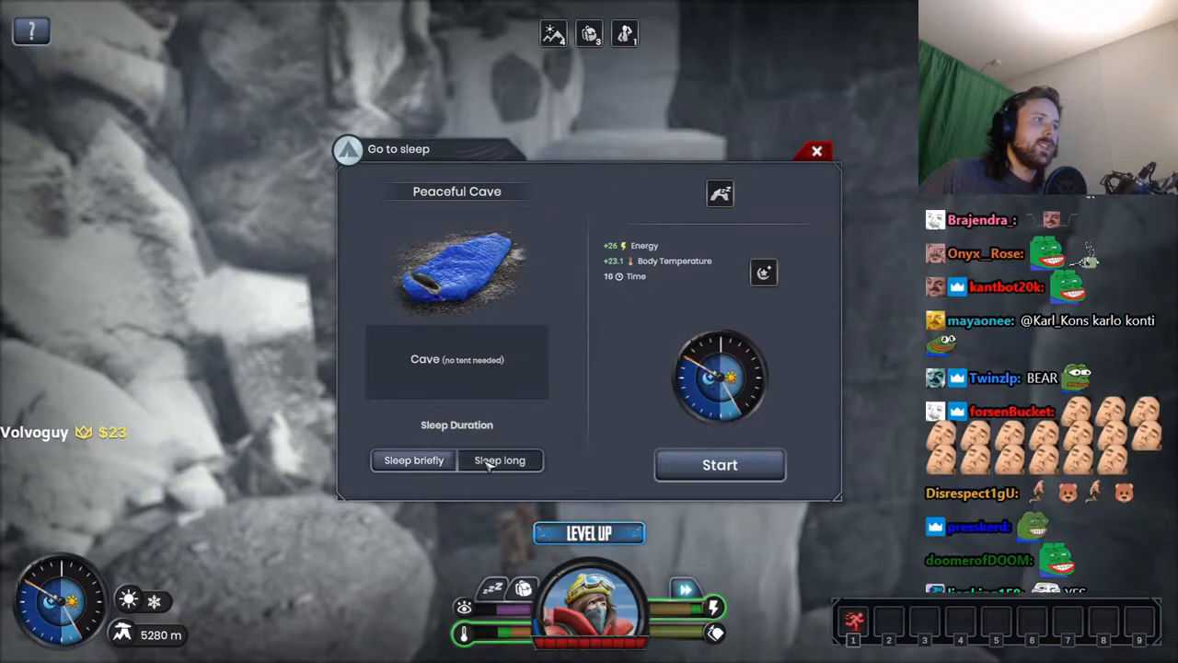
click(414, 461)
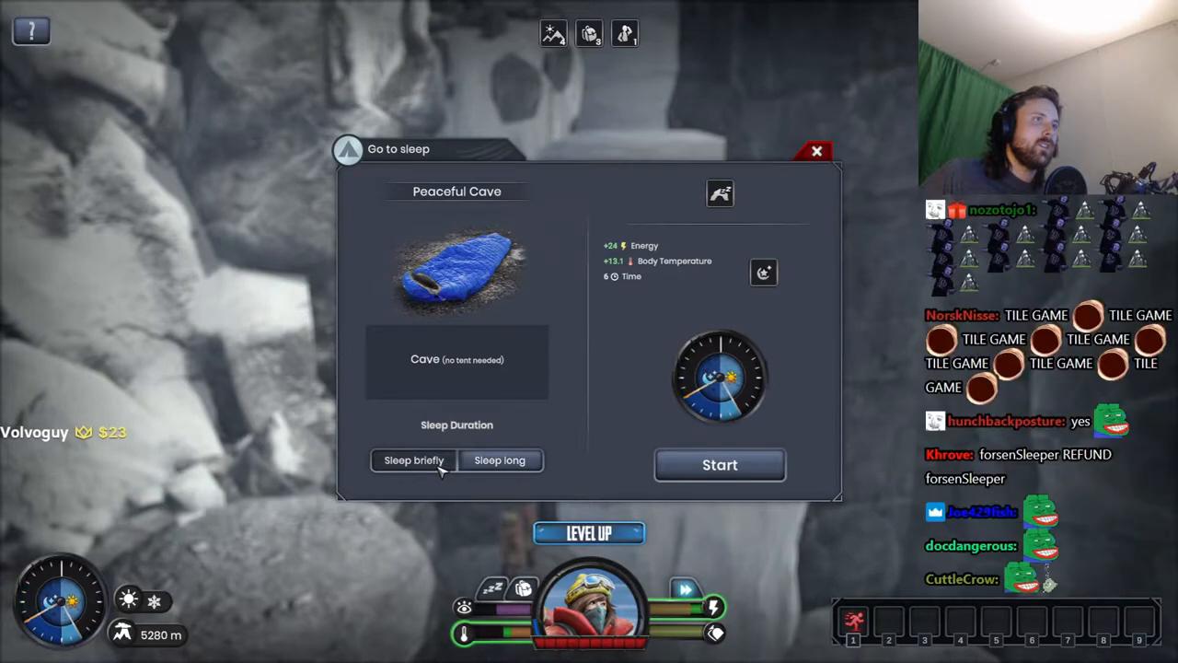
click(500, 461)
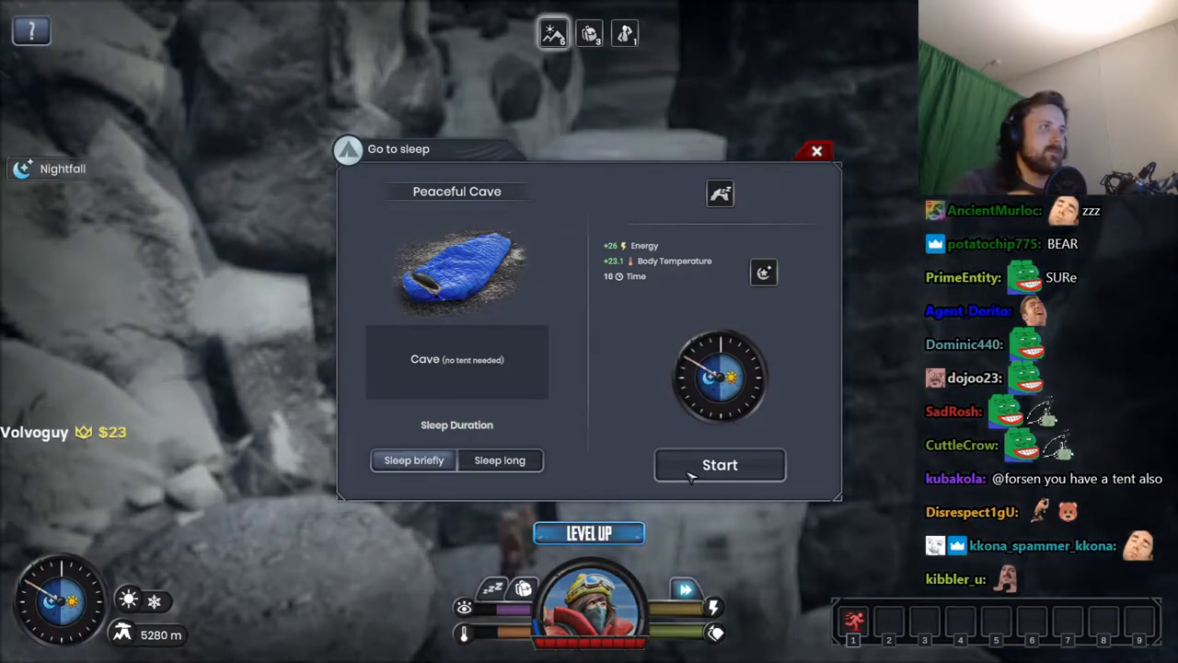
Step: Start the cave sleep, pick a new skill from Level Up, and close the Skills window
click(720, 464)
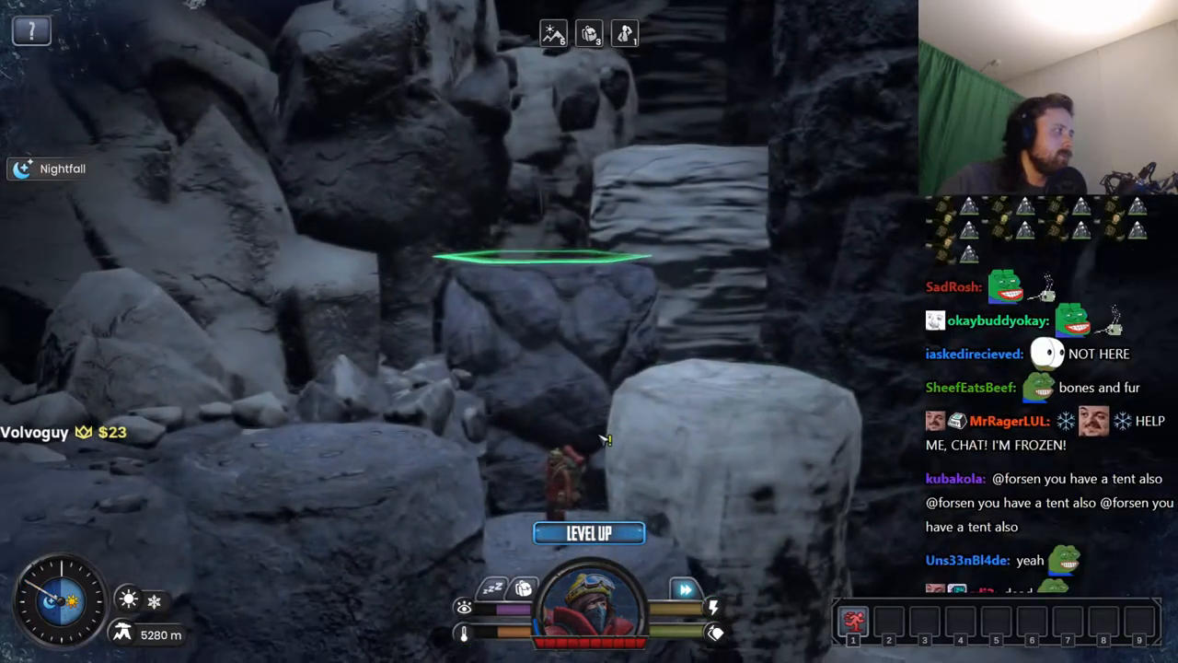
click(594, 532)
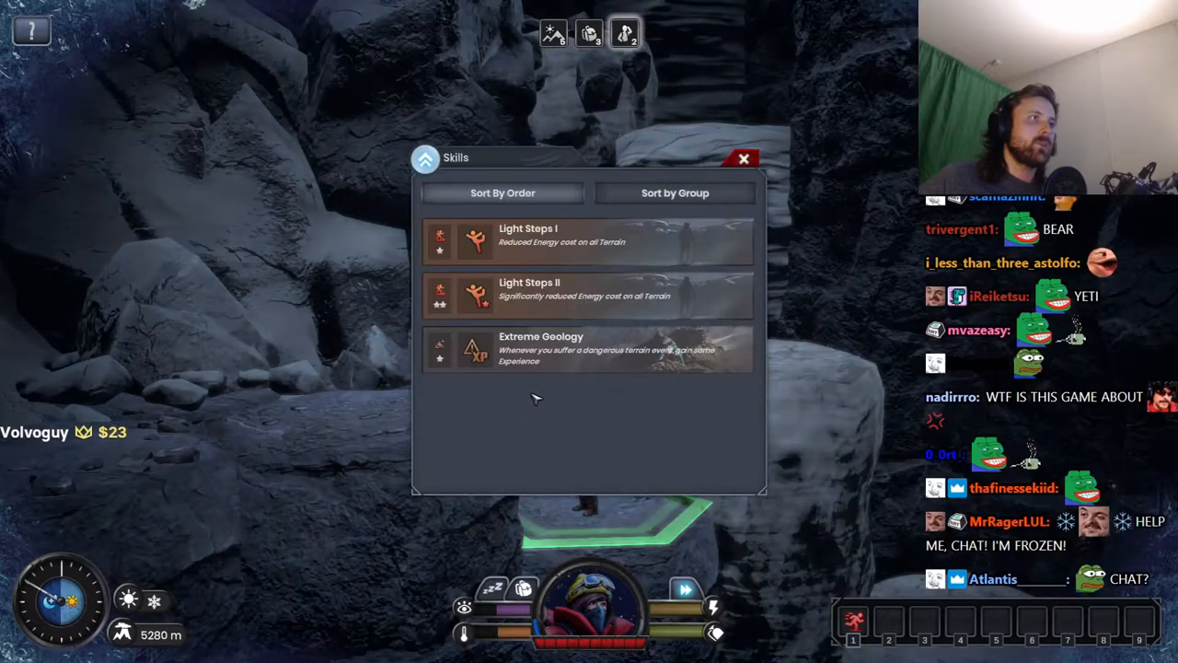
click(741, 159)
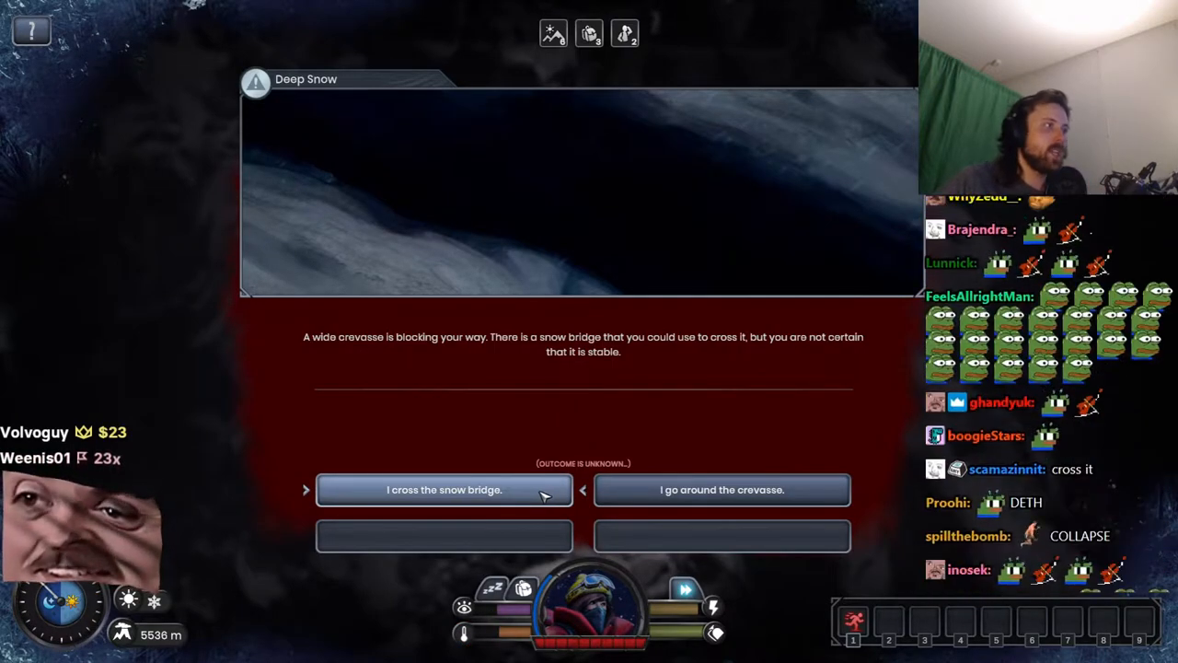
click(445, 490)
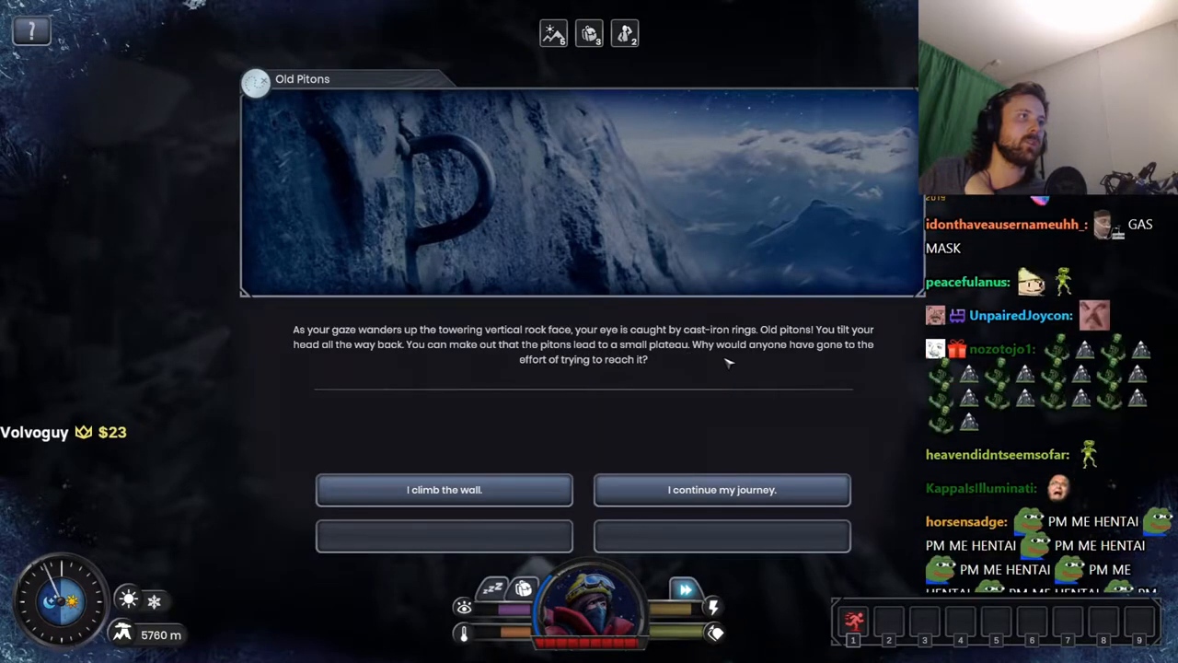
mouse_move(663, 359)
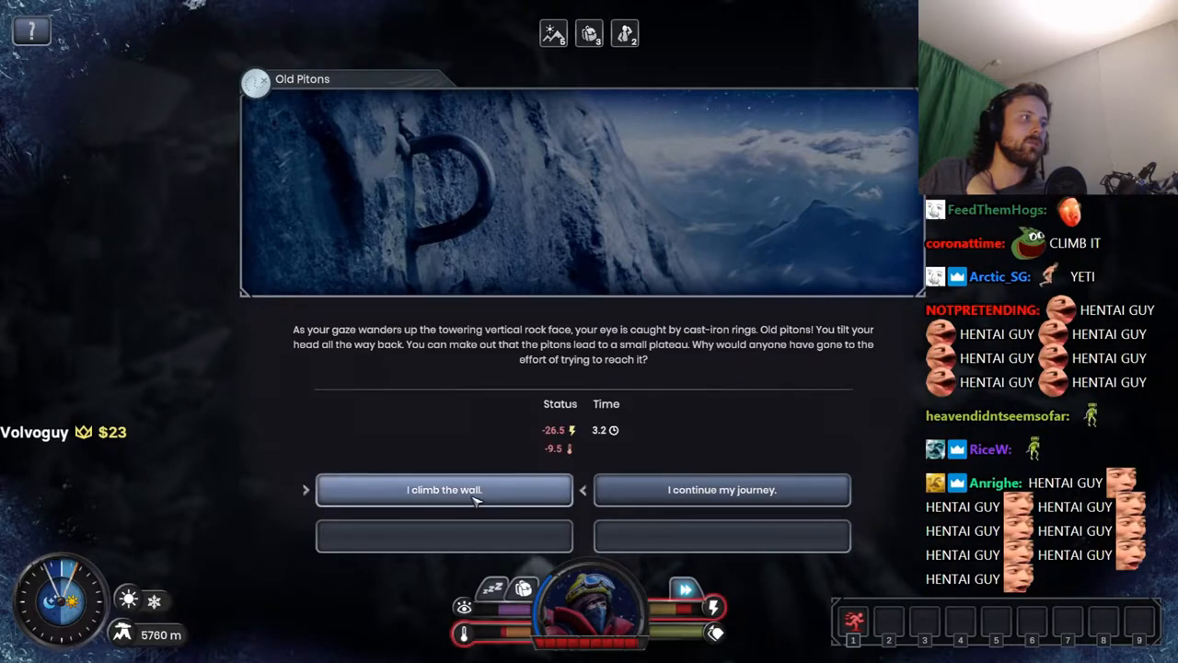
mouse_move(666, 489)
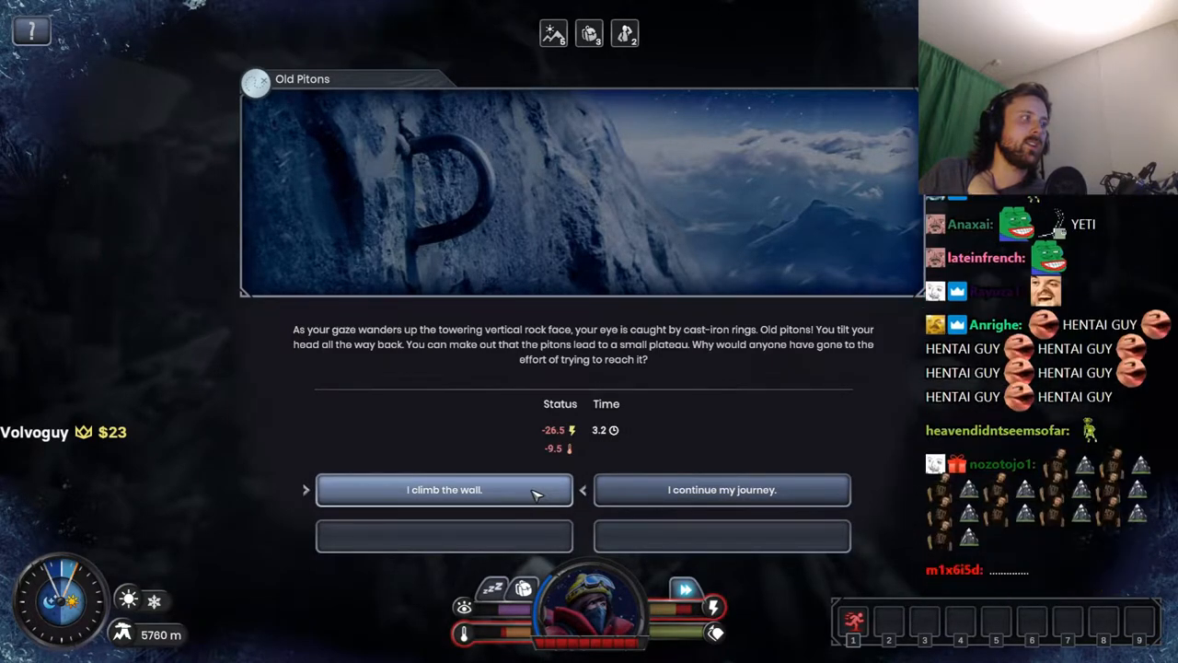
Step: Choose 'I climb the wall.' at the Old Pitons to find snow boots
click(444, 490)
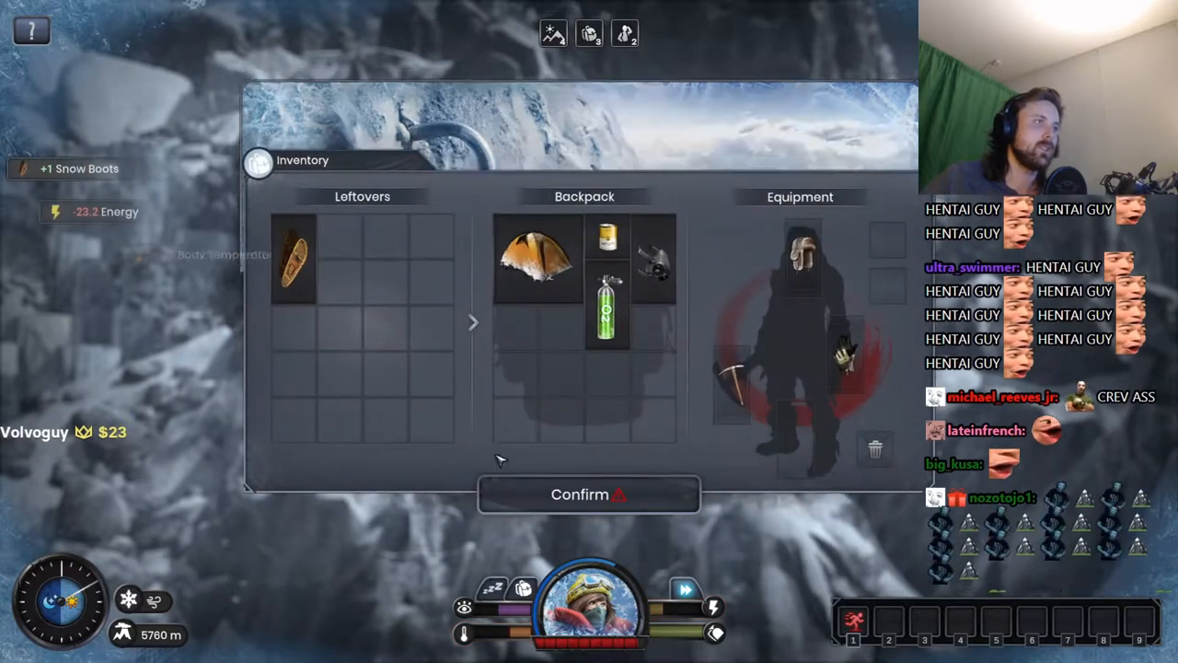
Step: Equip the snow boots from Leftovers onto the feet slot and close the inventory
drag(292, 261, 590, 405)
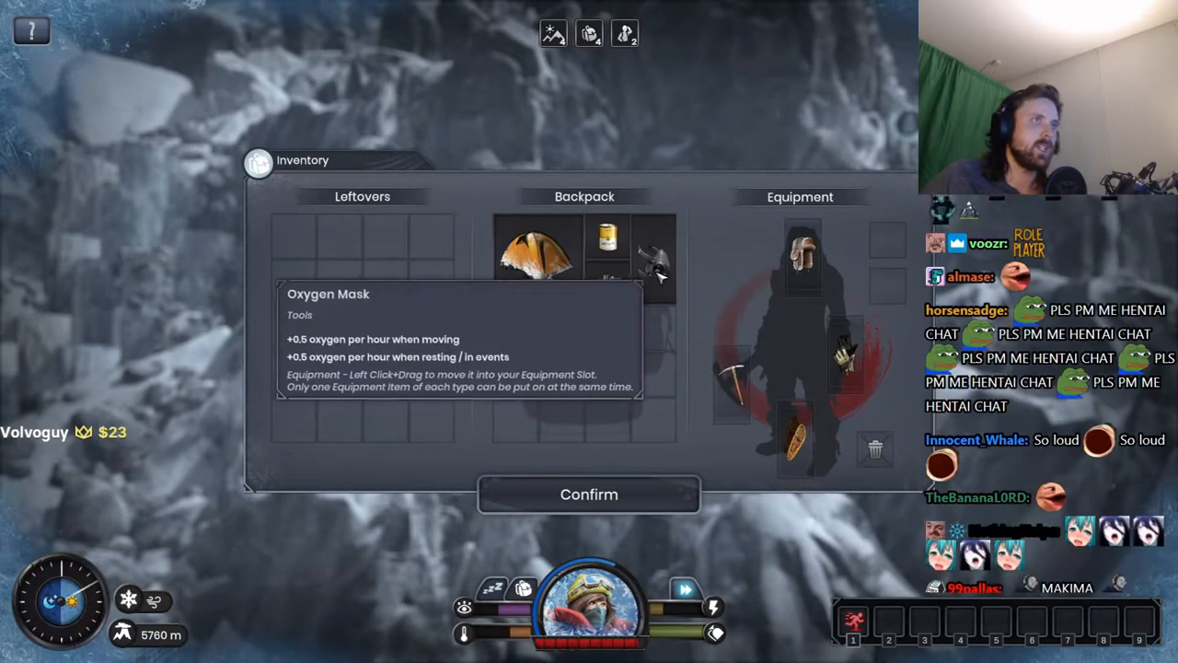
key(Escape)
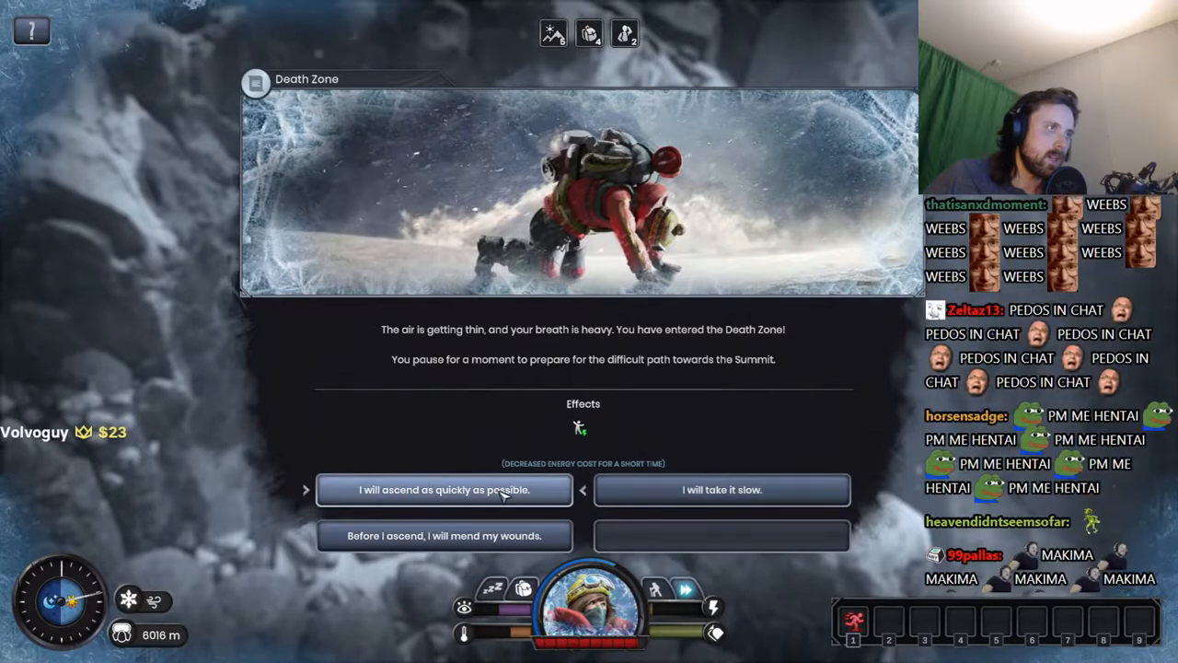
Step: Ascend the Death Zone as quickly as possible and set aside the removed hat
click(447, 490)
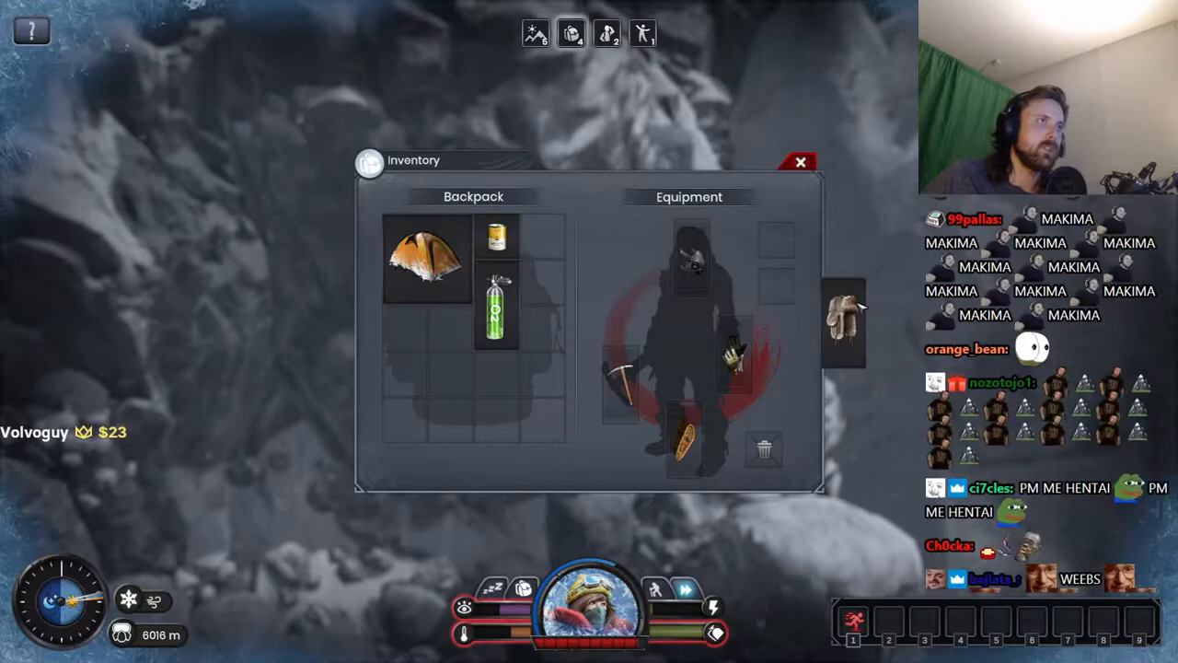
click(800, 161)
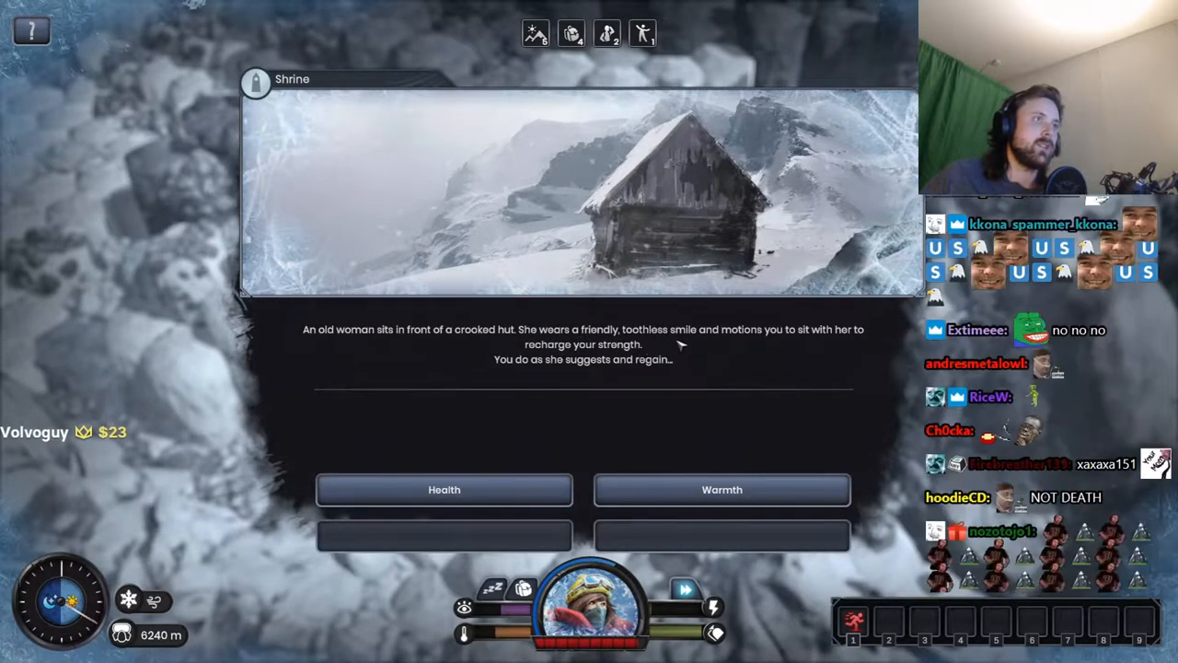
mouse_move(819, 351)
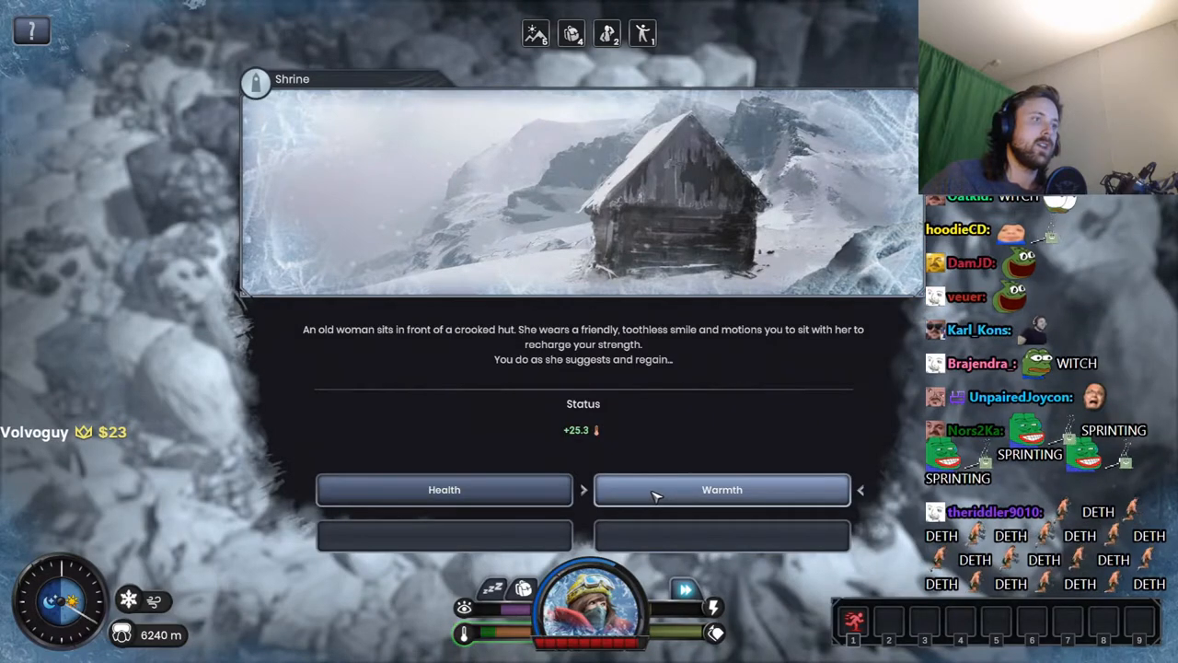
Step: Take Warmth at the shrine (+25.3 body temperature) and move to the next rock tile
click(722, 490)
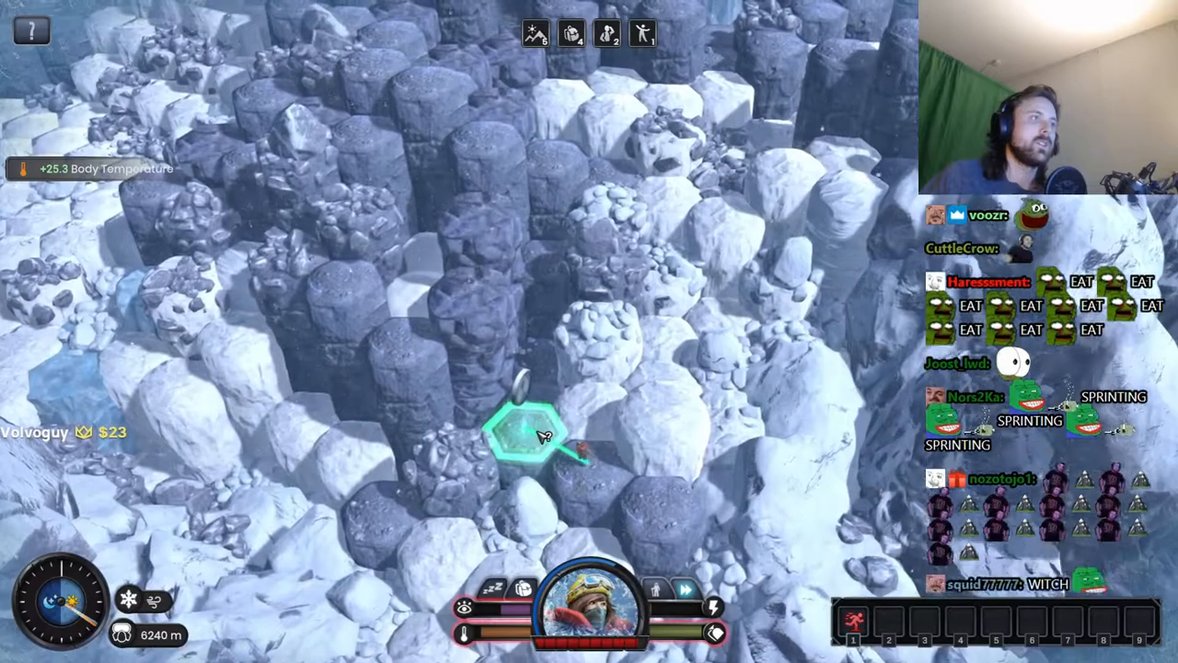
click(530, 432)
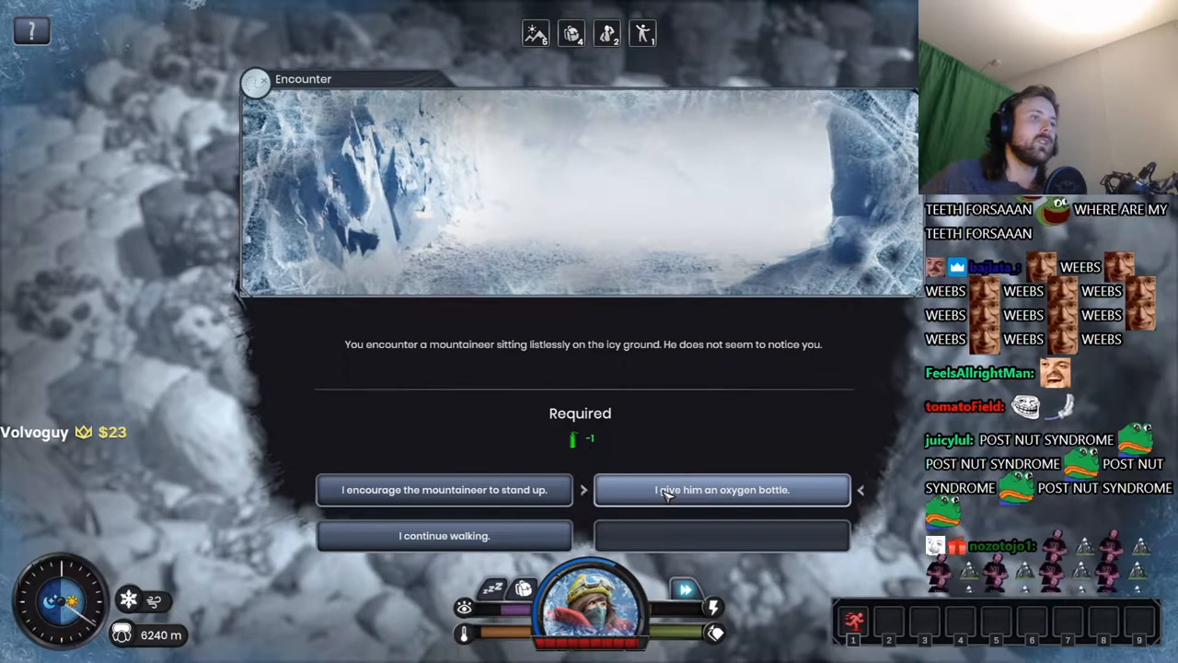
Step: Give the listless mountaineer an oxygen bottle (+14.4 sanity, +302 XP) and continue
click(721, 490)
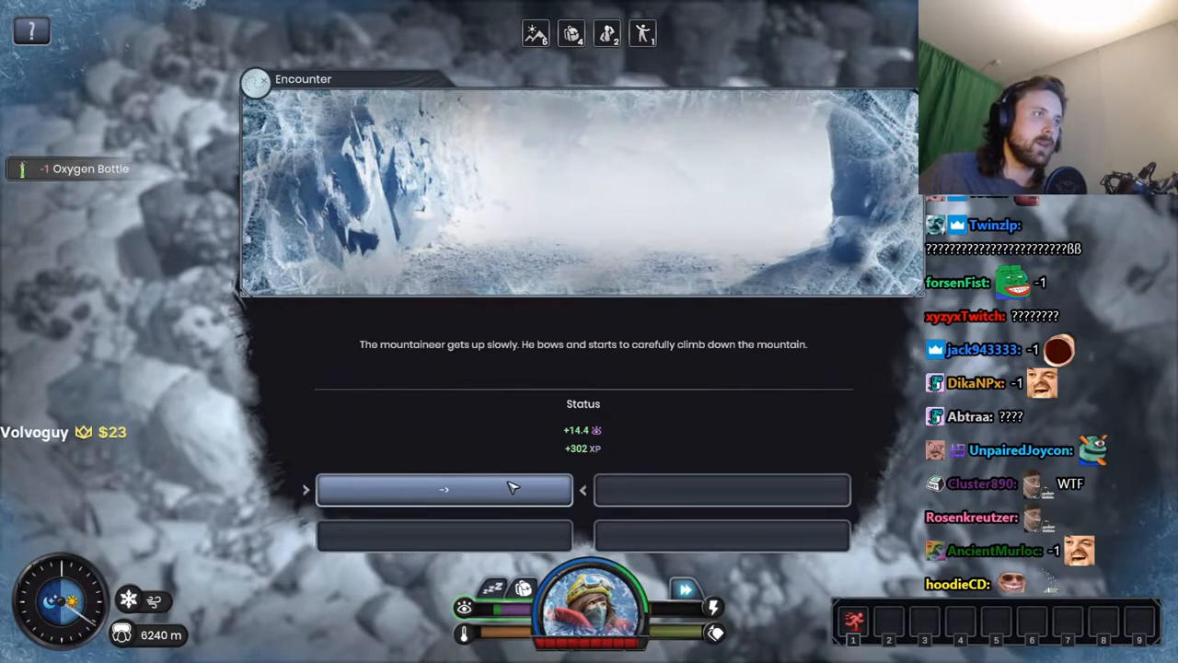
click(444, 488)
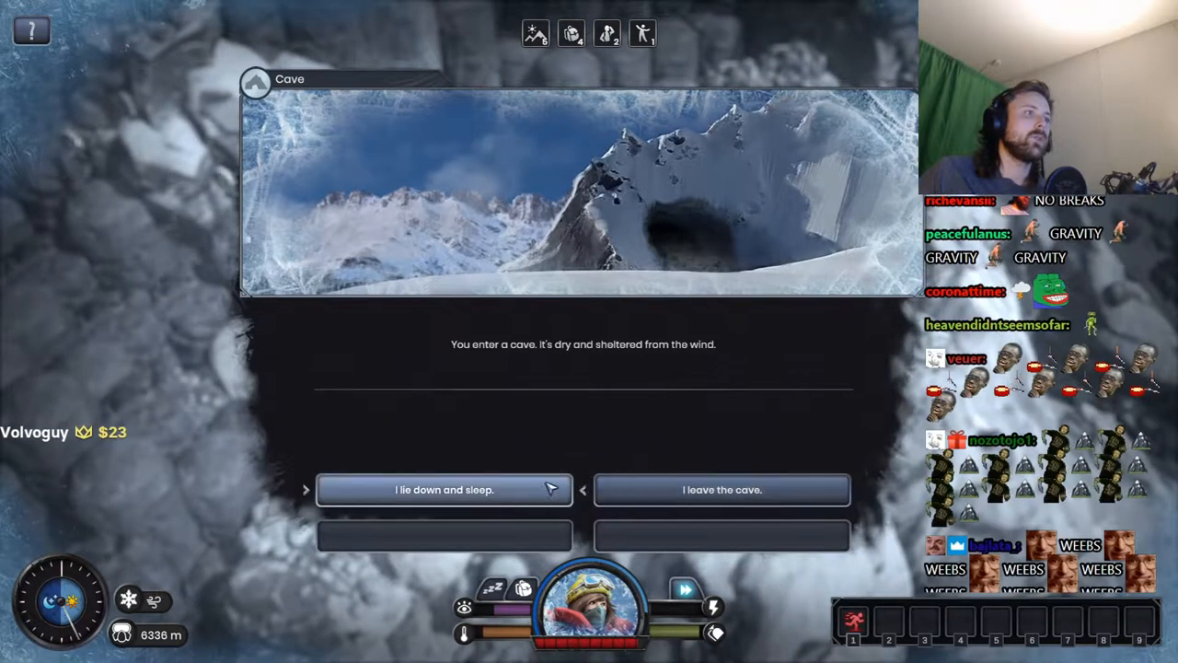
Step: Lie down to sleep in the cave and choose 'Sleep long'
click(445, 489)
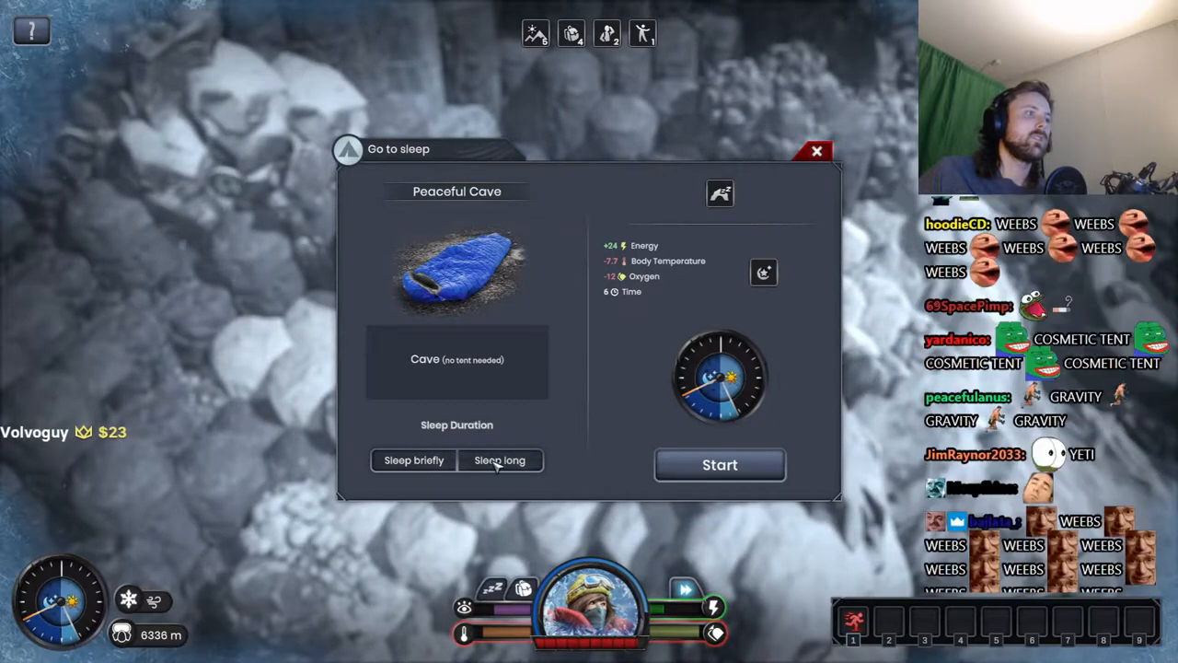
click(501, 461)
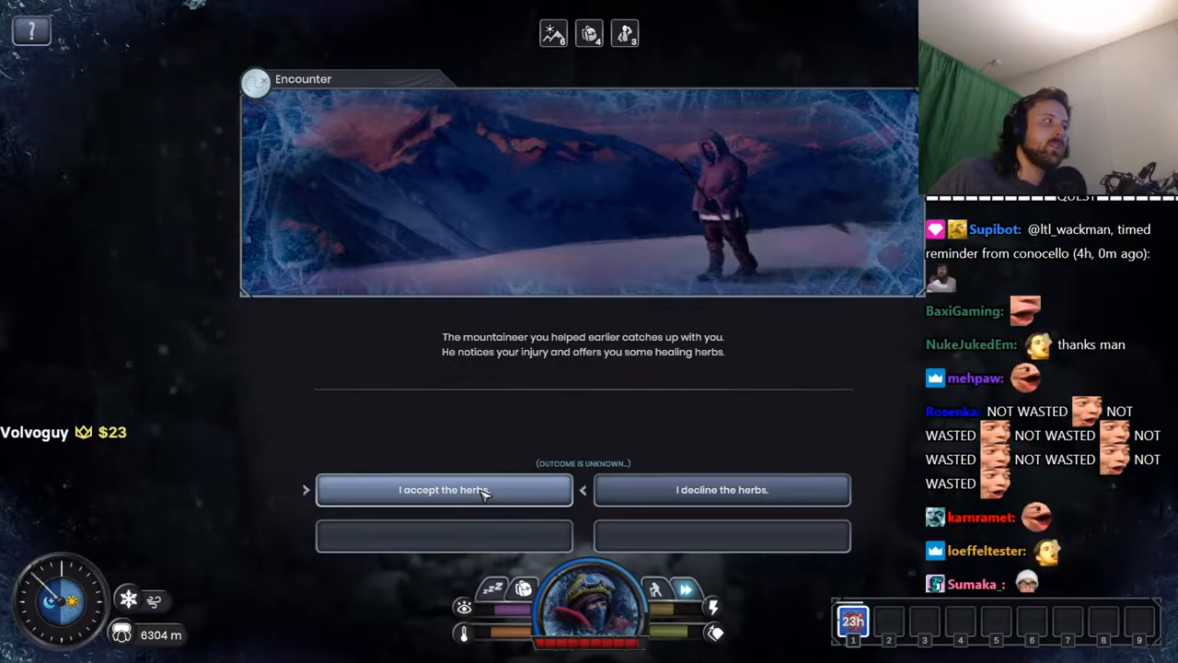
Step: Accept the mountaineer's herbs (+2.3 health, +254 XP) and bring up the level-up skill choices
click(444, 490)
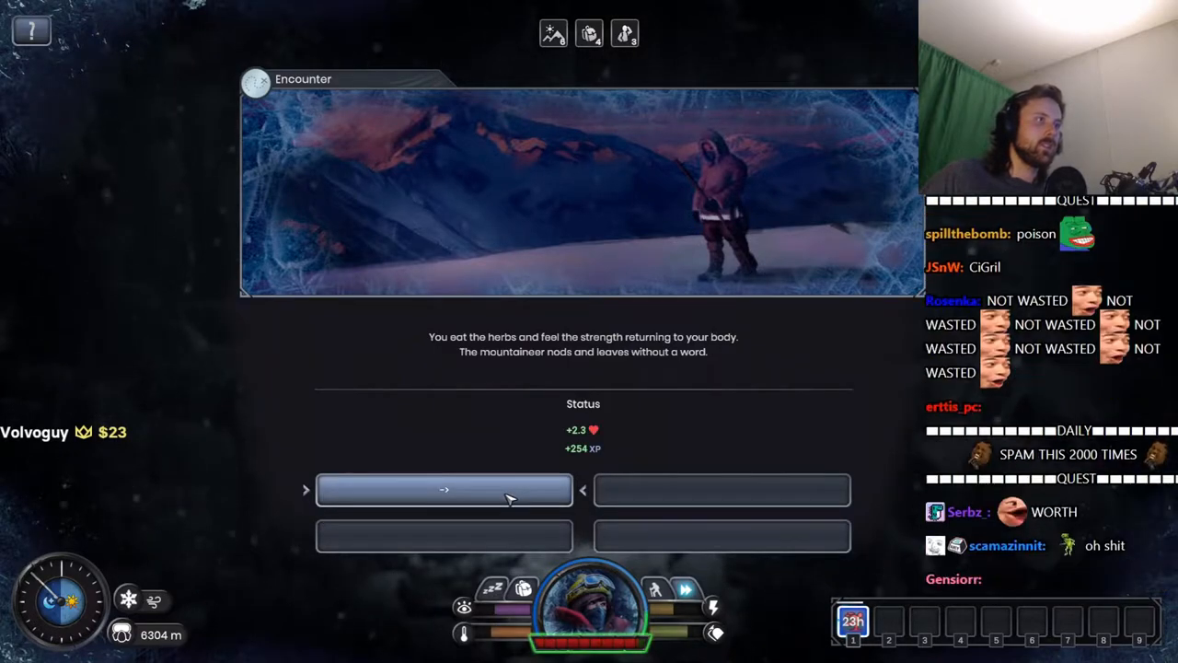
click(444, 490)
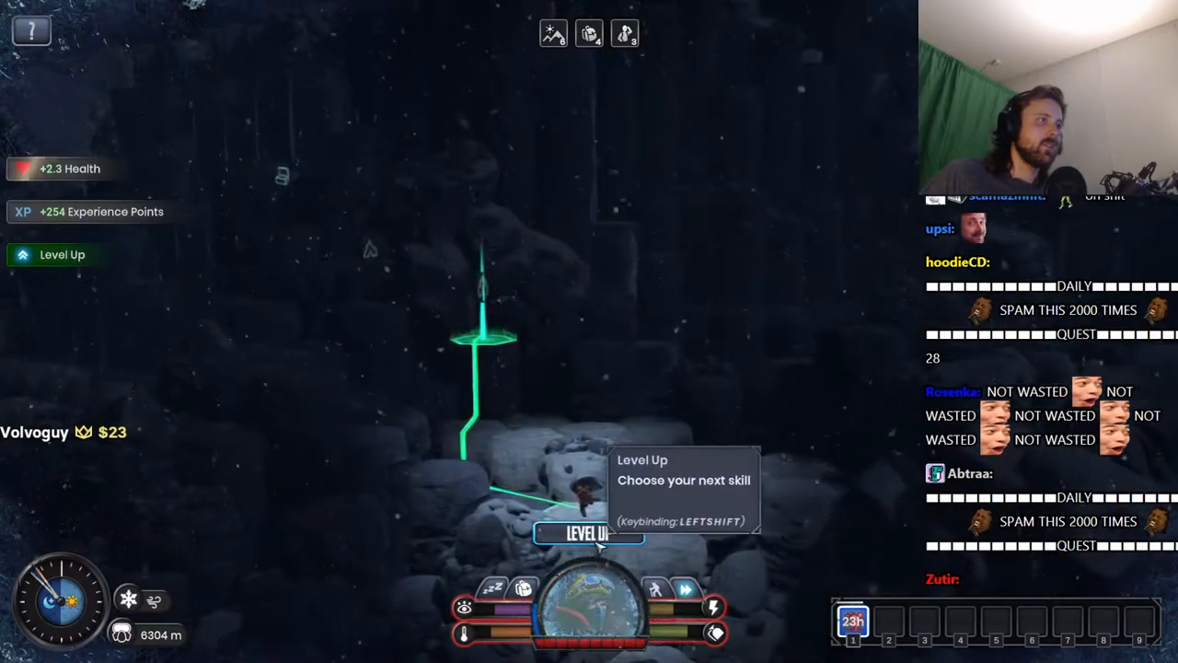
click(587, 531)
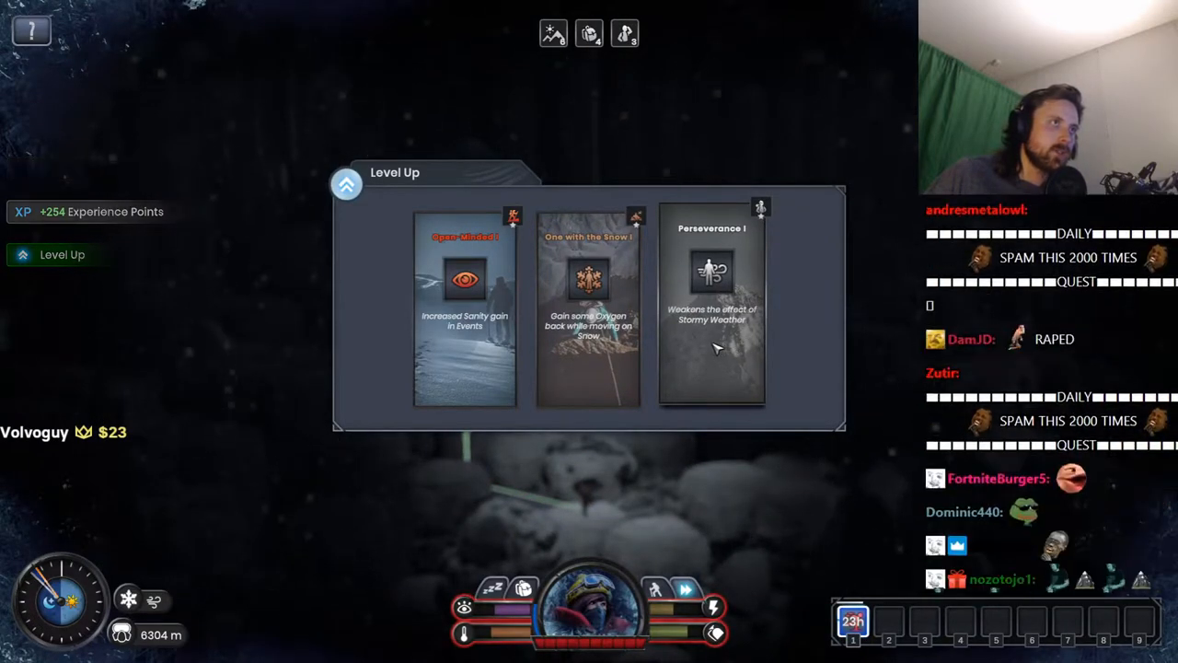
Step: Choose the Perseverance I card in Level Up and close the learned-skills overview
click(588, 318)
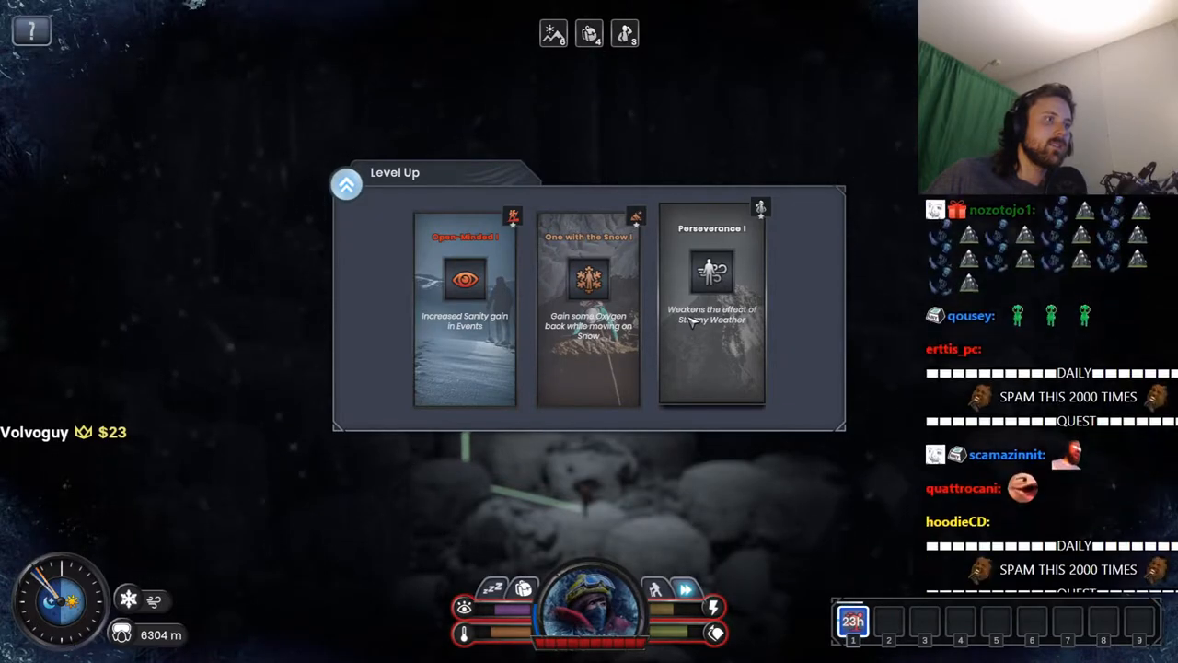
click(711, 277)
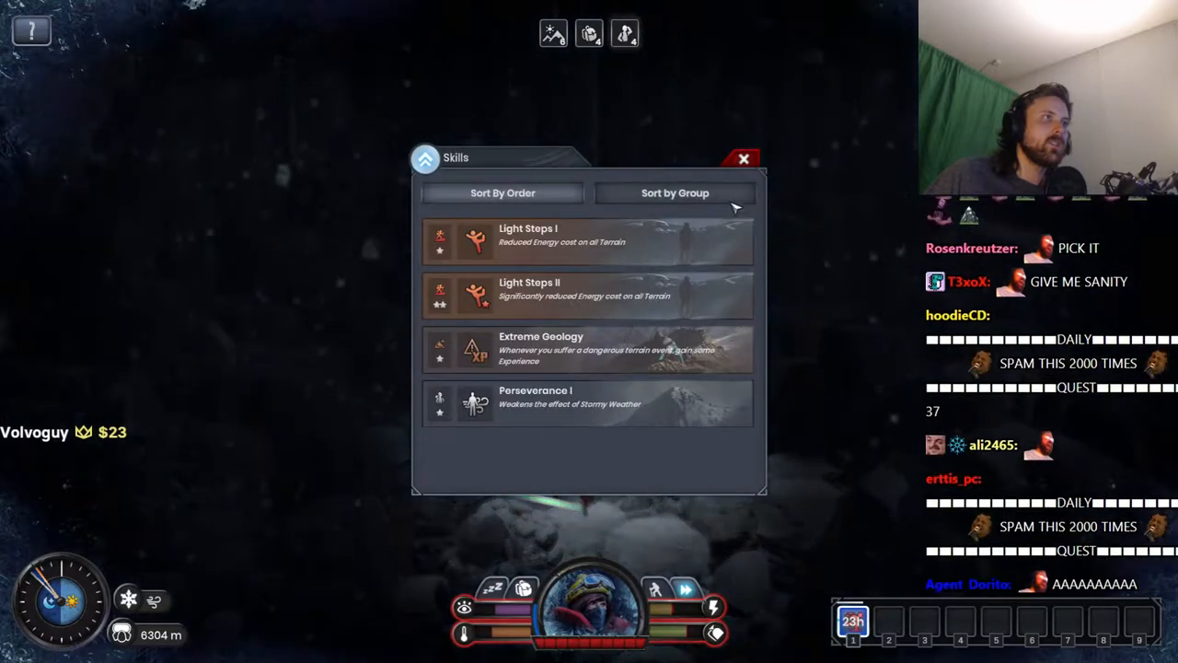
click(744, 158)
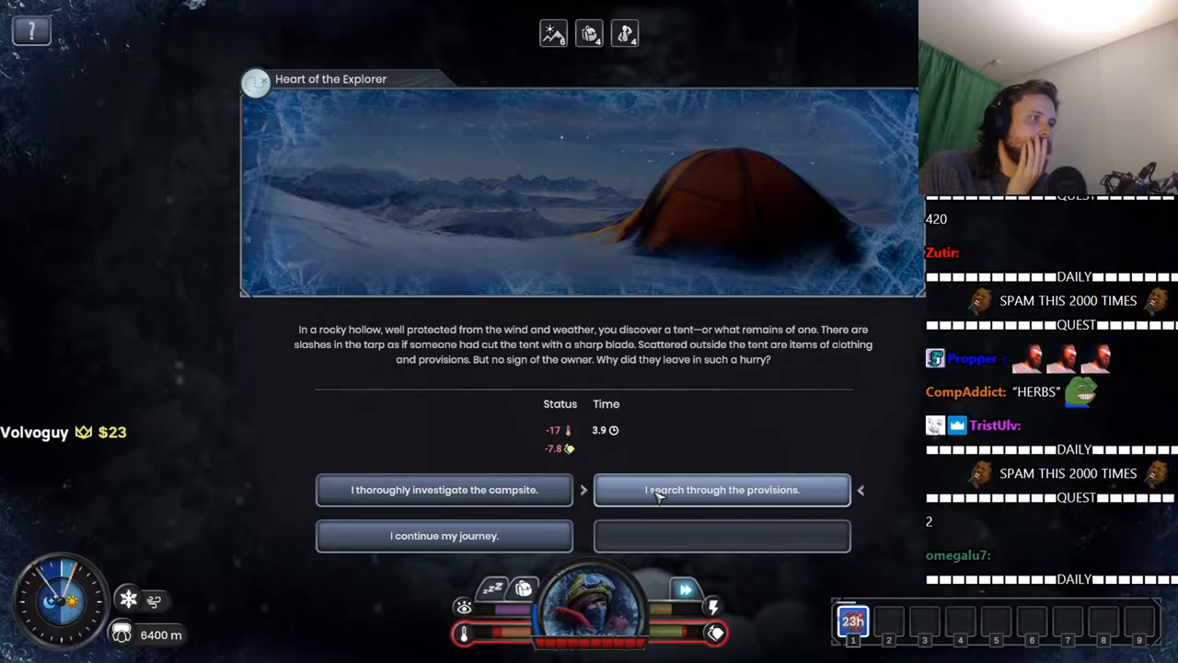
Step: Search the tent's provisions for +224 XP and move the Hot Tea into the backpack
click(721, 490)
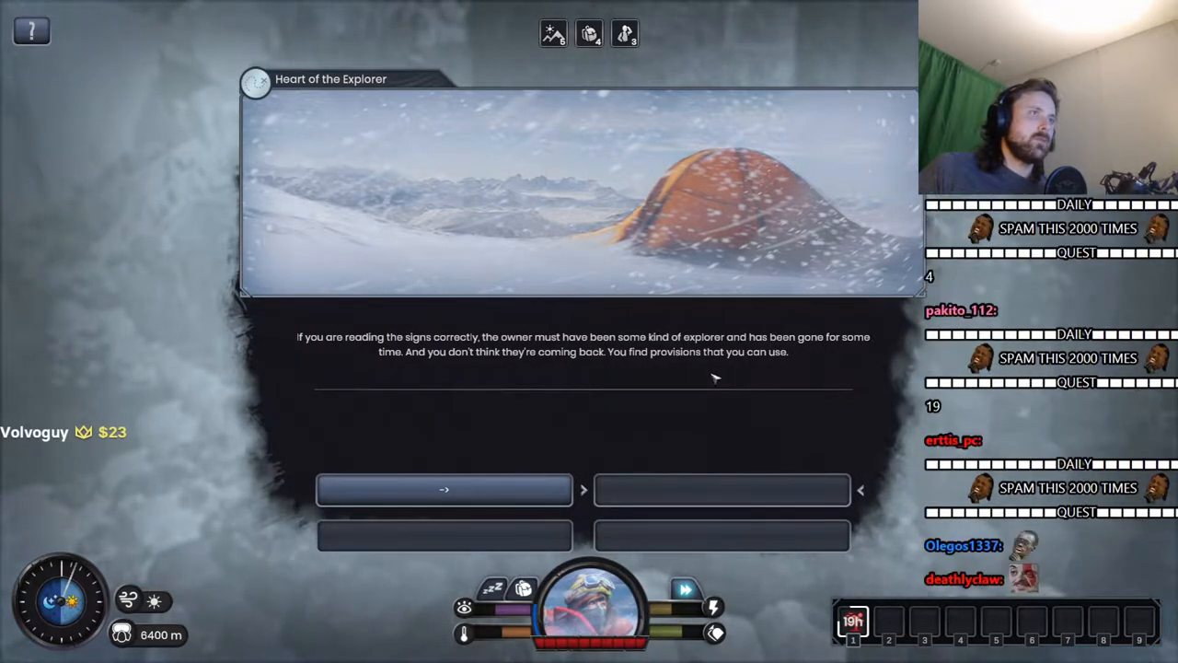
click(443, 489)
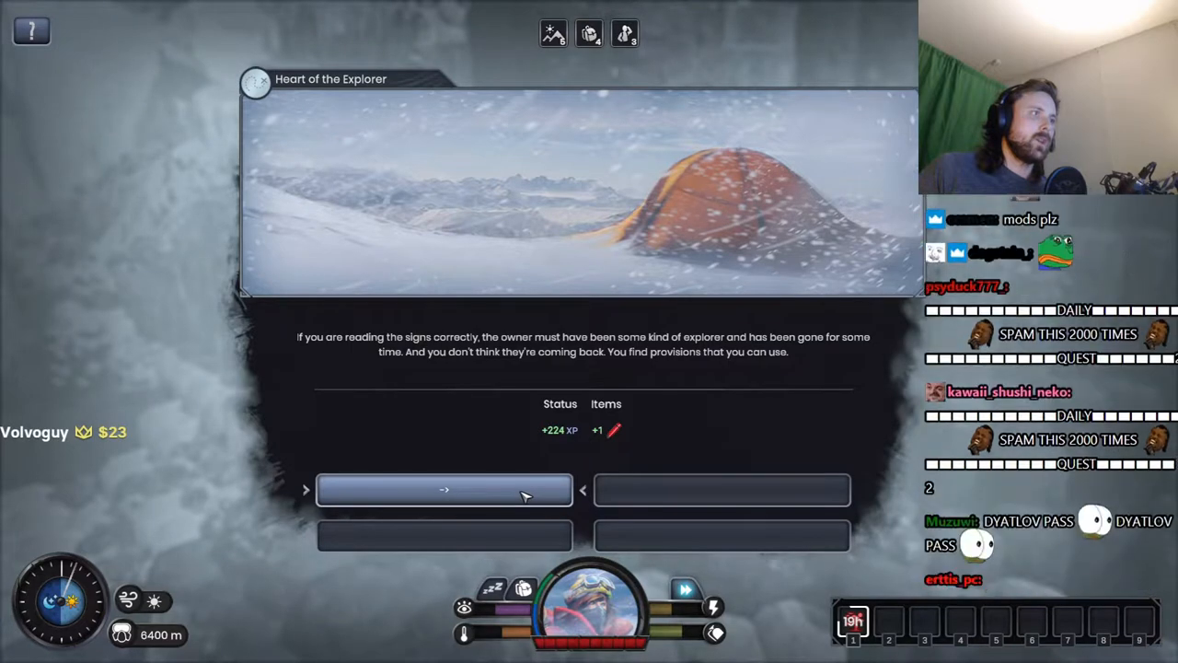
click(444, 490)
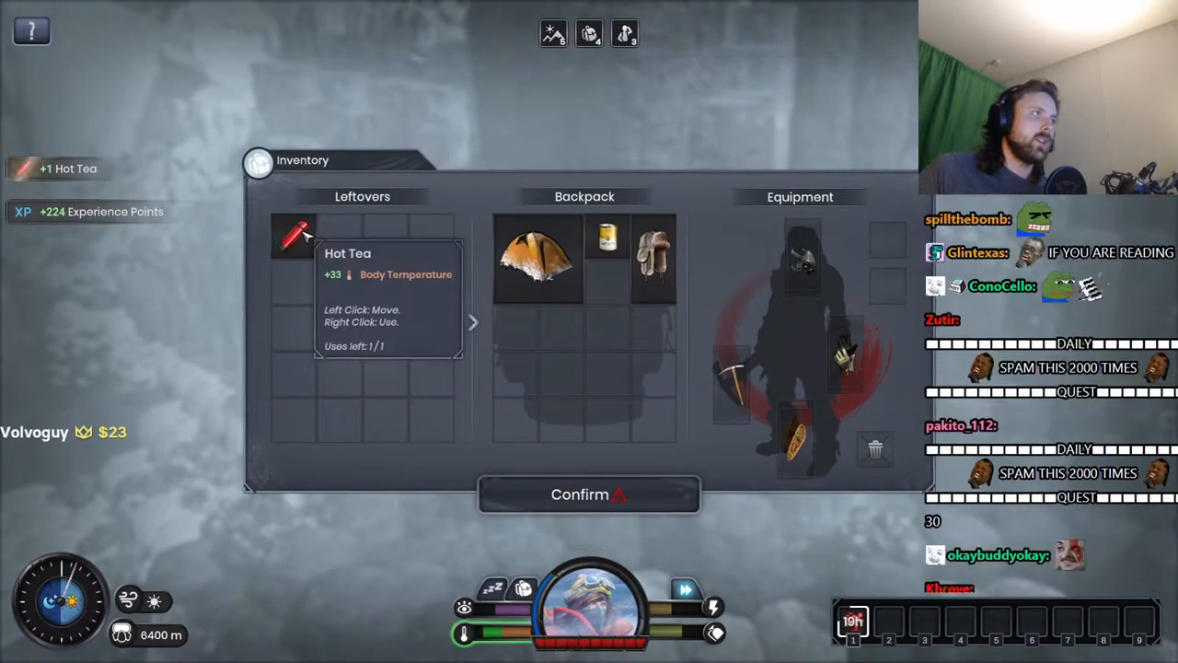
drag(295, 234, 585, 289)
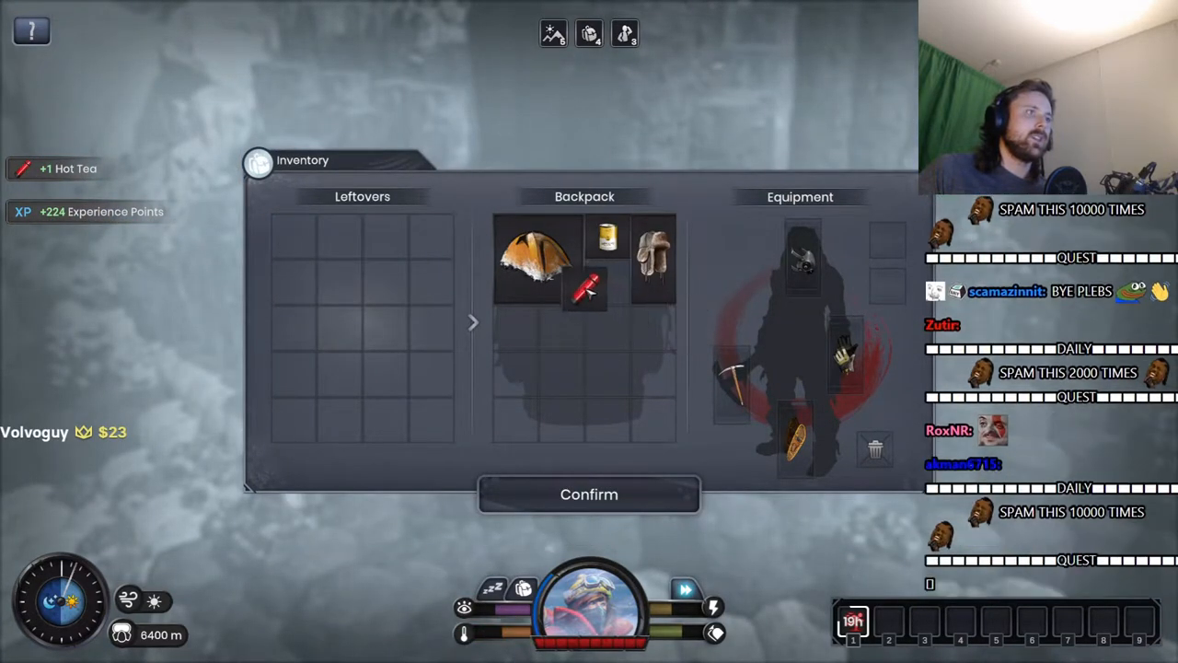
mouse_move(609, 280)
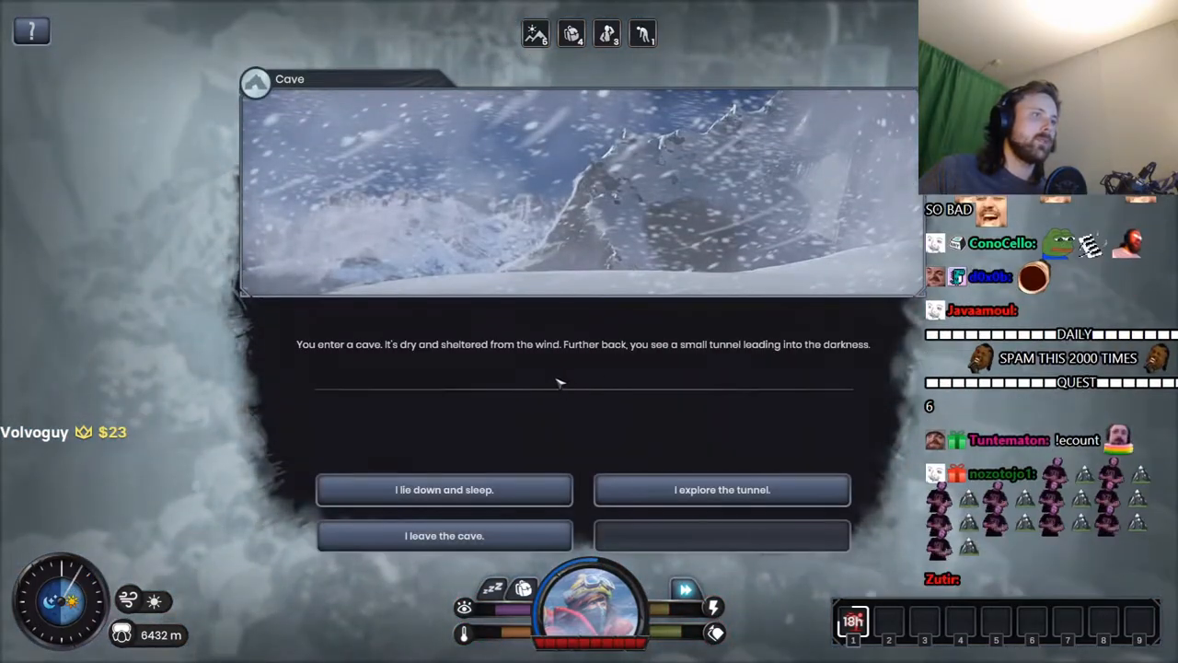
mouse_move(454, 500)
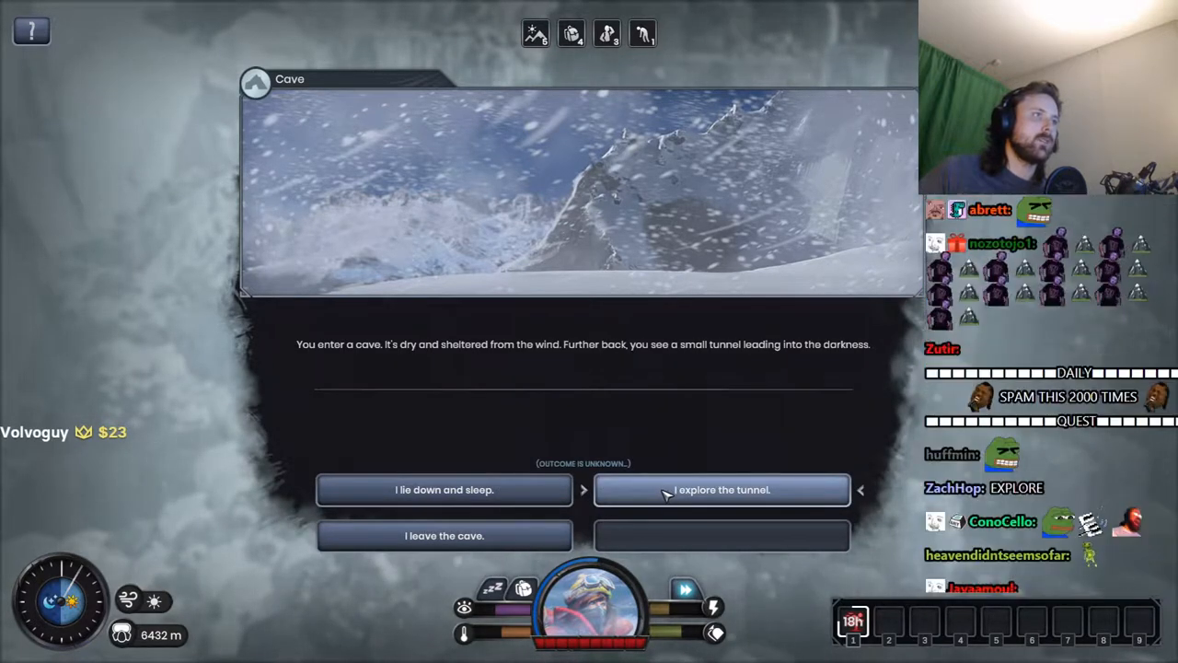
Step: Enter the cave's dark tunnel, meet the collapsed rubble, and turn back for +217 XP
click(723, 489)
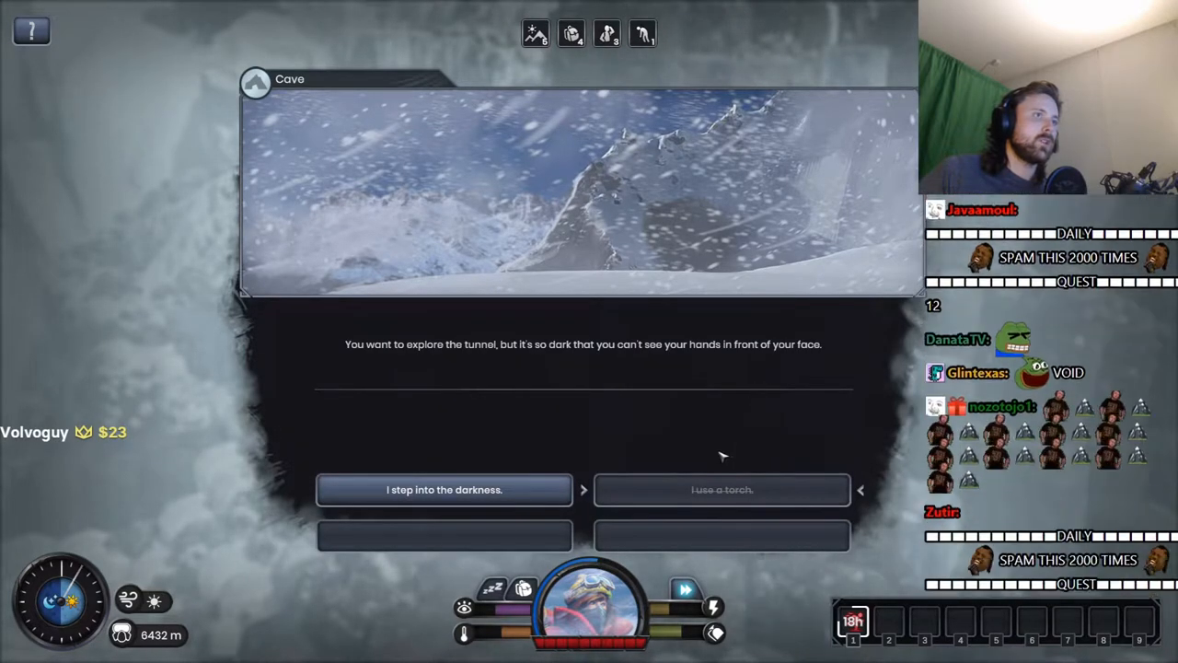
click(446, 490)
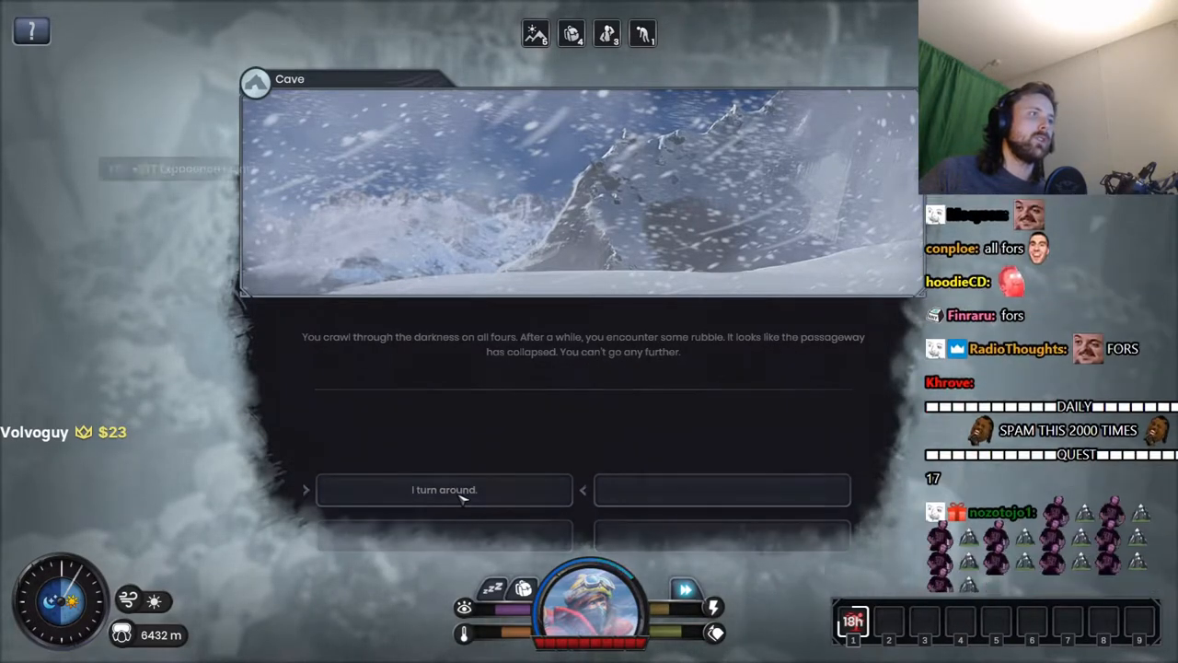
click(445, 490)
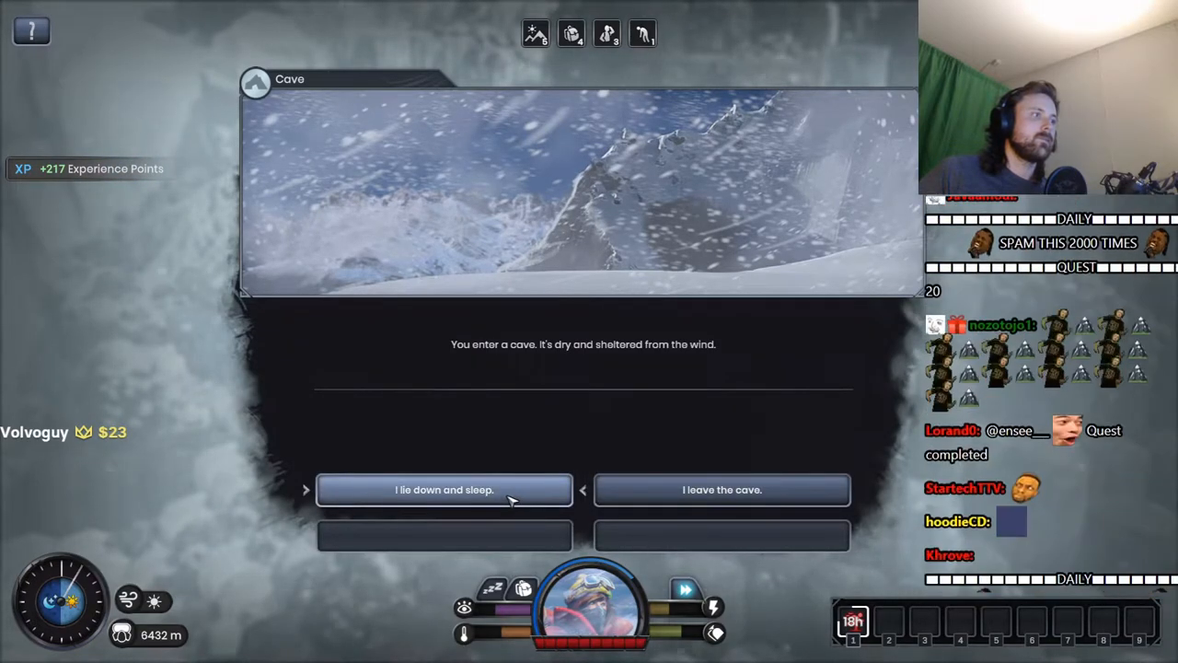
Step: Lie down in the cave and start a long sleep
click(444, 490)
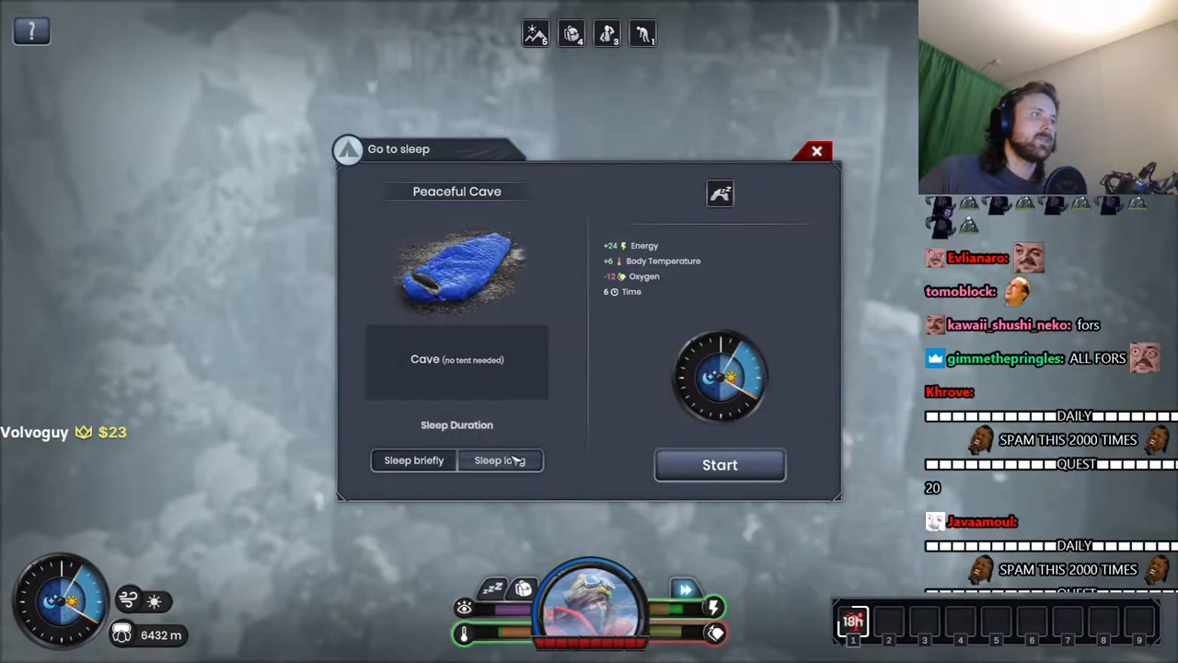
click(500, 461)
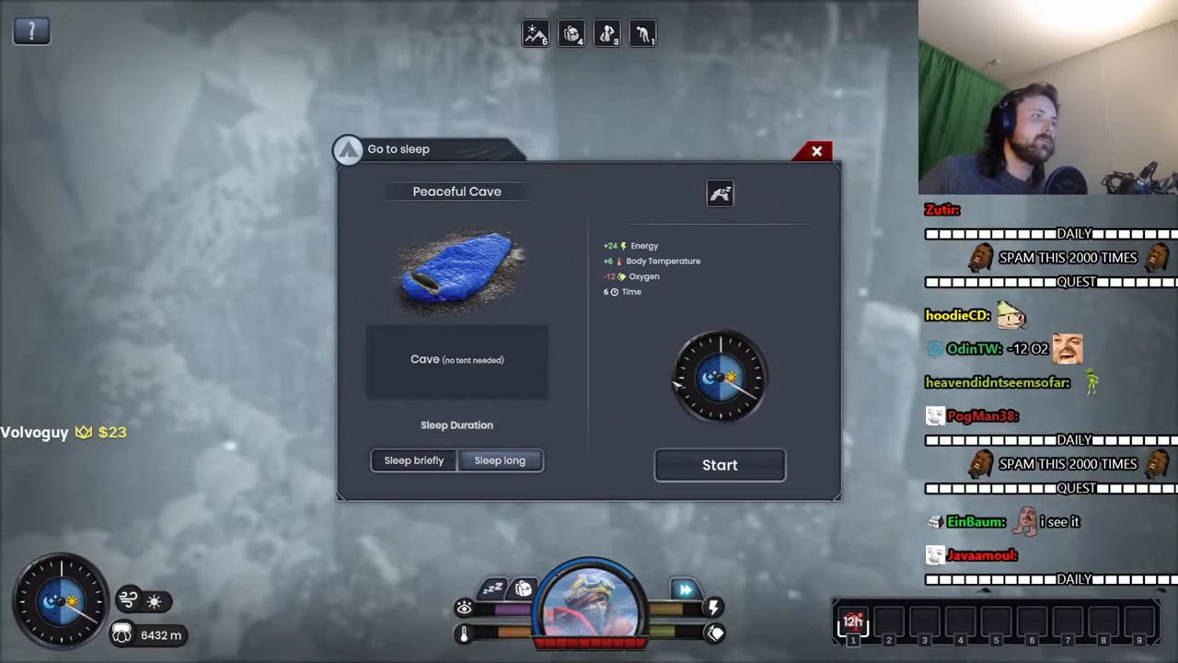
click(720, 465)
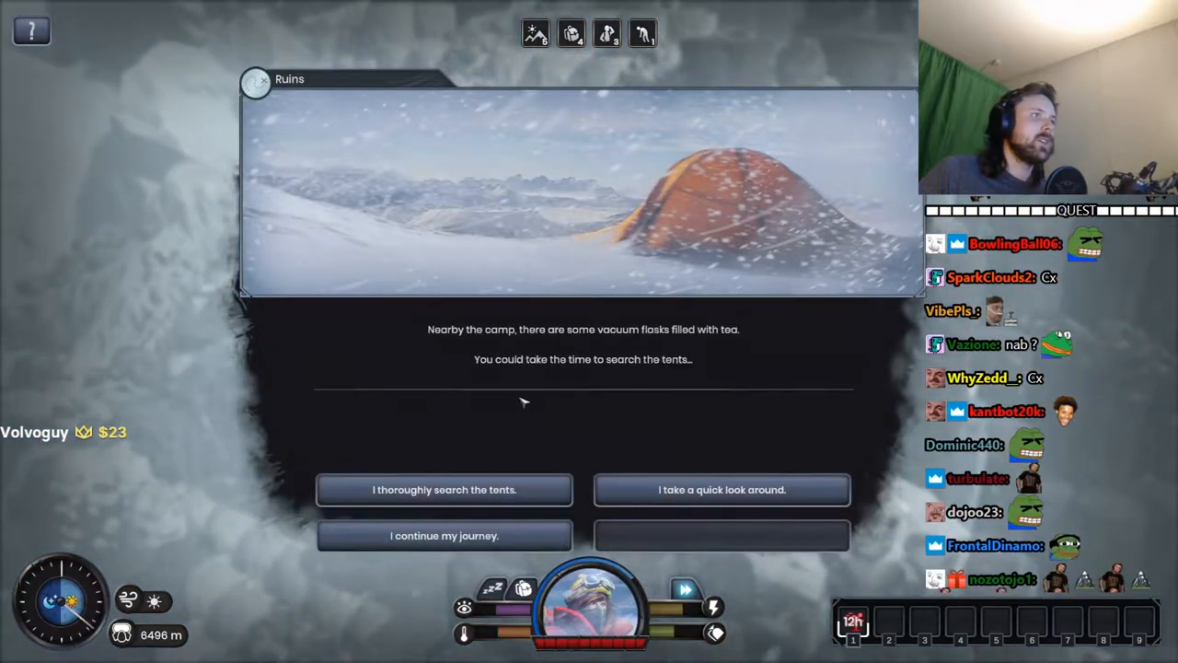
mouse_move(699, 342)
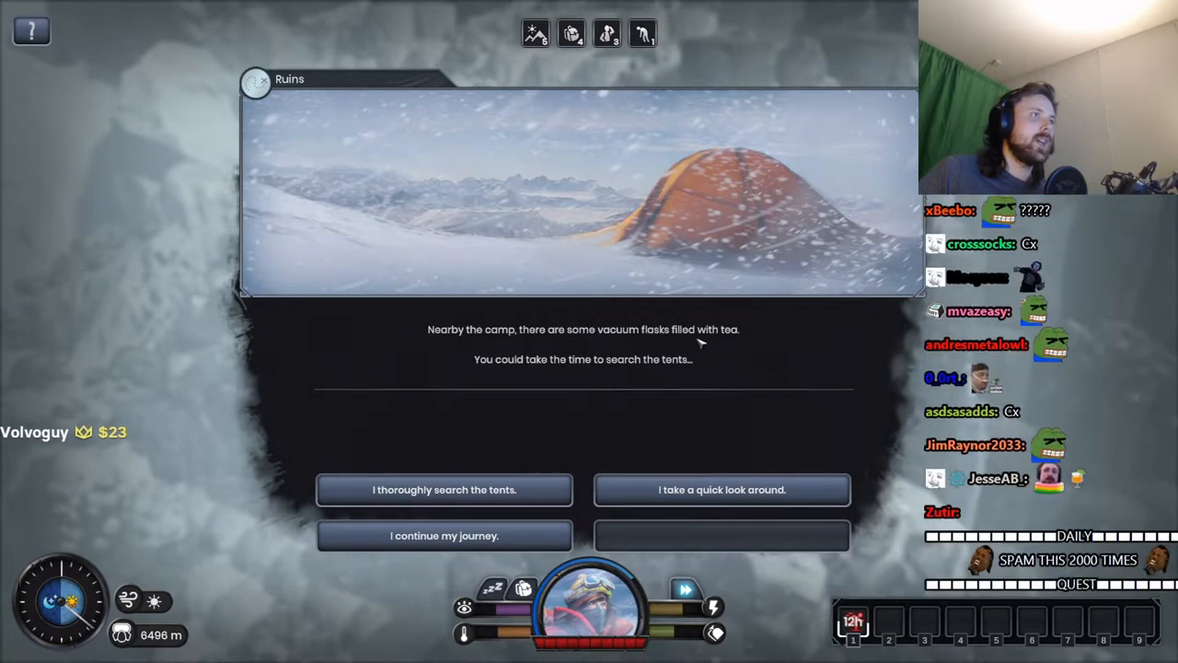
mouse_move(471, 490)
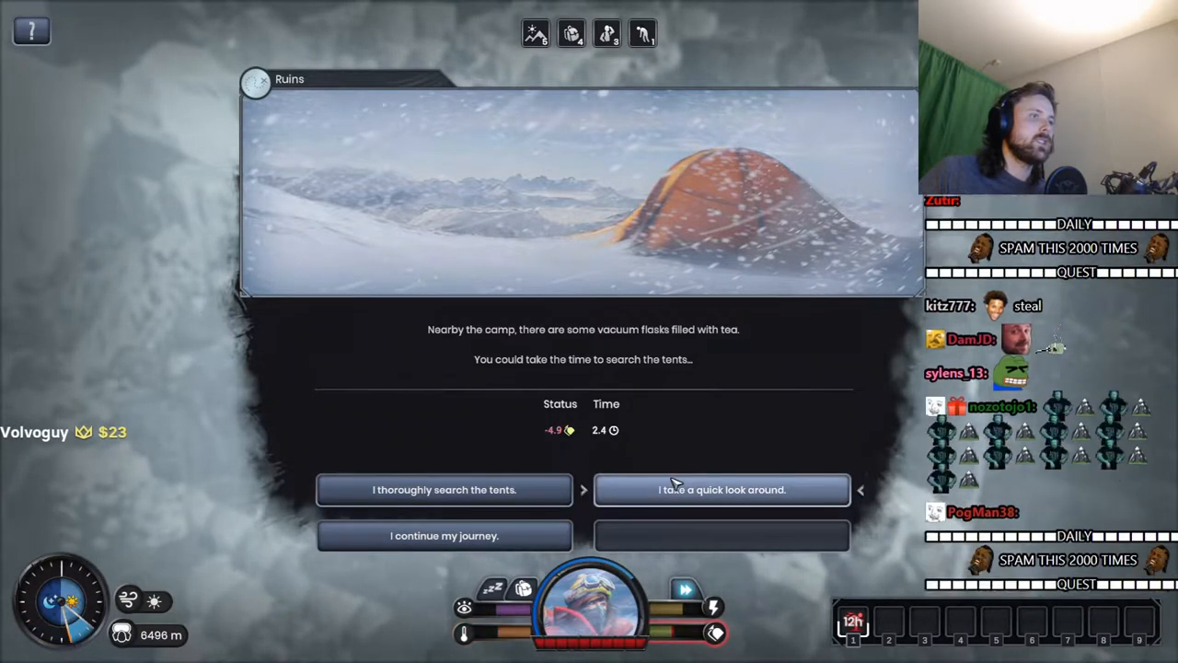
Step: Take a quick look around the Ruins camp to end the event
click(722, 490)
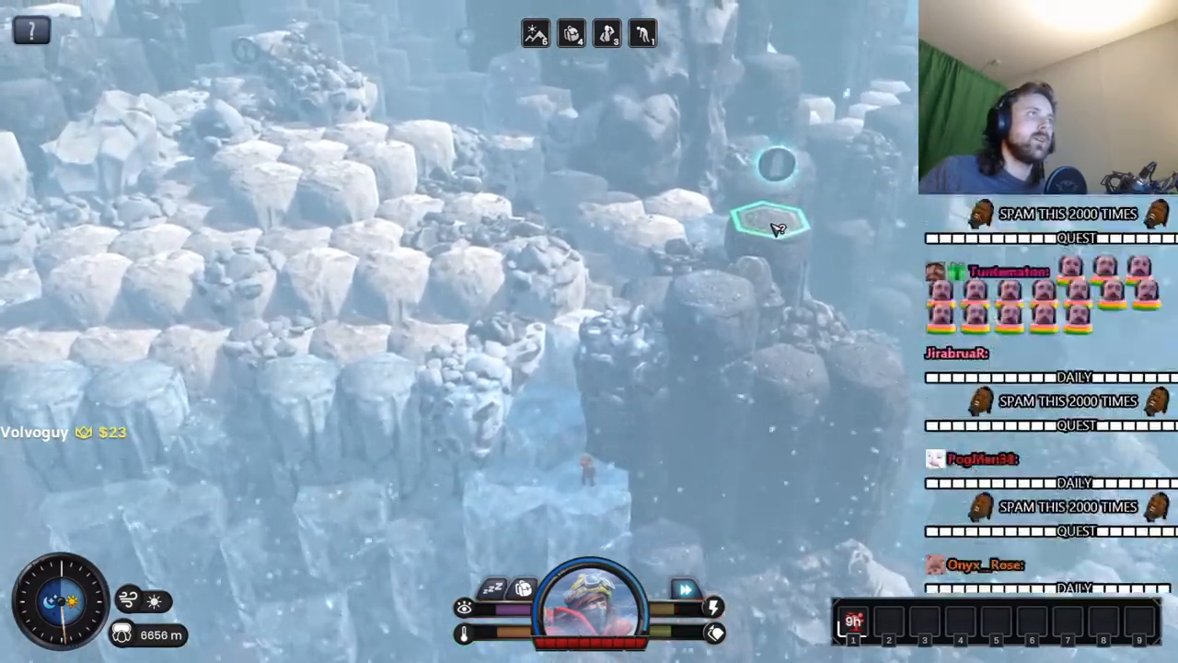
Step: Move the climber to the highlighted hex tile up the cliff
click(778, 228)
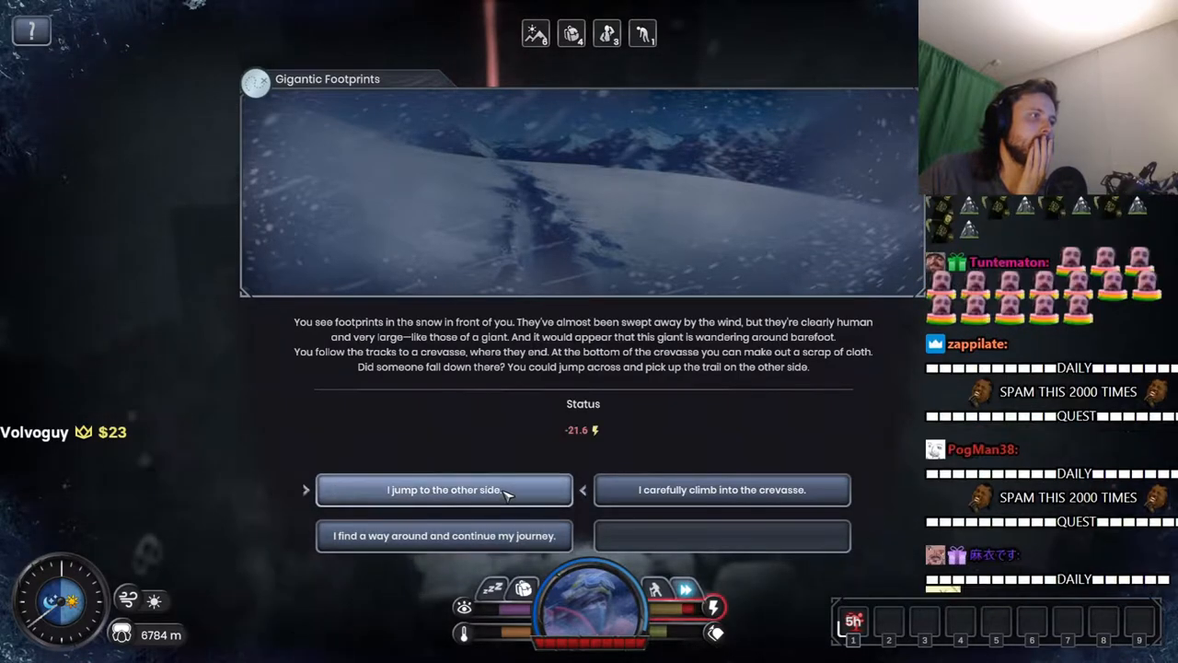
Step: Choose 'I jump to the other side.' in the Gigantic Footprints event
click(443, 489)
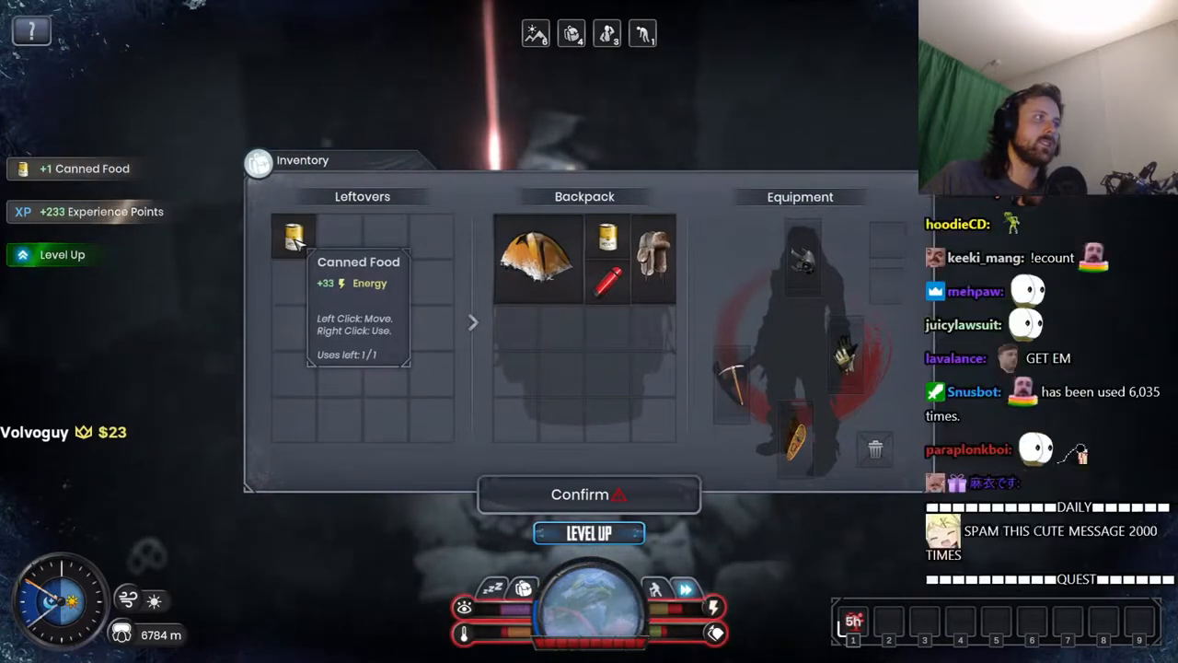
Step: Stow the Canned Food in the backpack, then pick and confirm the Careful Steps ability
drag(293, 235, 608, 328)
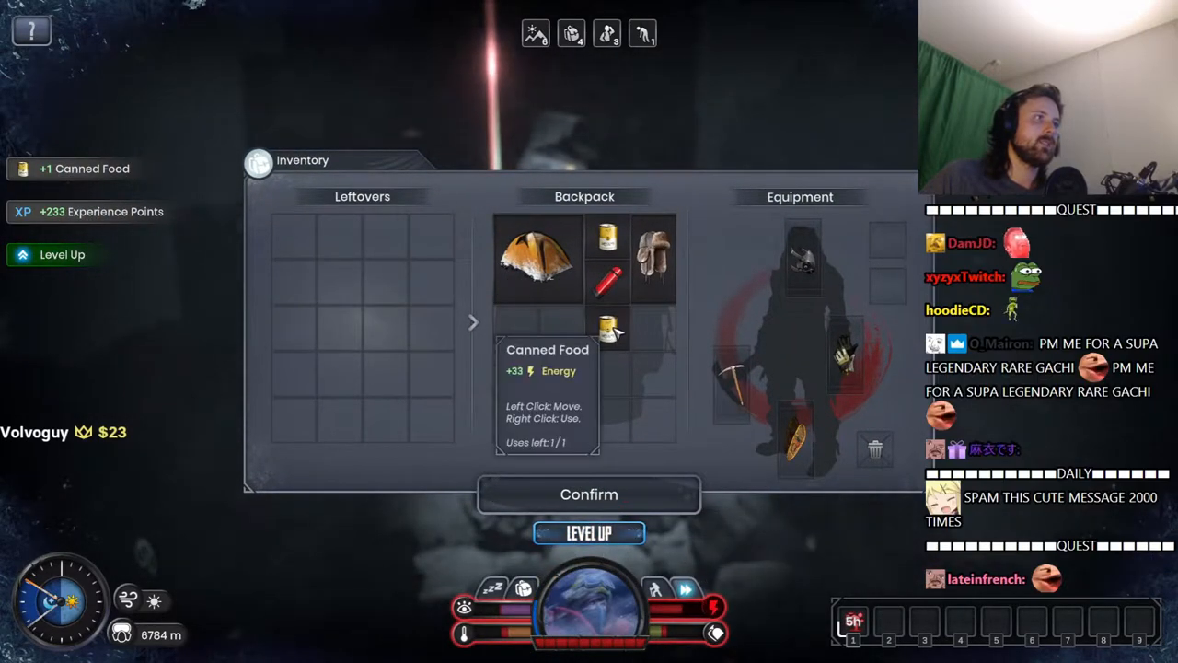
click(588, 494)
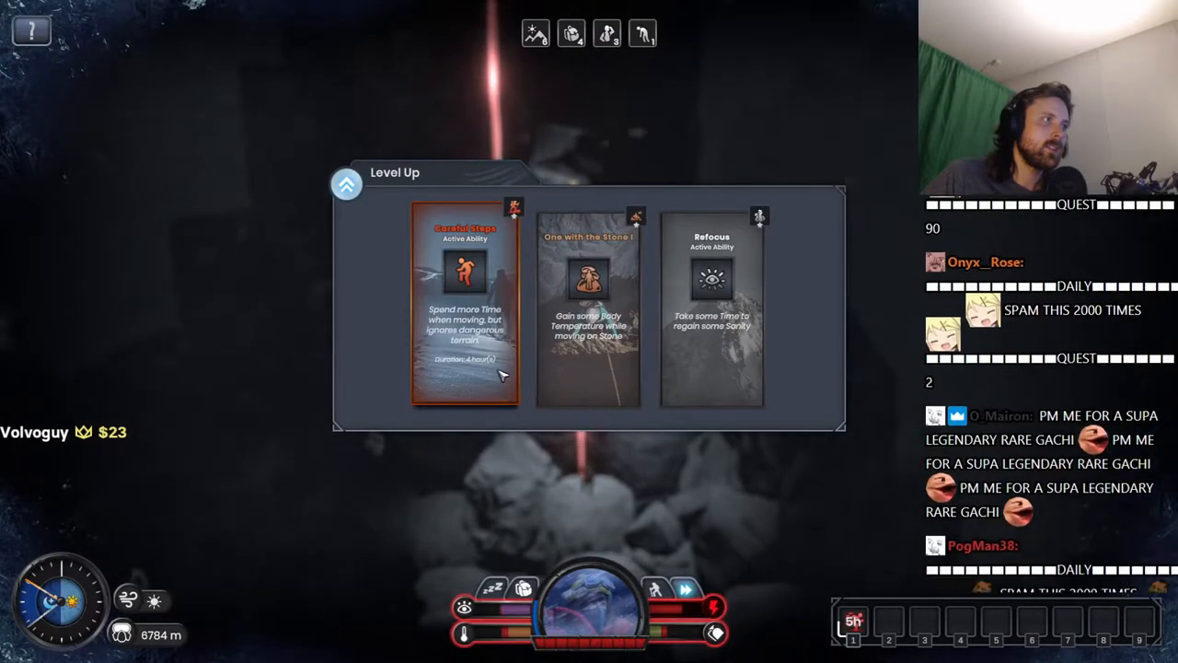
click(465, 322)
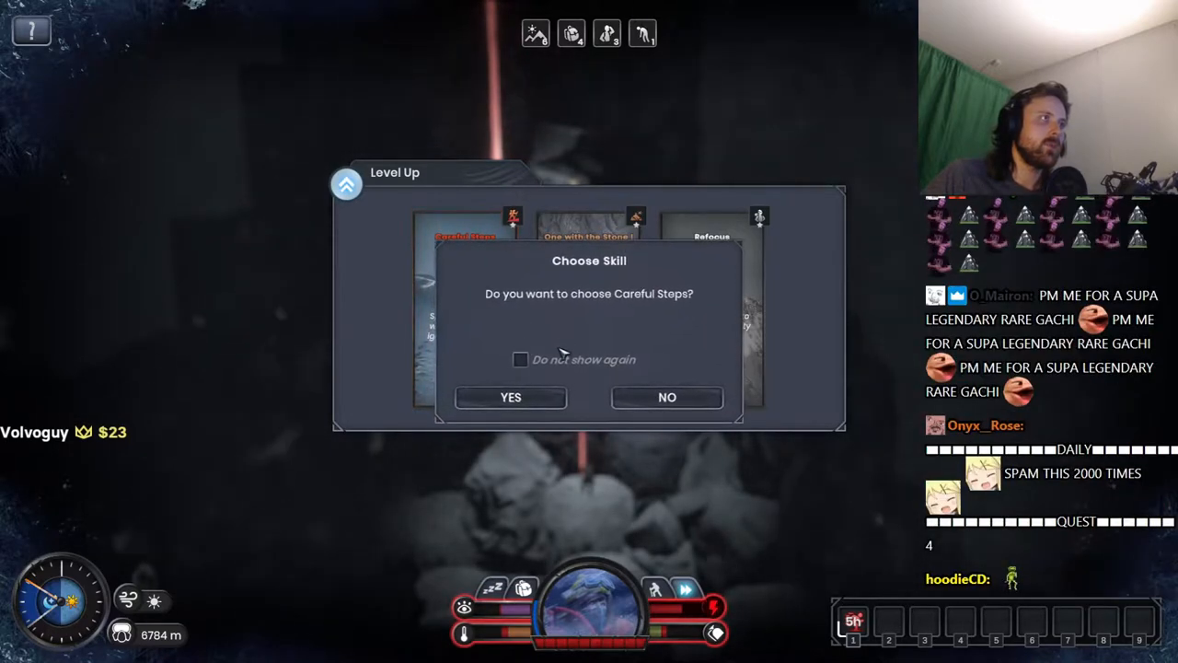
click(510, 397)
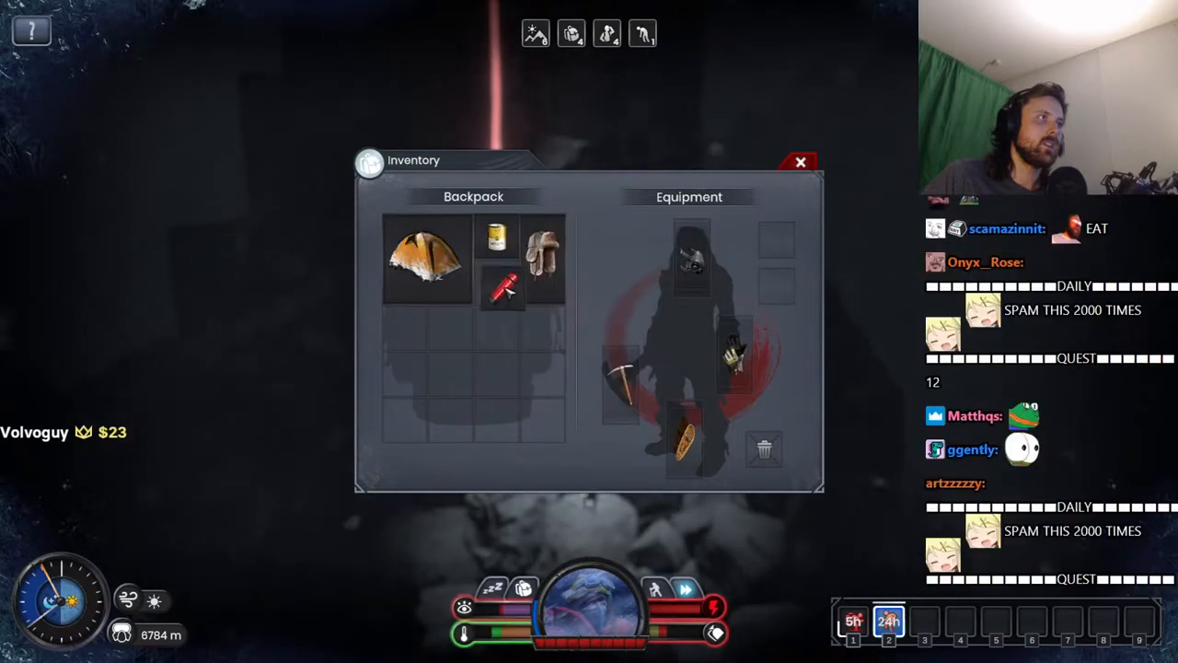
mouse_move(494, 248)
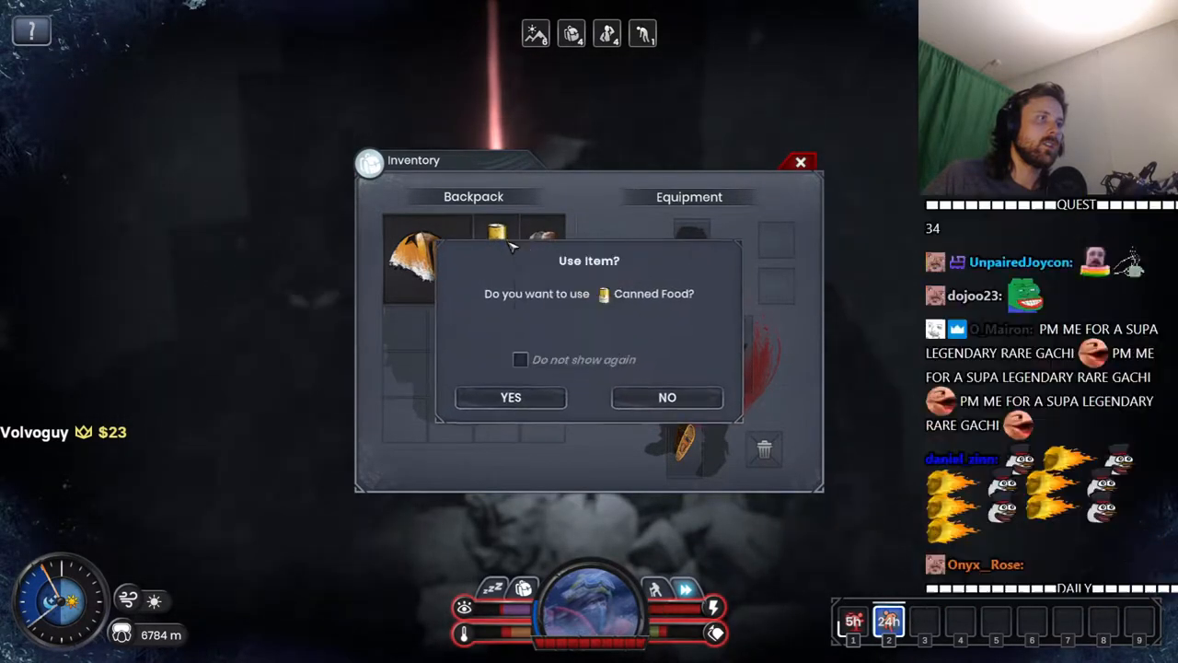
Step: Confirm eating the Canned Food and close the inventory to resume climbing
click(509, 398)
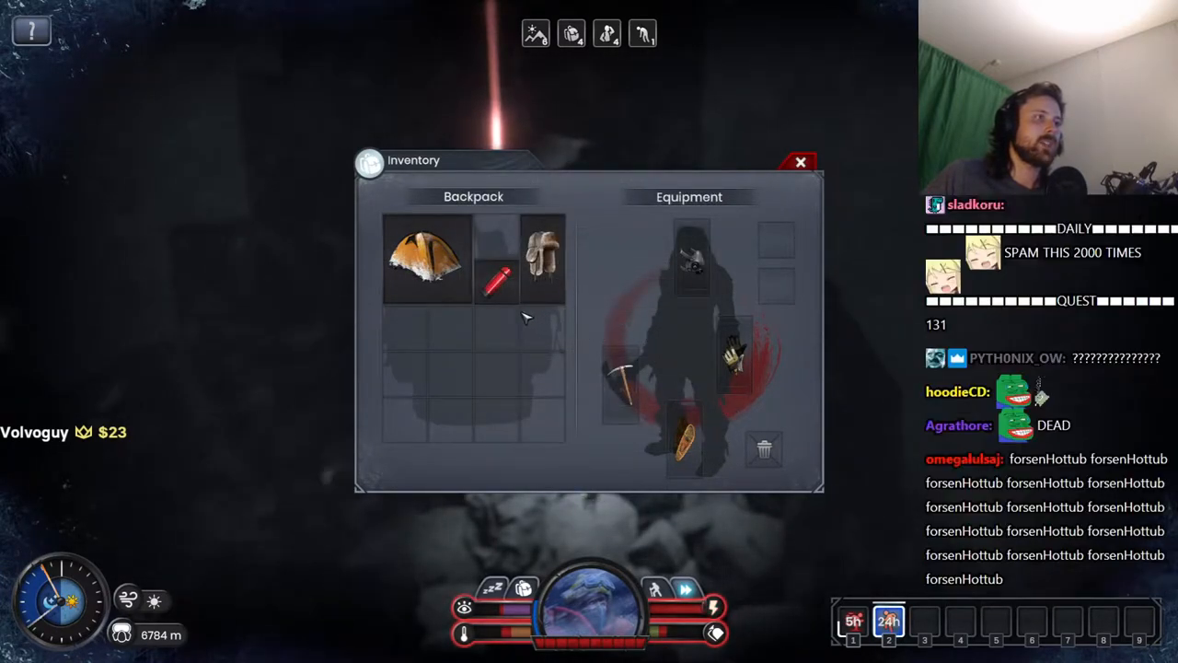
mouse_move(502, 281)
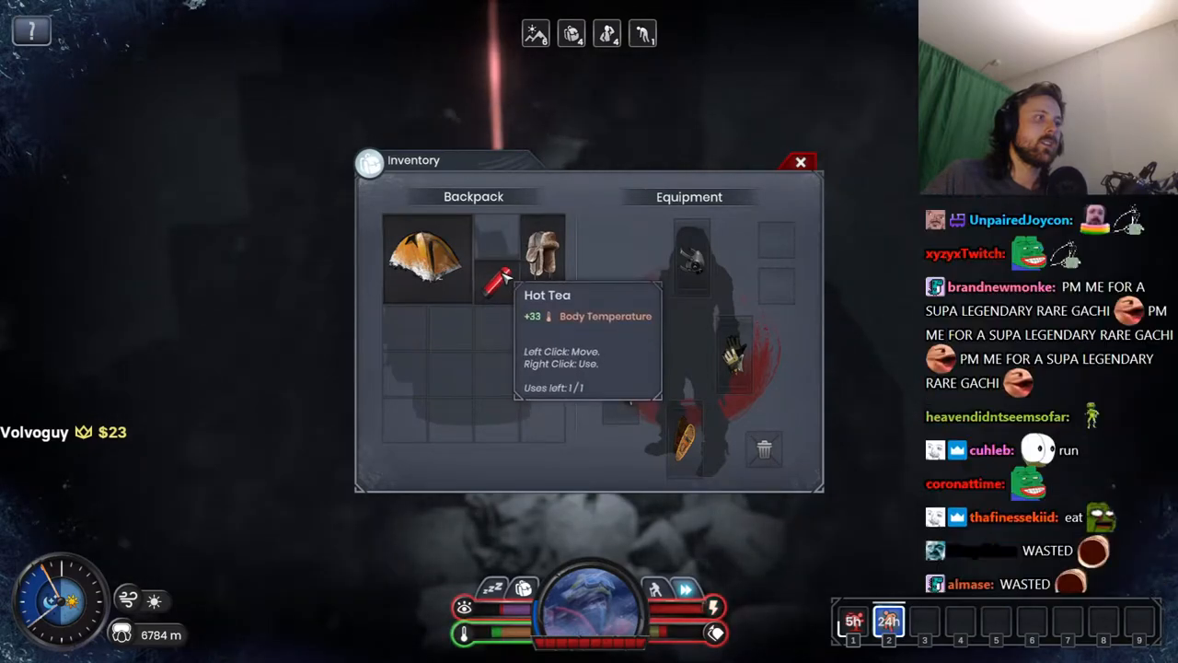
mouse_move(539, 260)
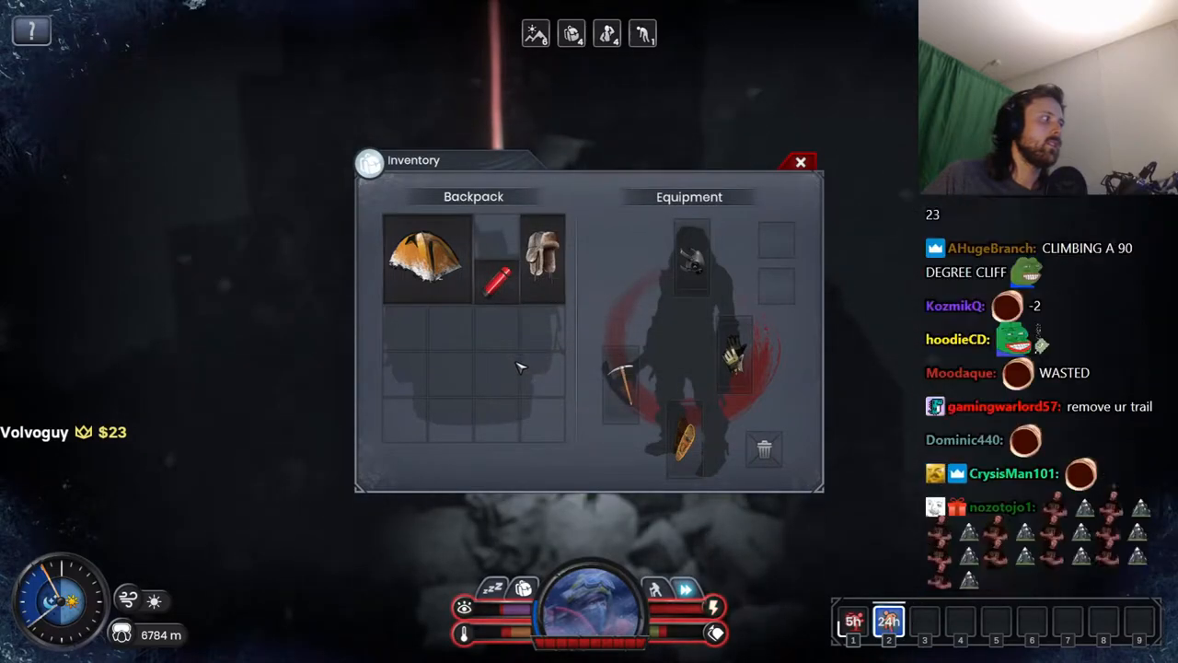
click(797, 162)
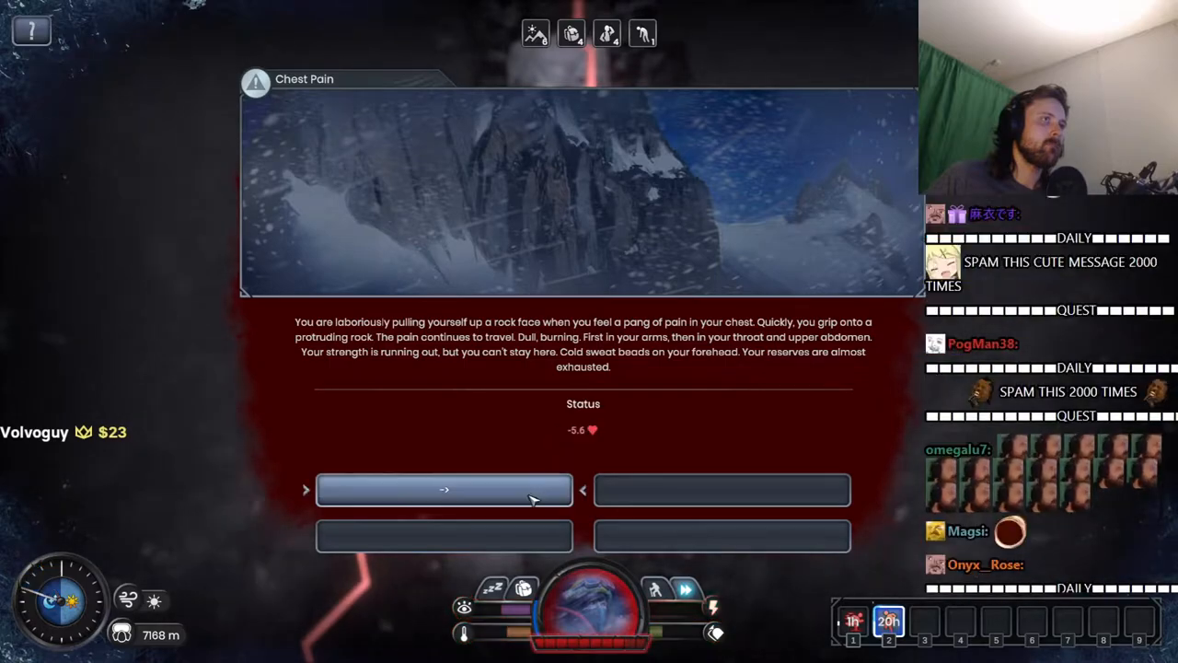
Step: Dismiss the Chest Pain event and toggle between brief and long sleep in Go to sleep
click(444, 489)
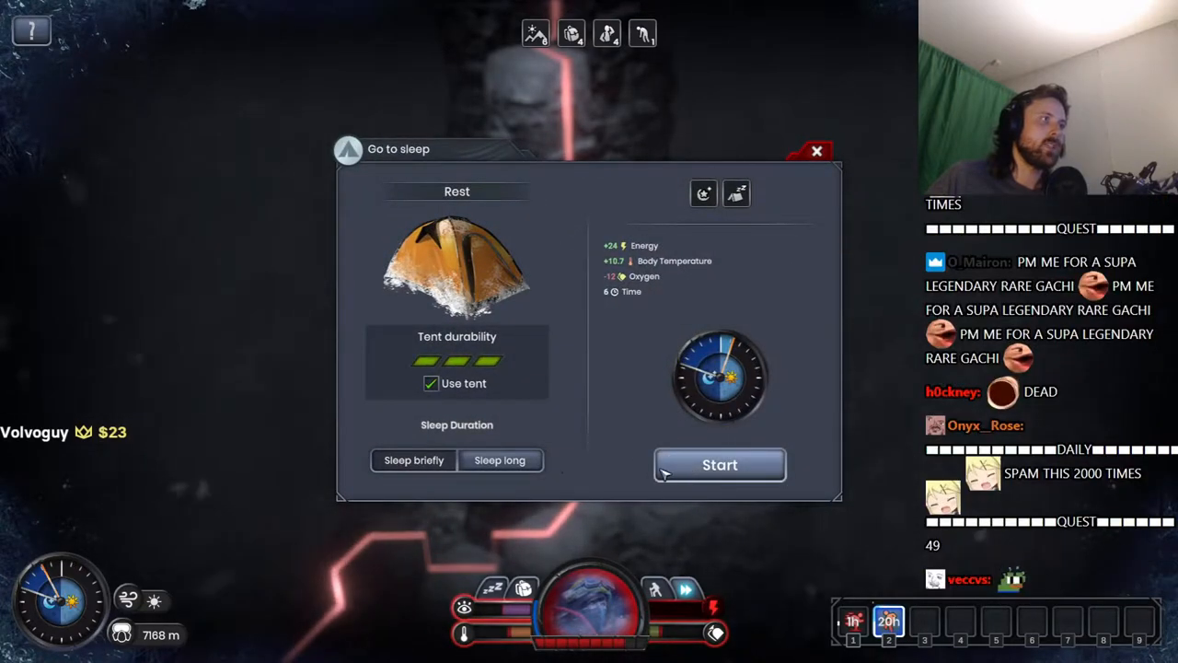
click(500, 461)
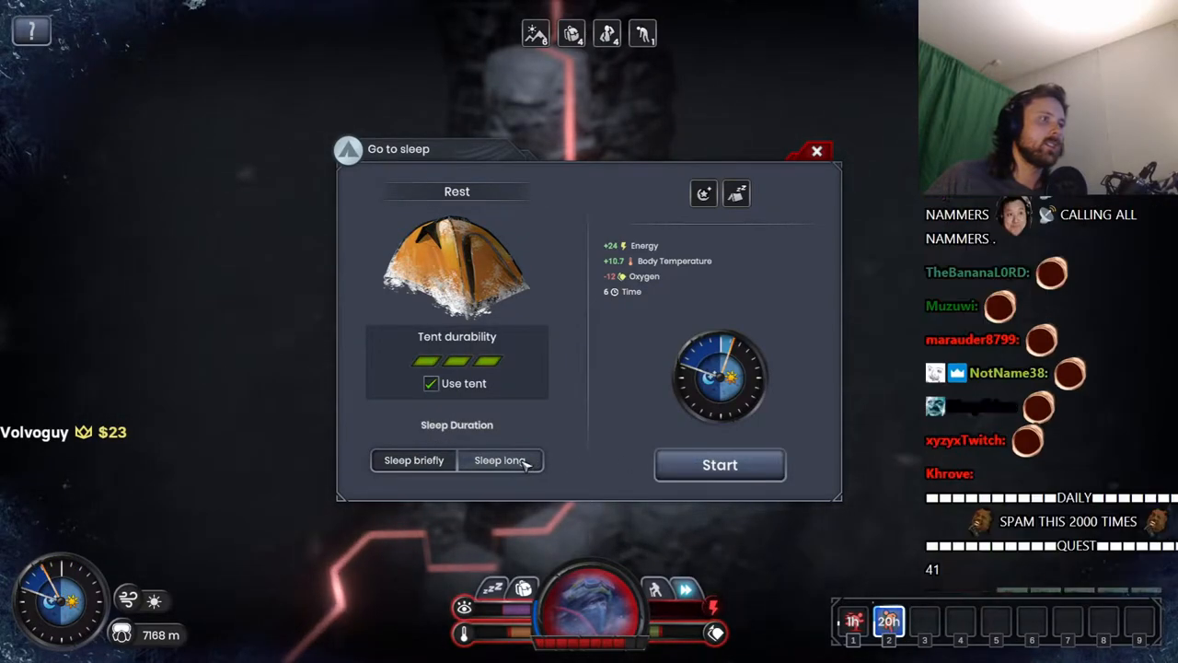
click(501, 460)
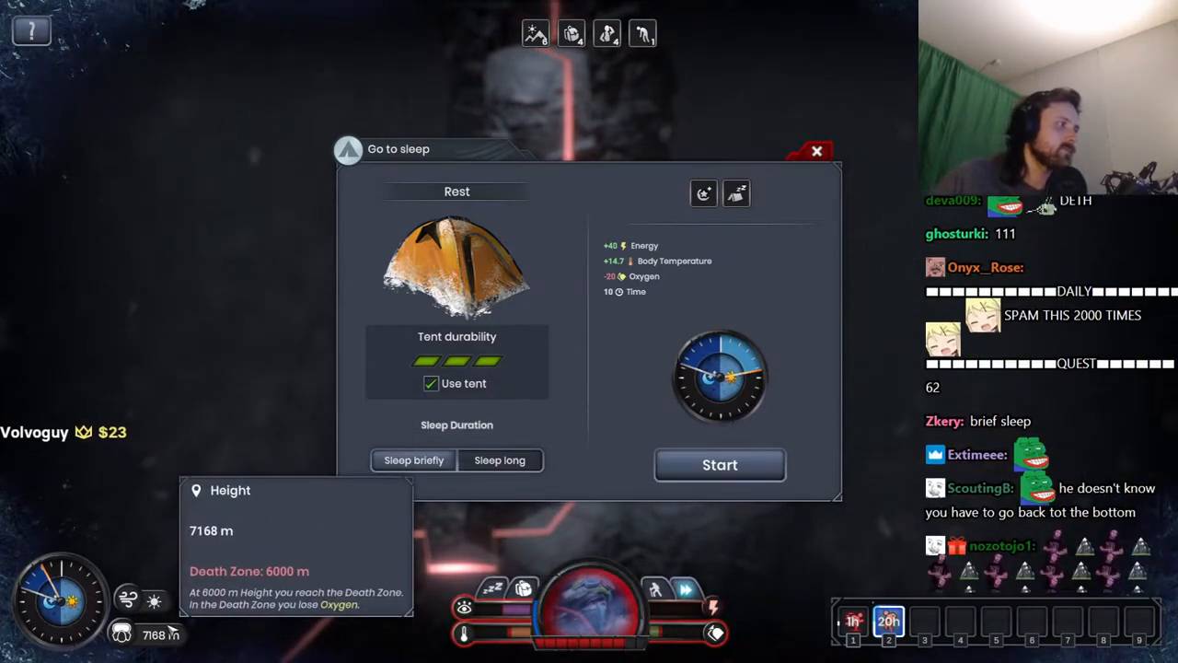
mouse_move(149, 597)
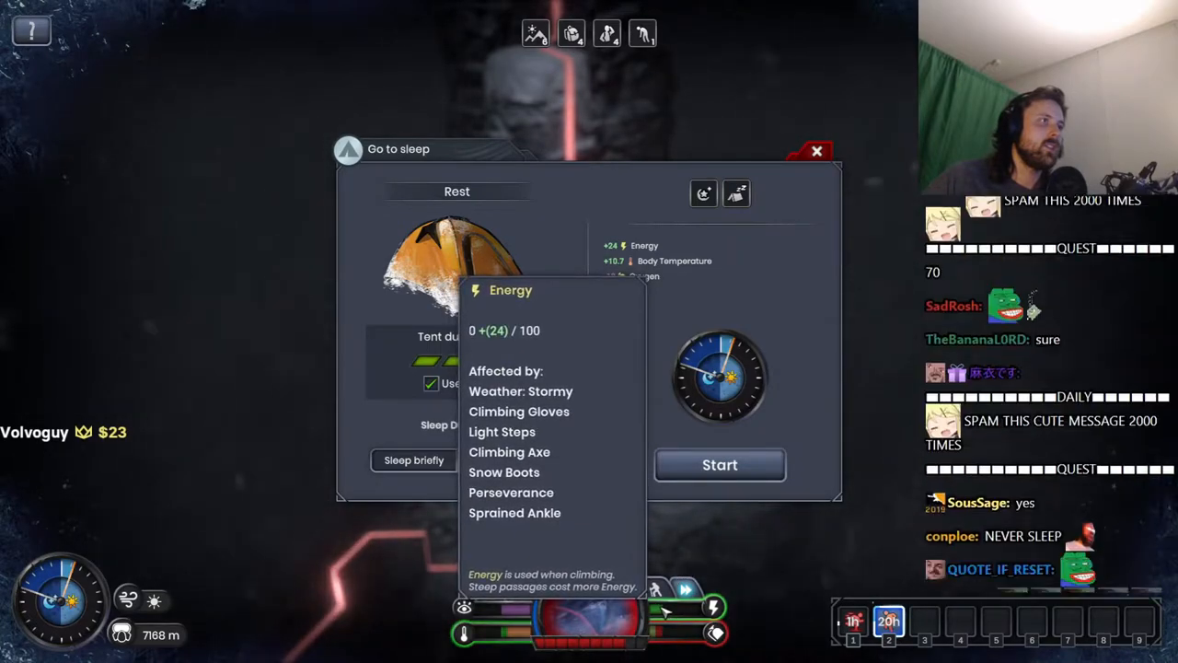
mouse_move(760, 221)
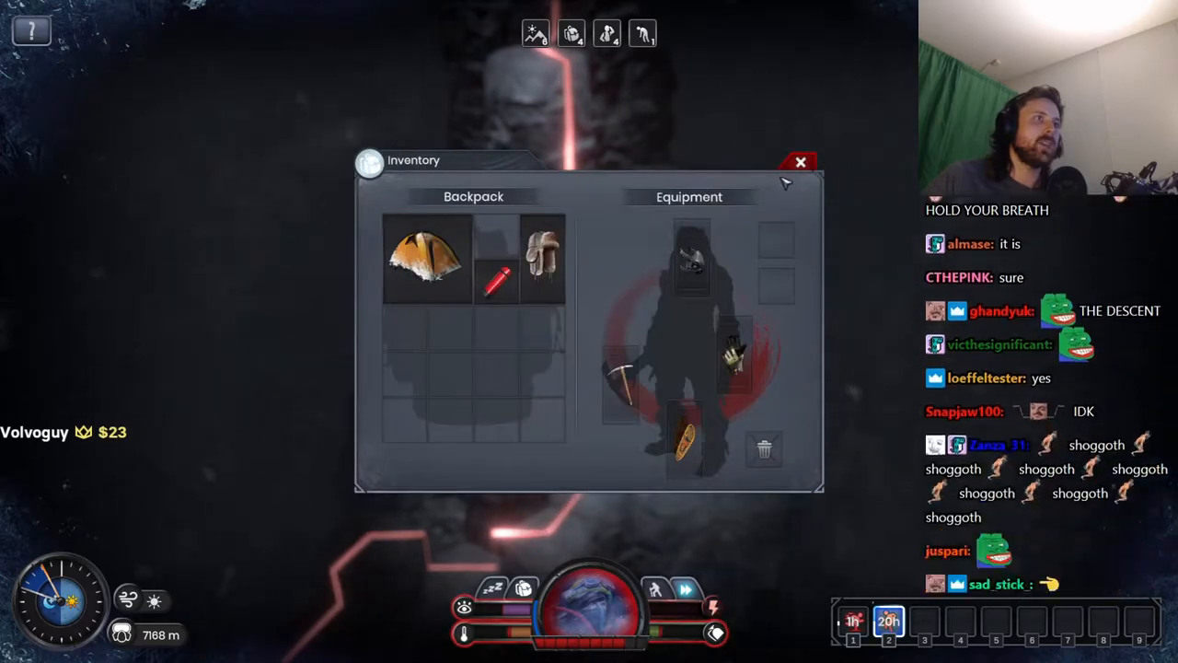
Step: Close the inventory showing the tent, red item and warm cap
click(797, 162)
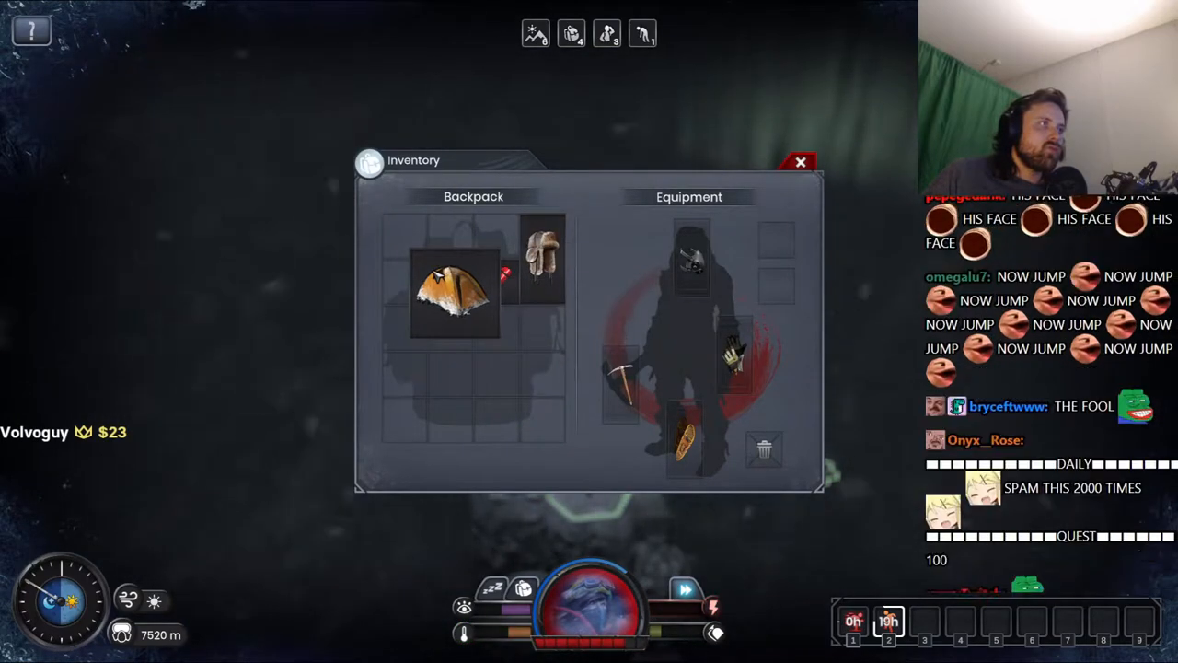
Step: Use the tent from the backpack to sleep until daybreak, then close the inventory
double_click(454, 294)
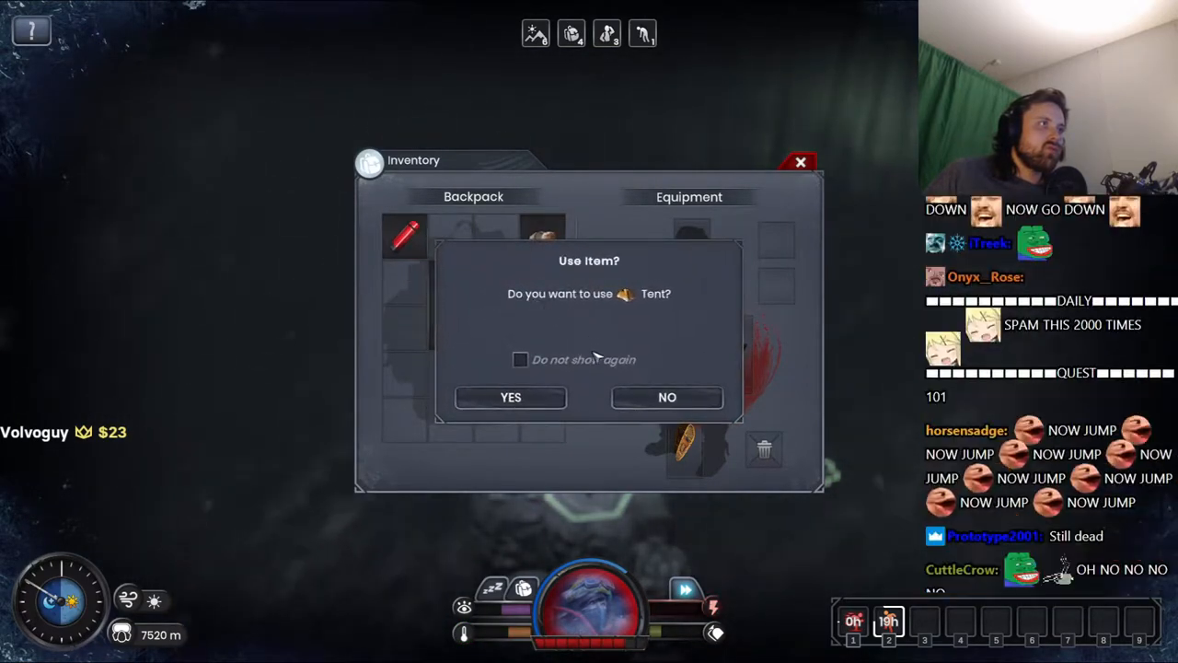
click(510, 397)
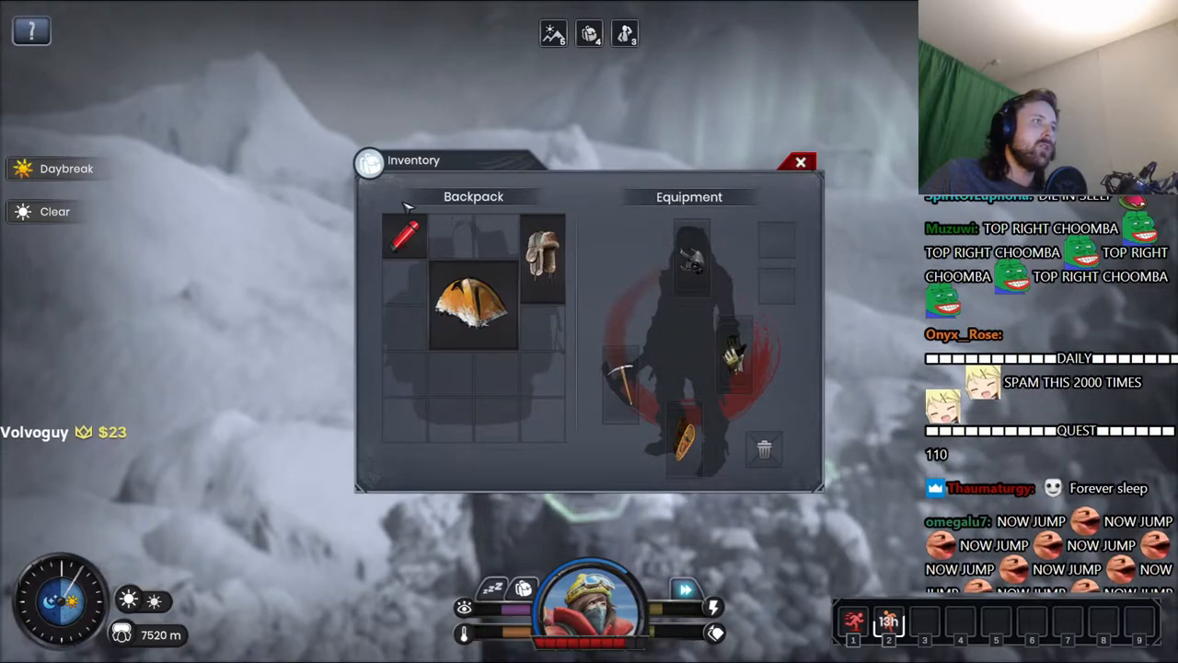
mouse_move(426, 238)
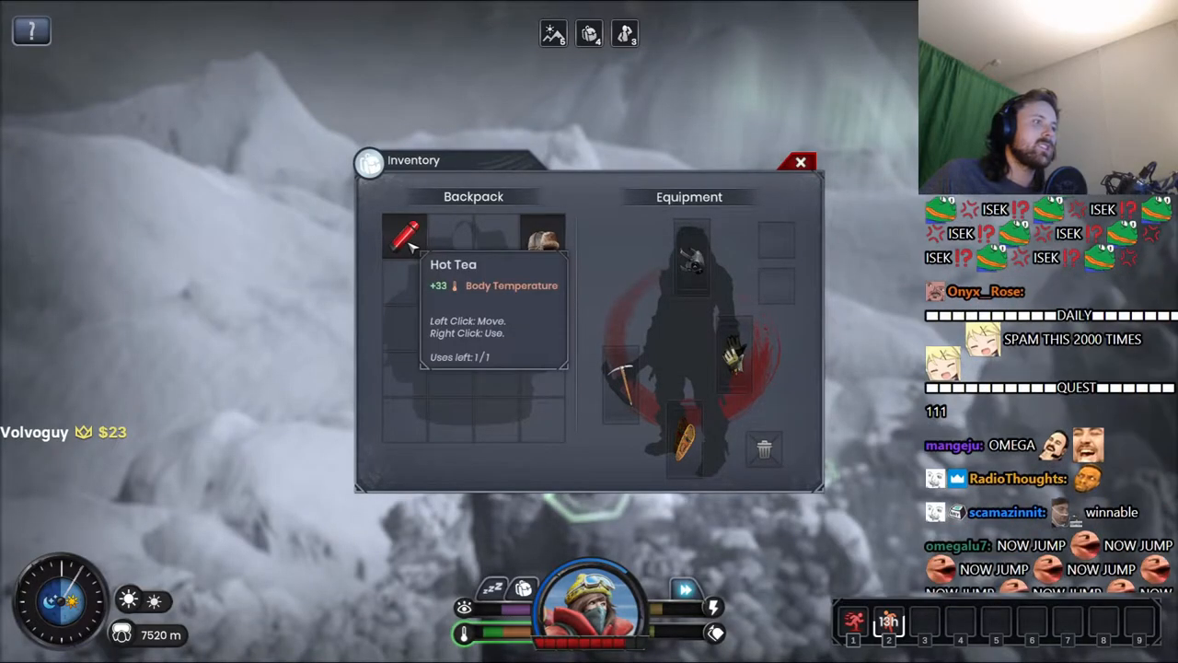
click(799, 161)
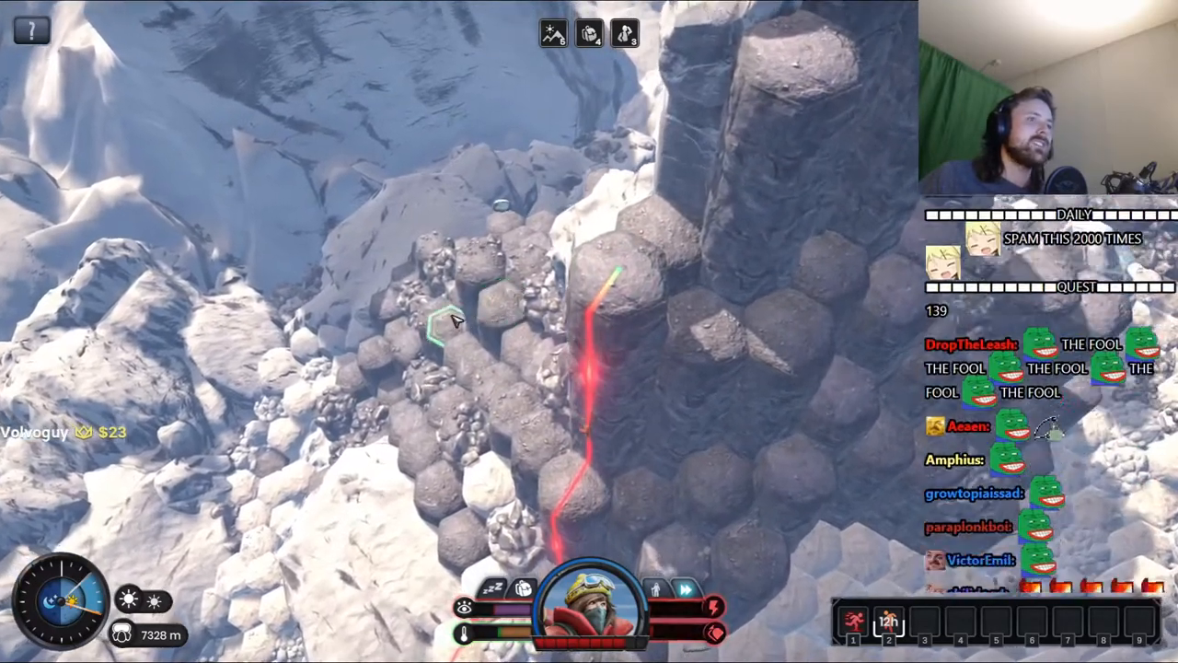
mouse_move(854, 637)
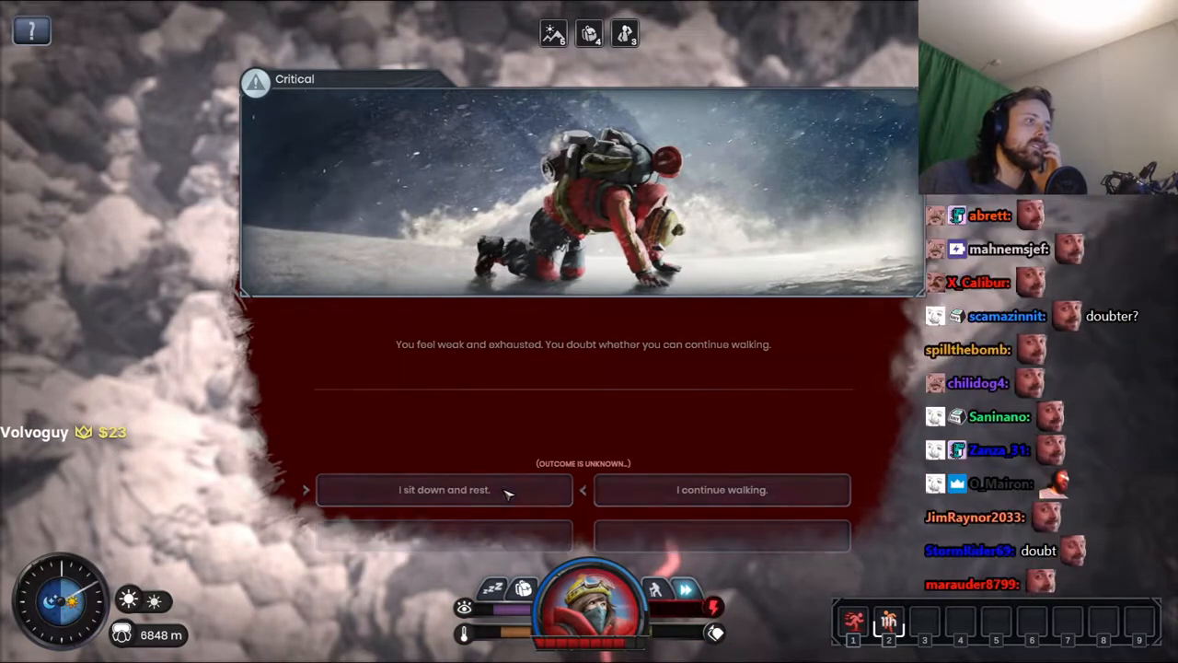
Step: Choose 'I sit down and rest.' despite the exhaustion
click(445, 489)
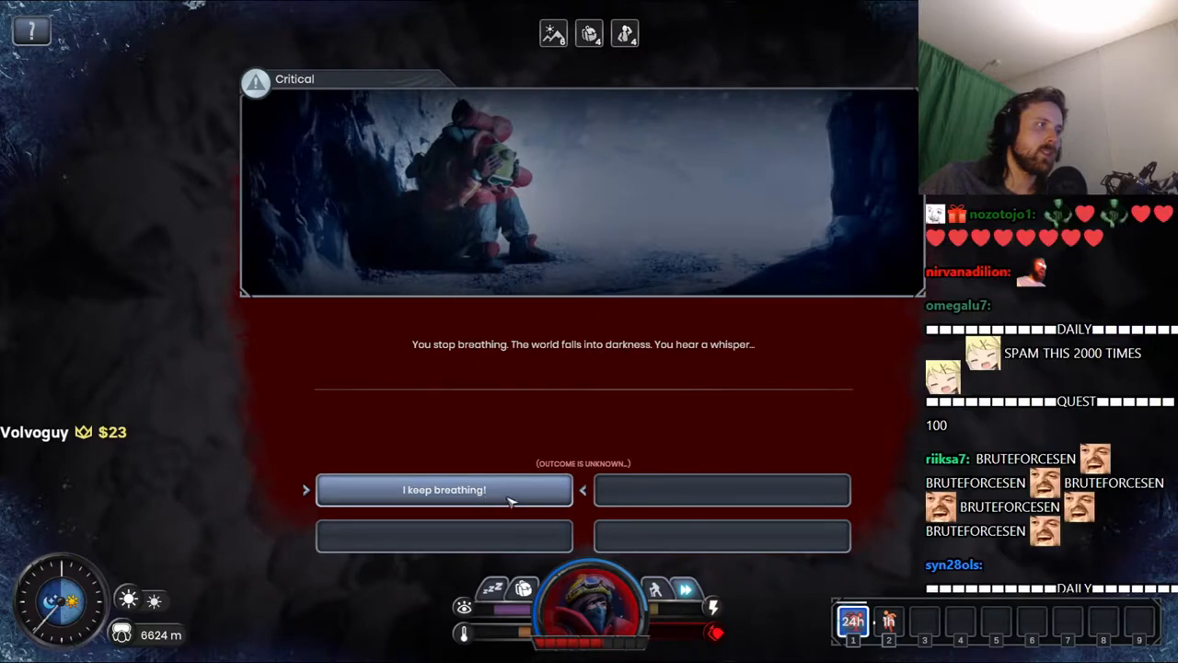
Step: Choose 'I keep breathing!' when the climber stops breathing at 6624 m
click(444, 489)
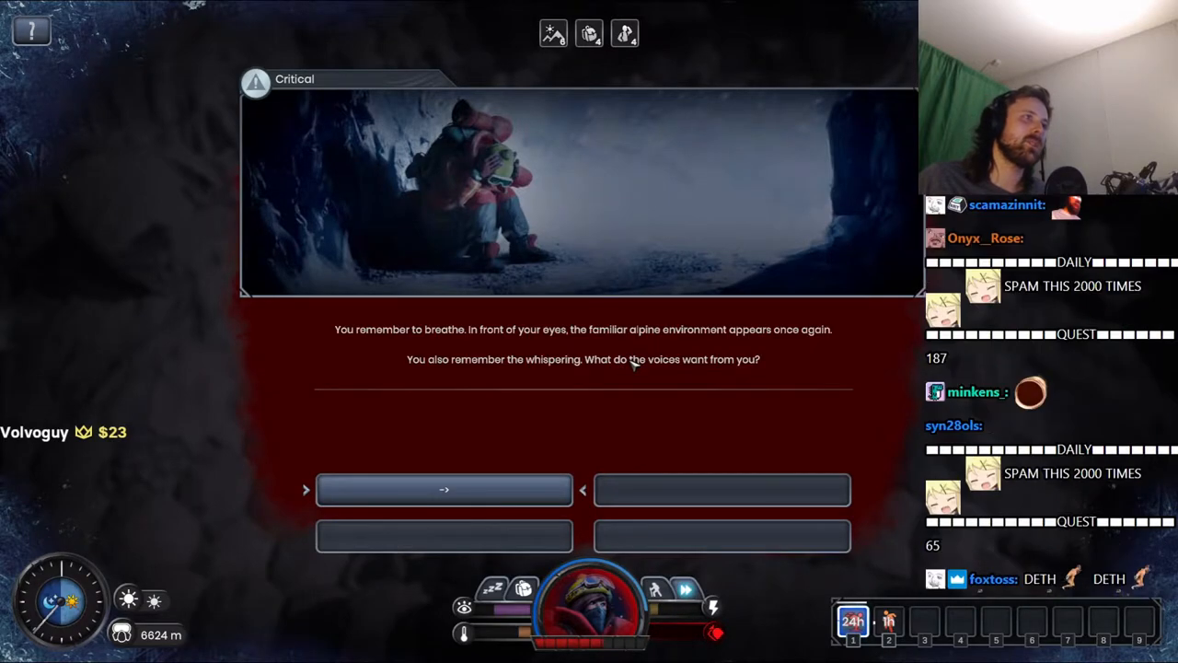
mouse_move(662, 380)
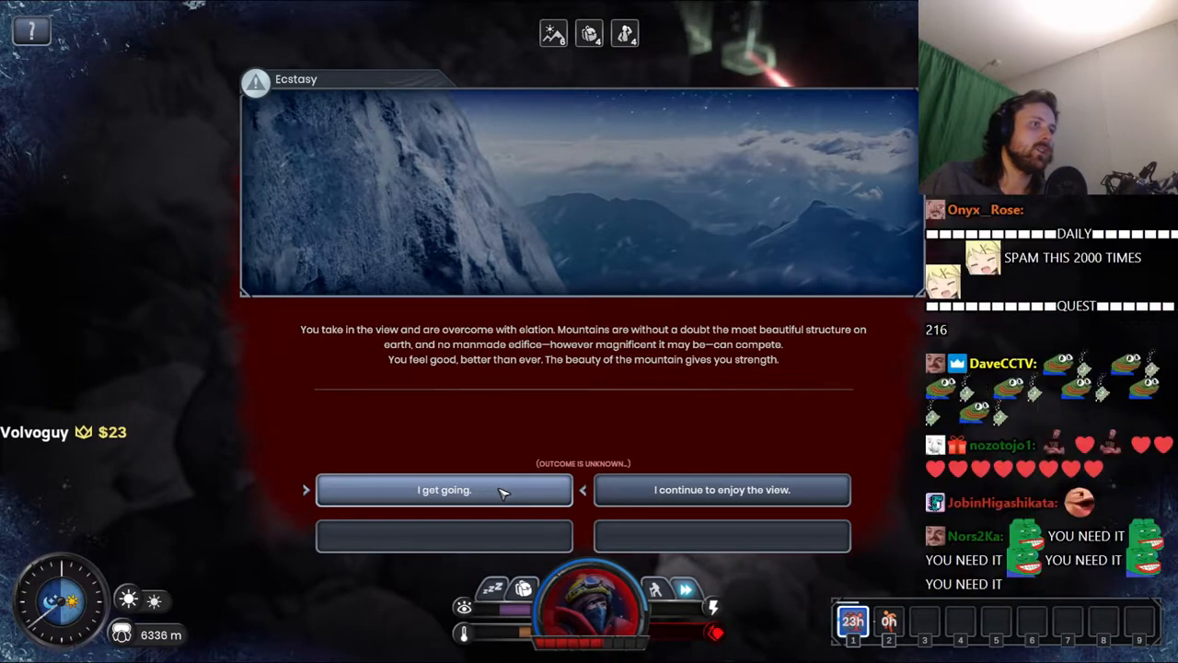
Step: Pick 'I get going.' over the view, then move past the cramp and nausea
click(444, 490)
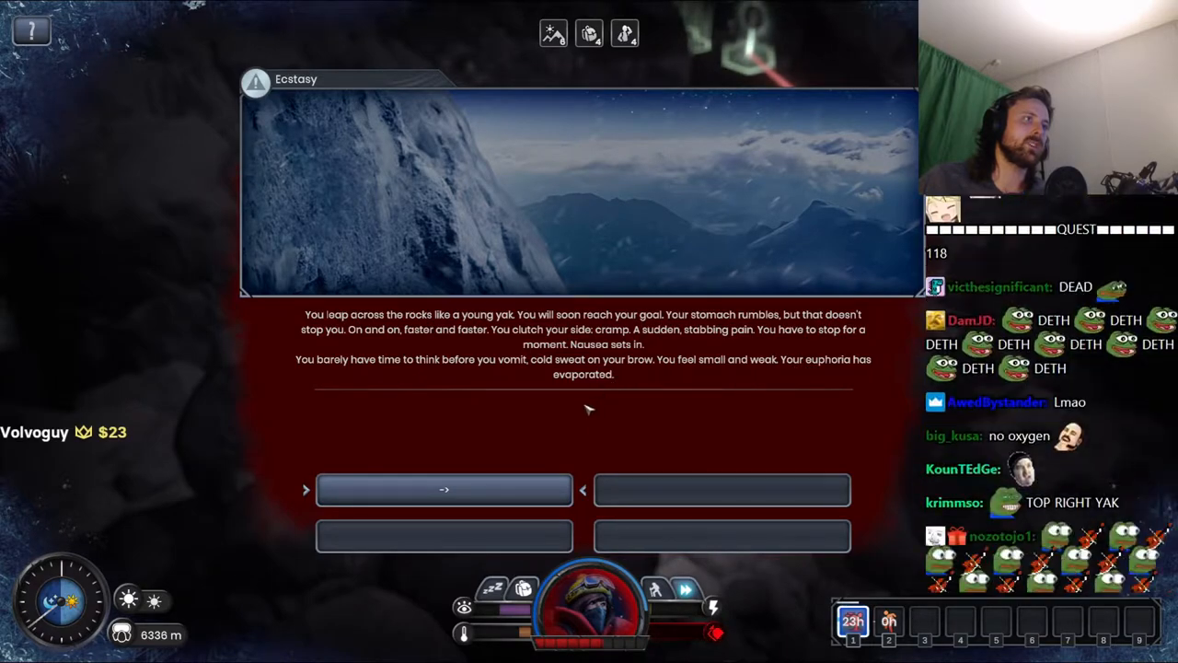
click(443, 490)
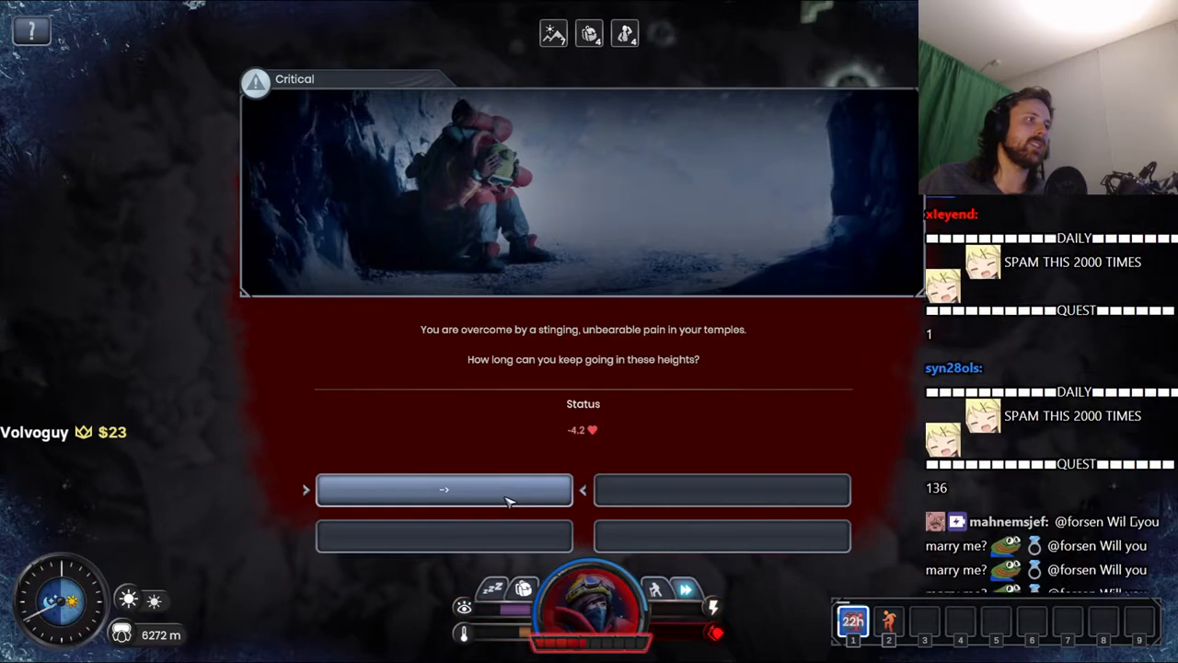
Step: Dismiss the temple-pain headache event costing 4.2 health
click(444, 489)
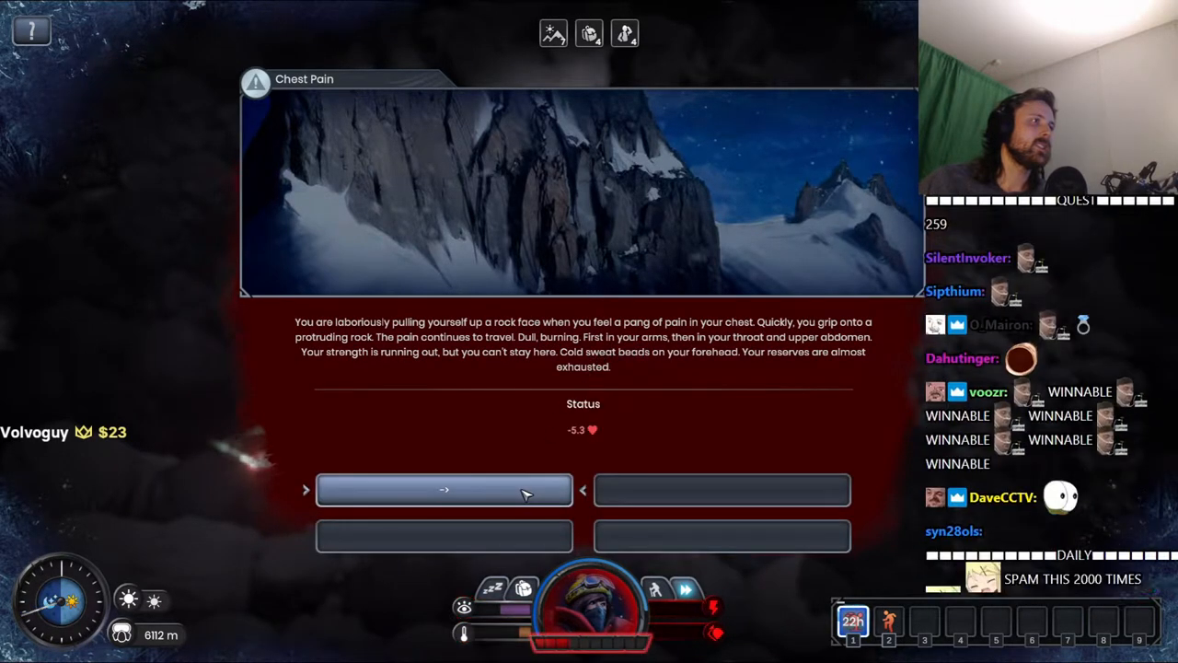
Step: Dismiss the Chest Pain event at 6112 m costing 5.3 health
click(444, 490)
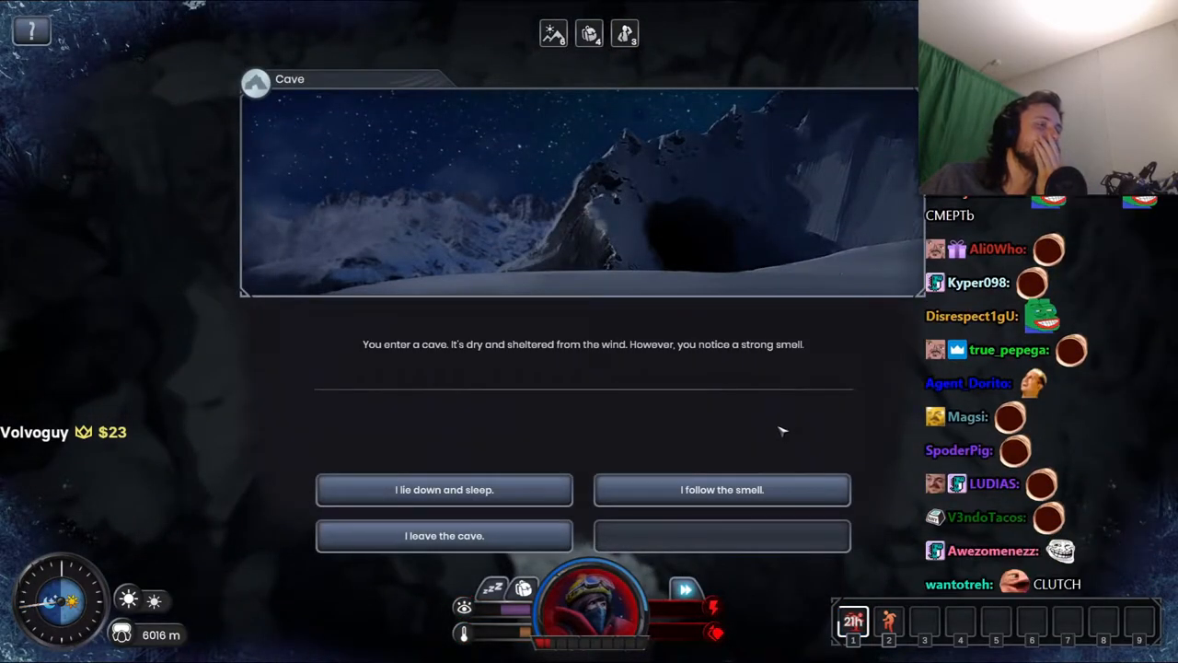
mouse_move(480, 491)
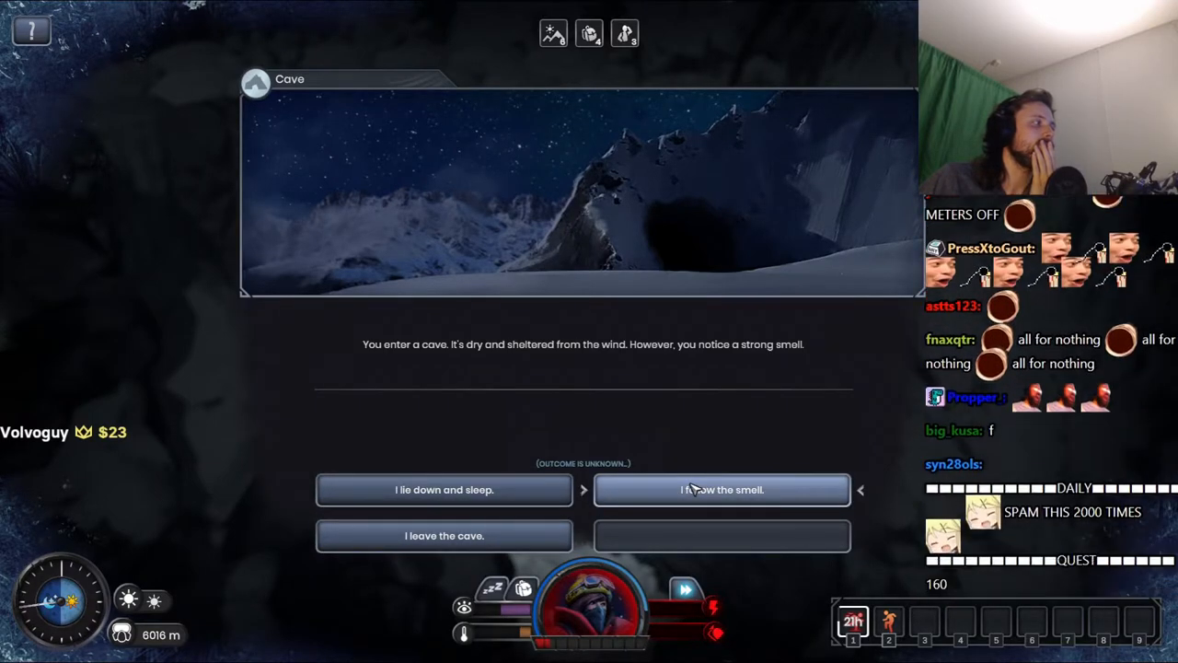
Step: Follow the smell to the waterhole, return to the entrance, and leave the cave
click(722, 490)
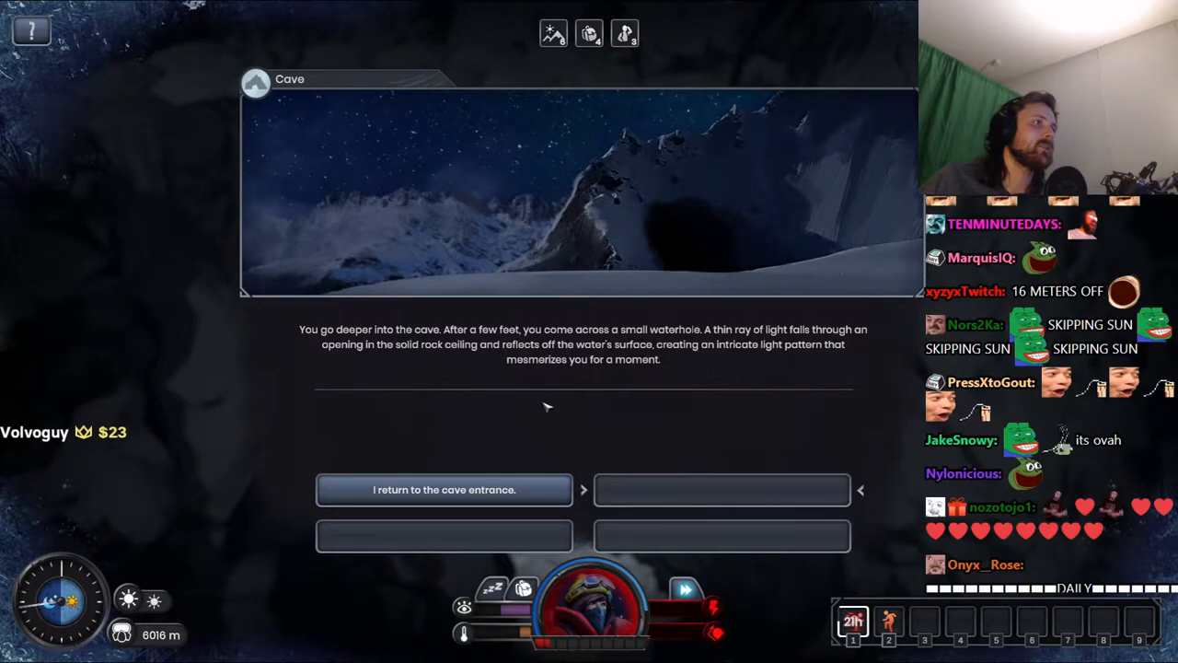
click(444, 488)
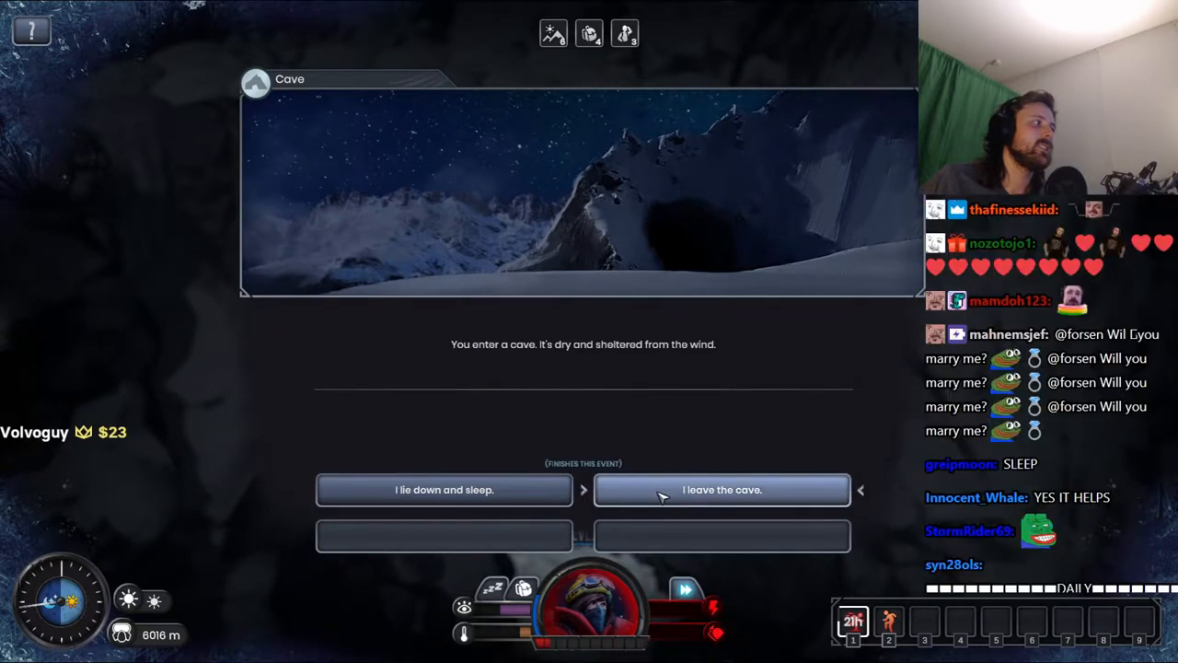
click(722, 490)
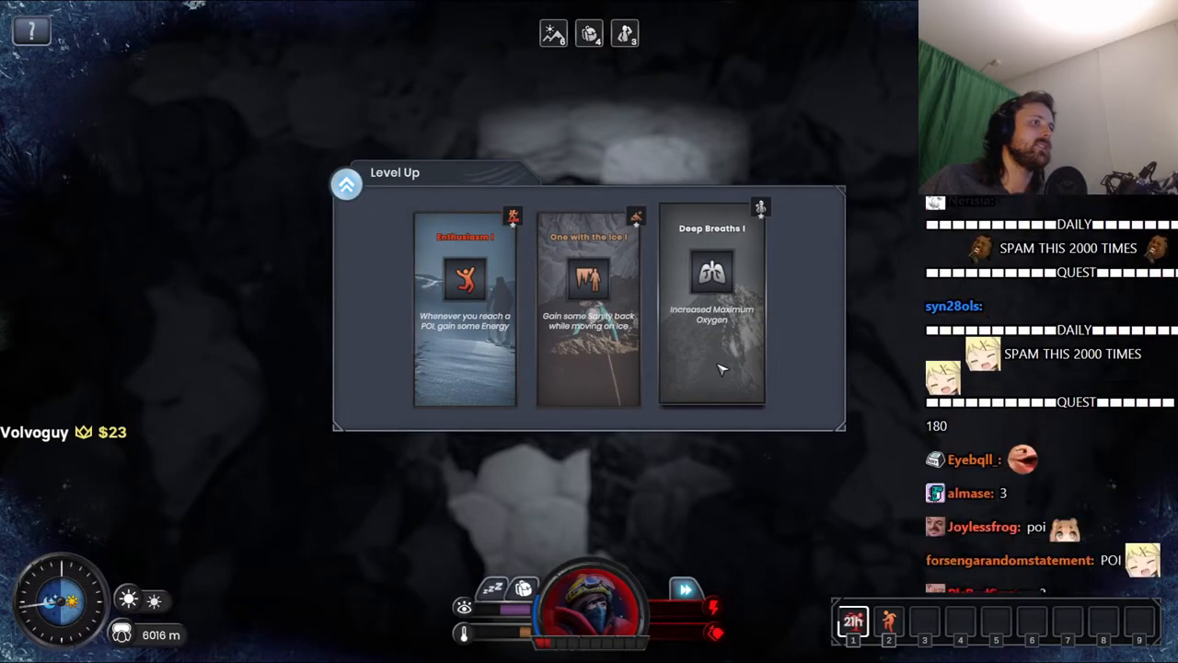
Step: Choose and confirm the Deep Breaths I skill, then close the skills overview
click(712, 304)
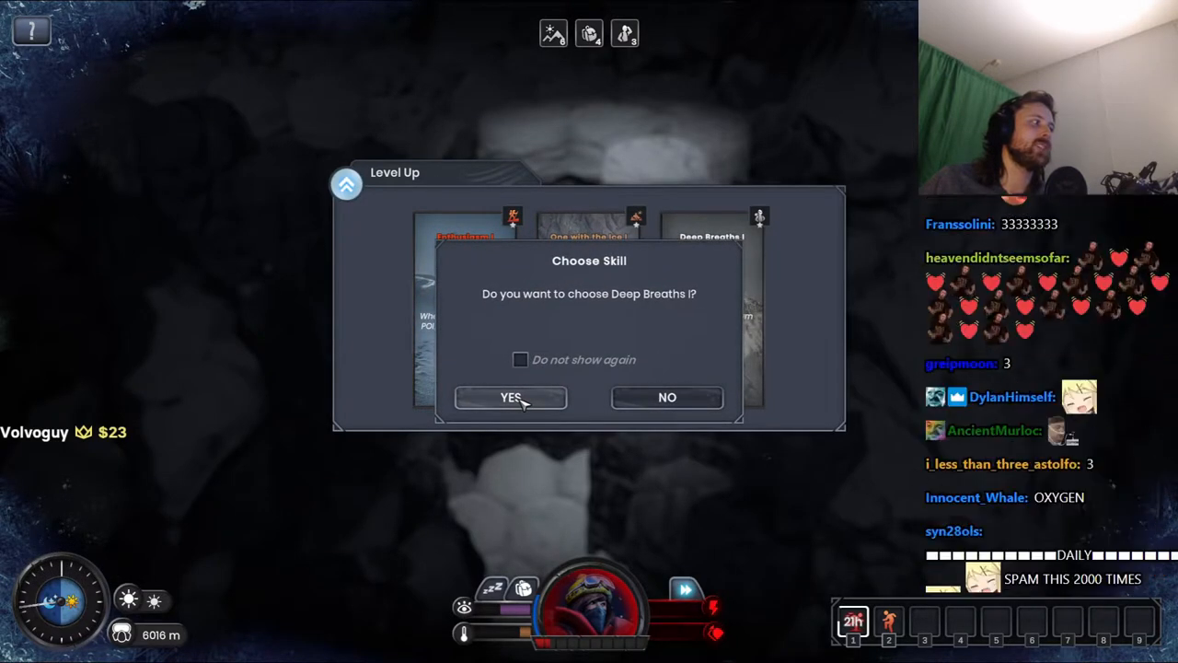
click(510, 398)
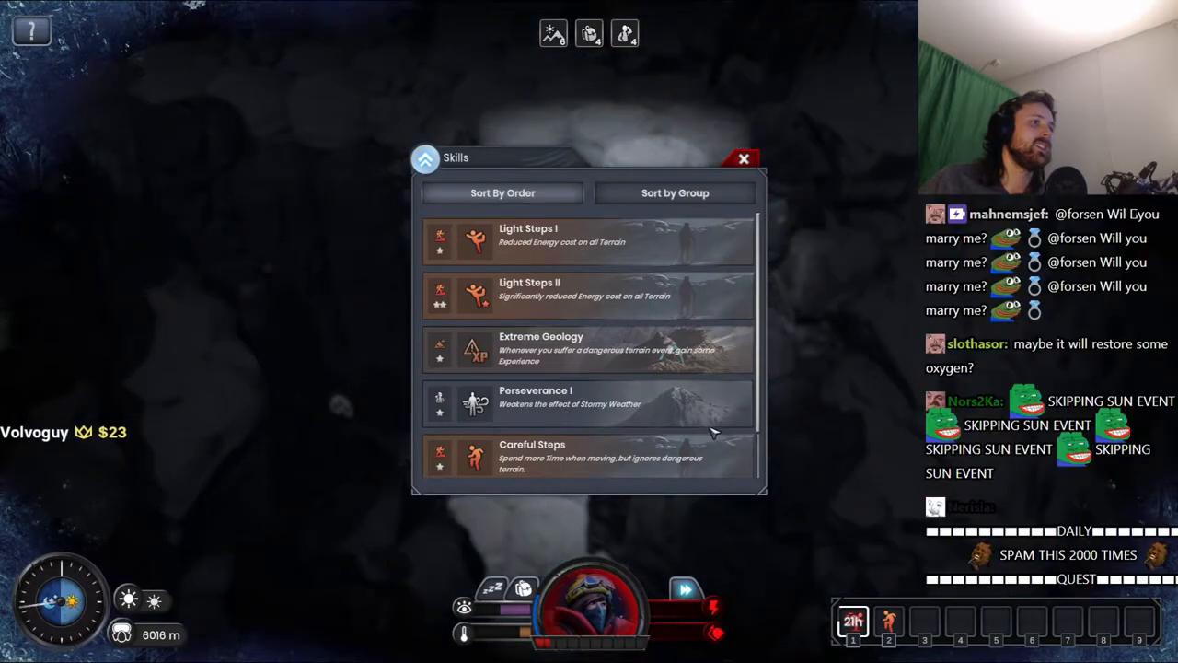
click(743, 159)
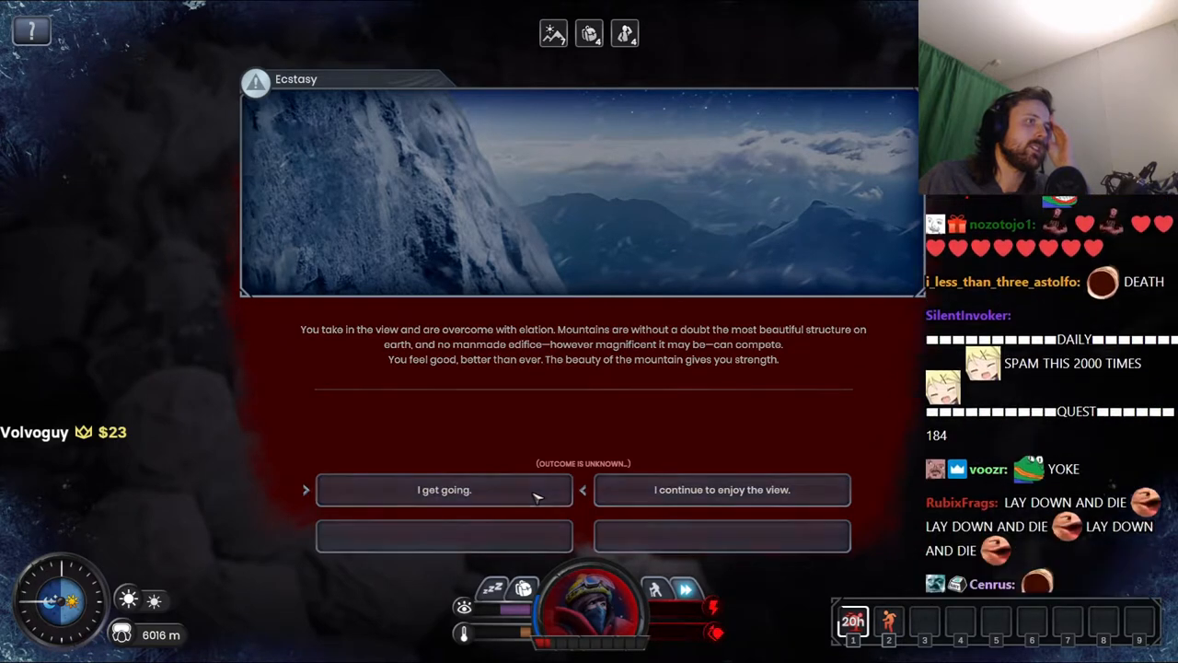
Step: Choose 'I get going.' in the Ecstasy event at 6016 m
click(444, 489)
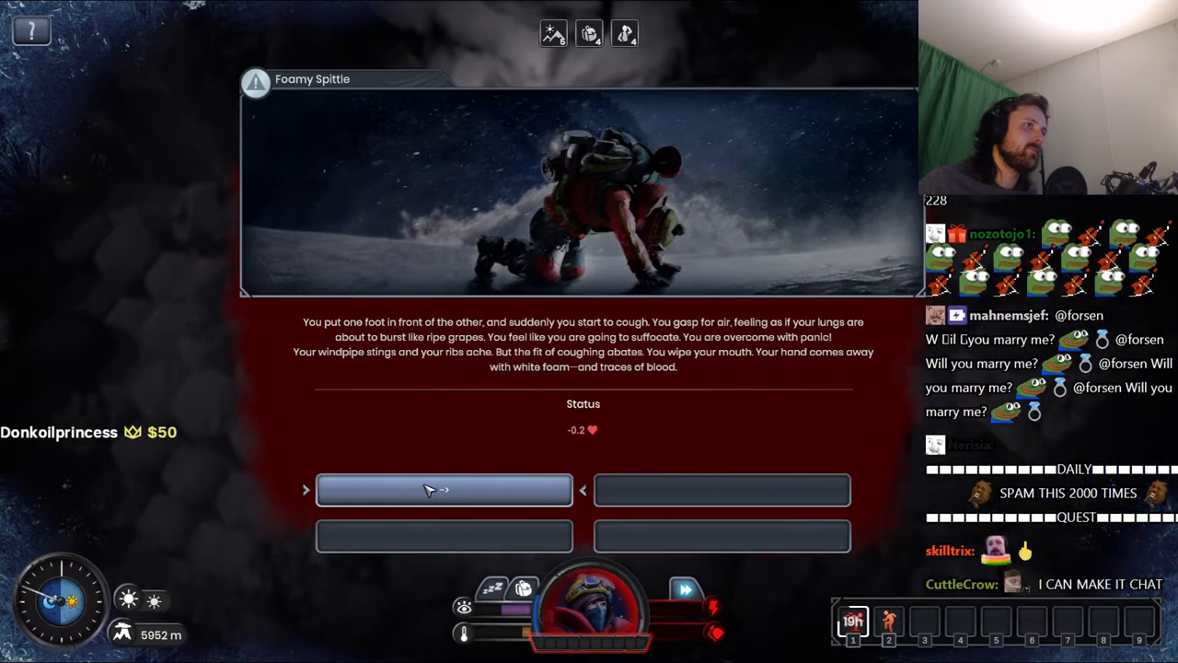
Step: Continue past the Foamy Spittle coughing fit, then start a new journey from the Dead screen
click(444, 490)
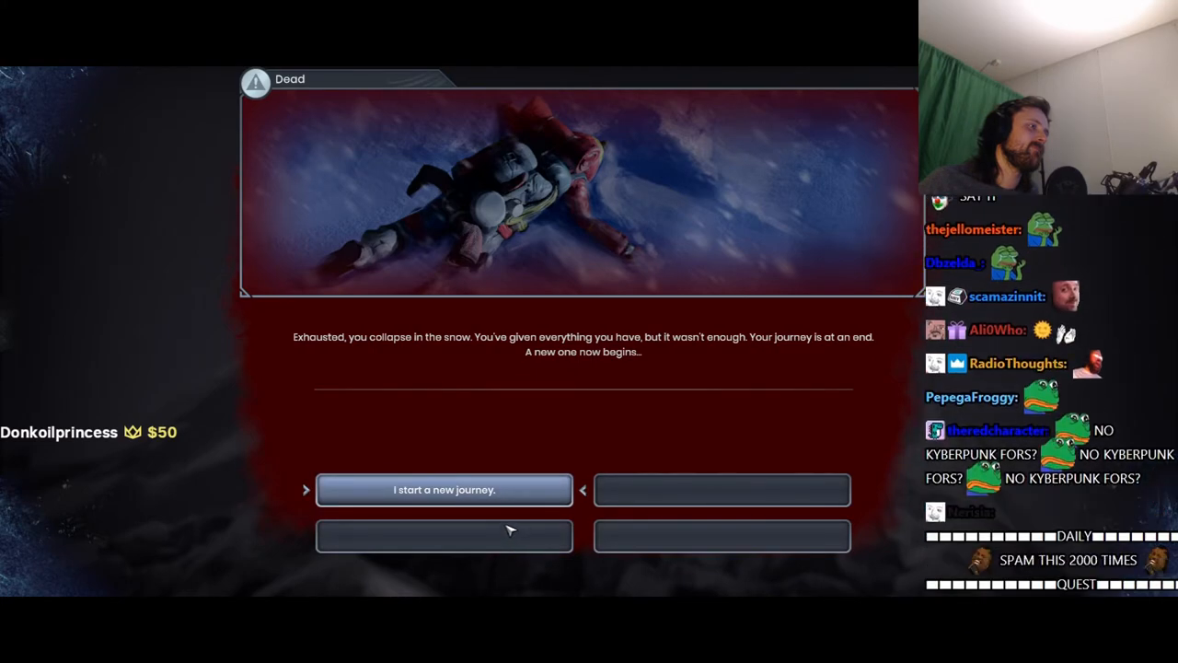
click(444, 490)
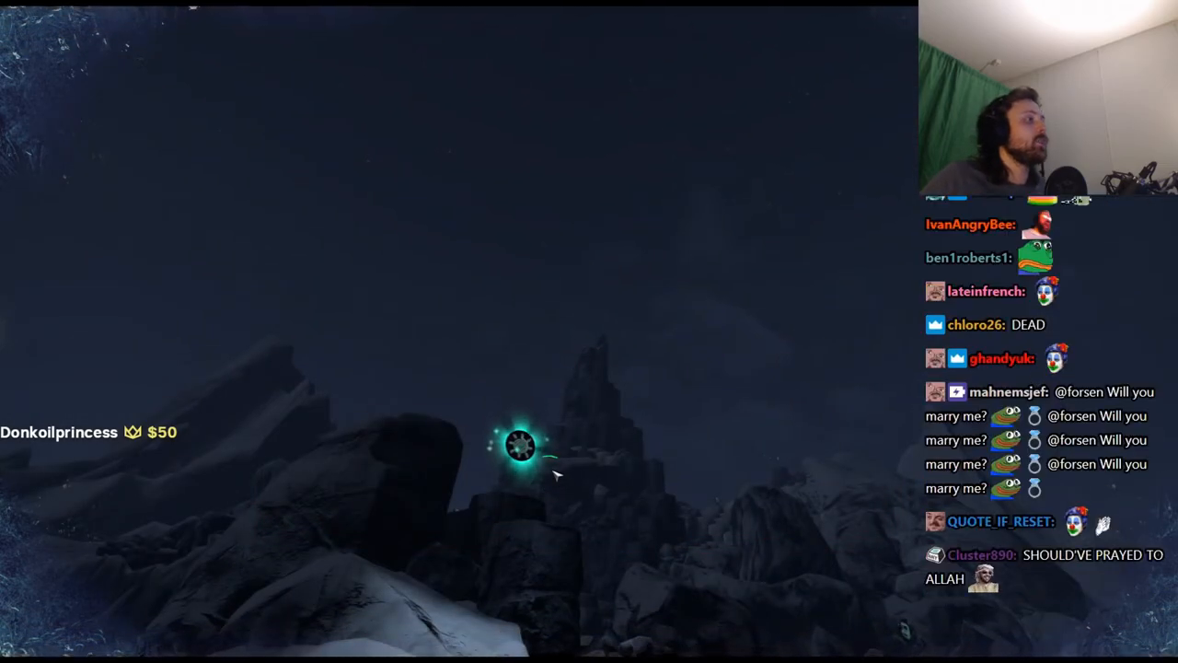